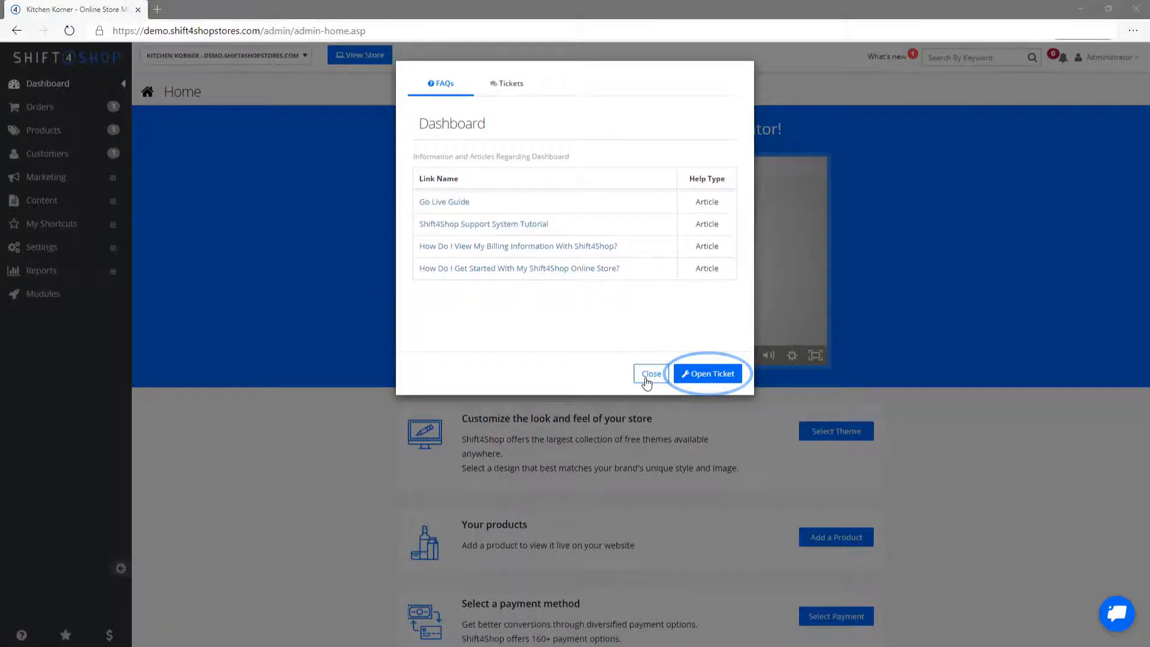
# Close the dashboard FAQ help dialog to return to the admin home page.
pyautogui.click(650, 374)
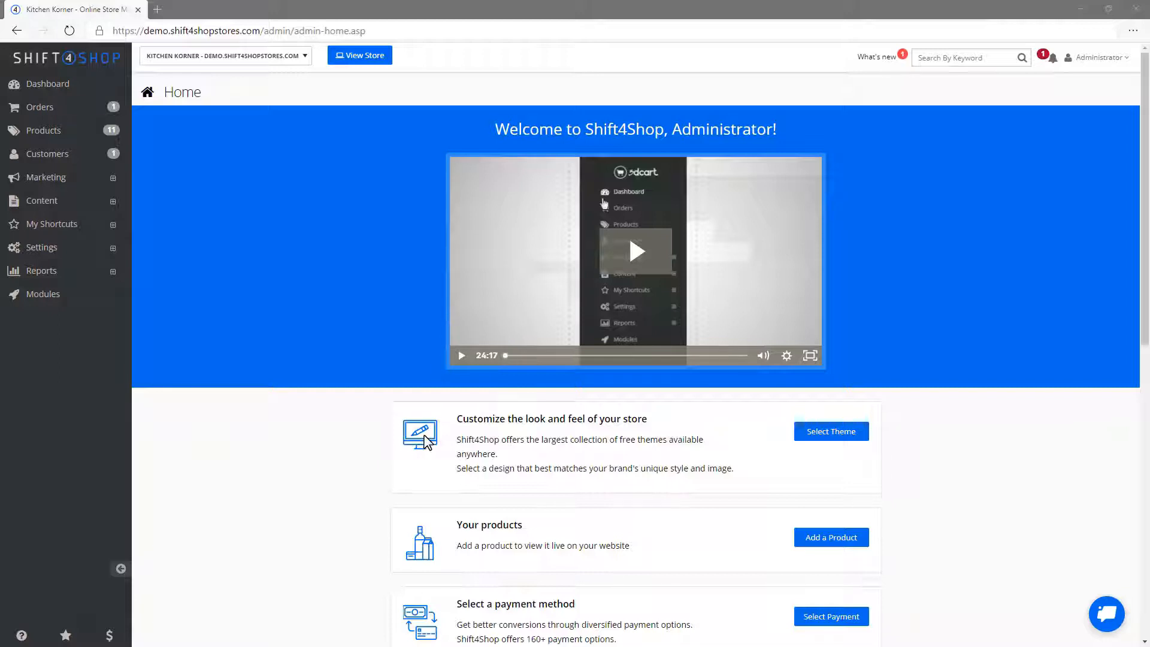
pyautogui.moveTo(238, 445)
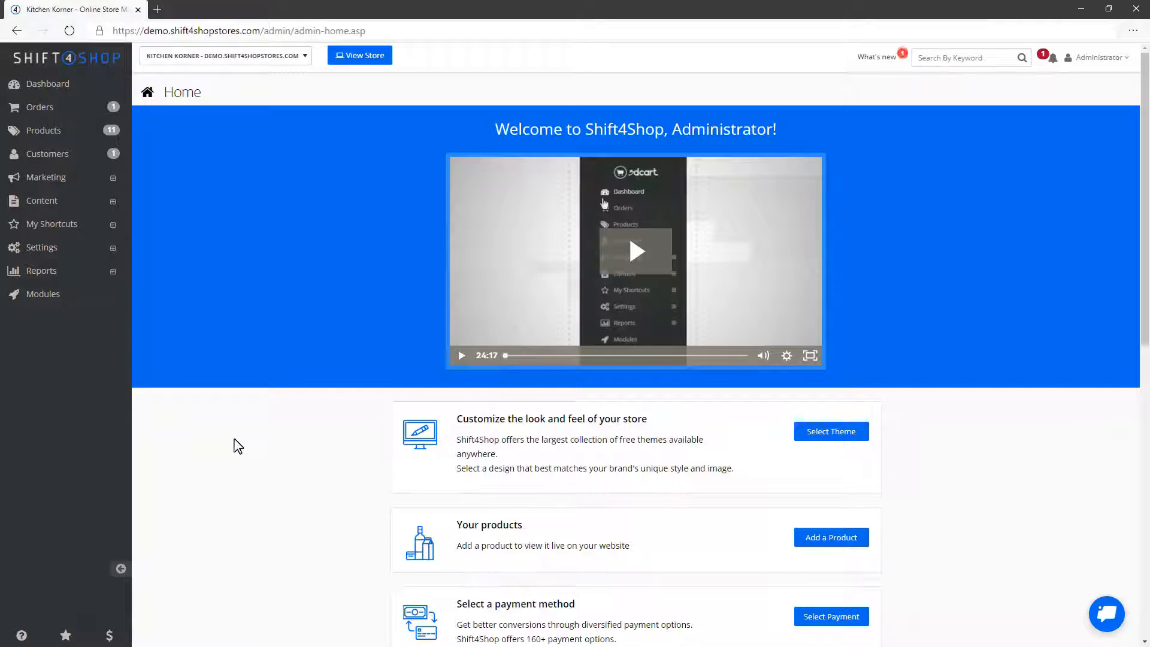
pyautogui.moveTo(282, 468)
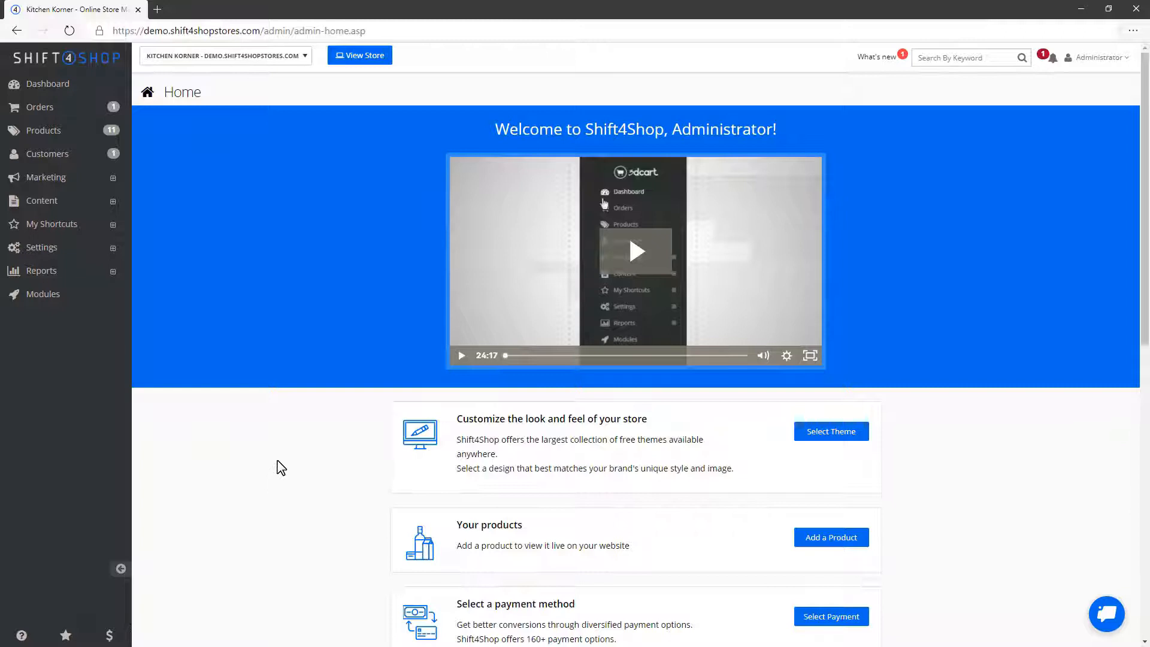
# Navigate to Settings > General > Store Settings.
pyautogui.click(42, 247)
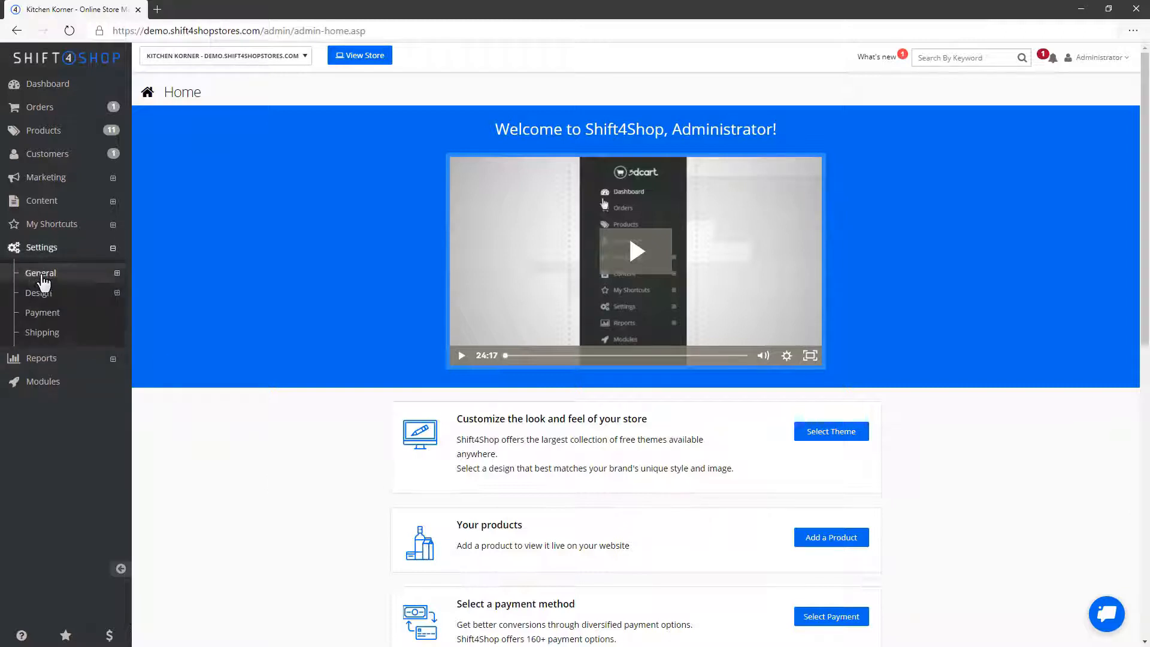
pyautogui.click(40, 273)
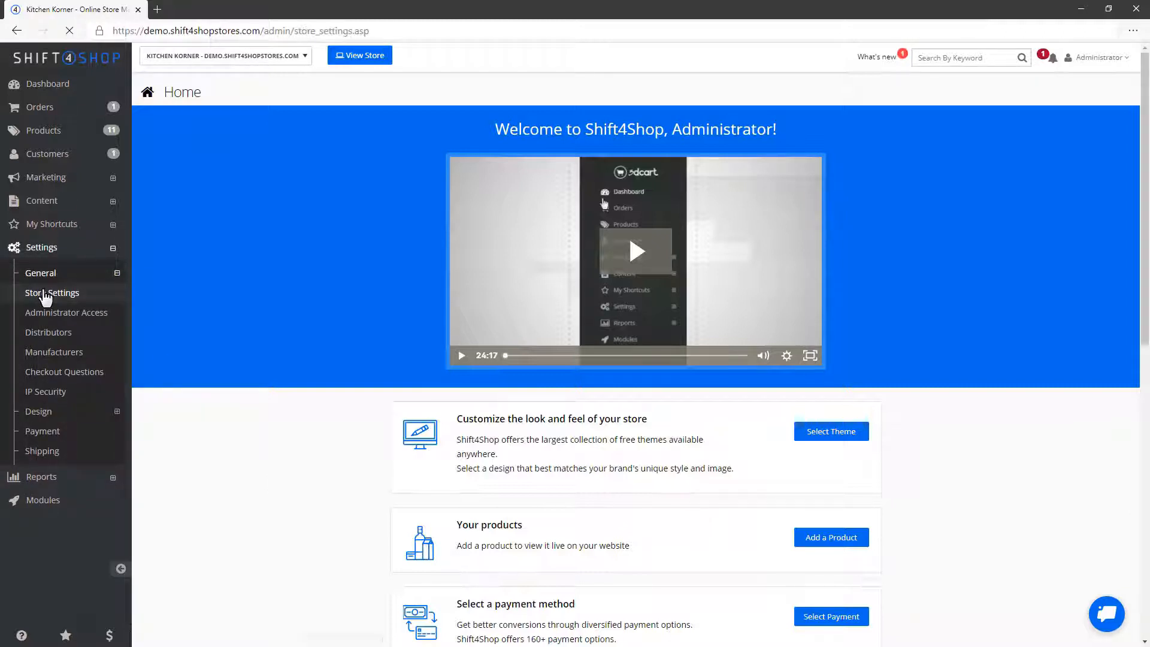
pyautogui.click(51, 293)
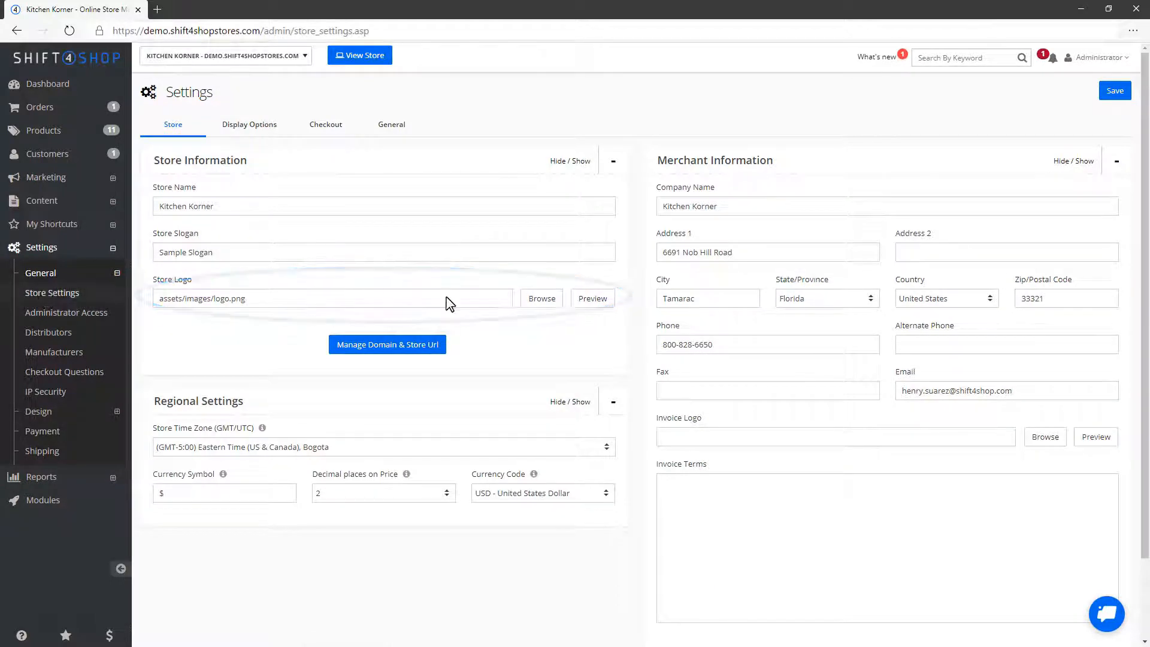
# Upload kitchenLogo.png, set it as the store logo, and save the store settings.
pyautogui.click(541, 298)
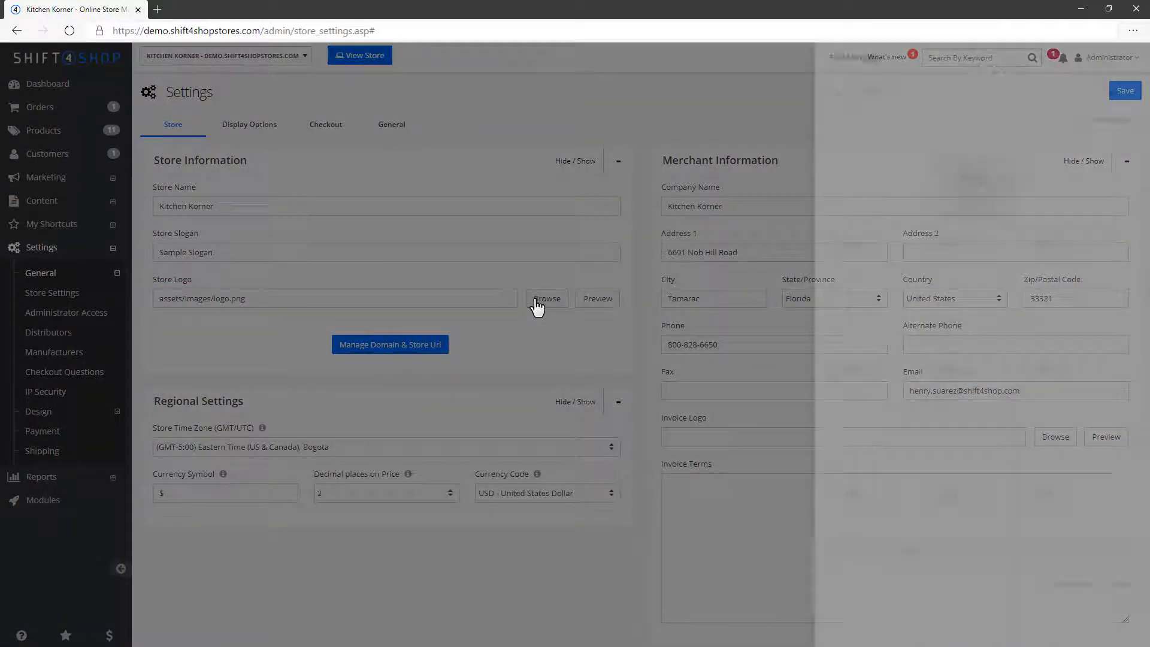
pyautogui.click(546, 298)
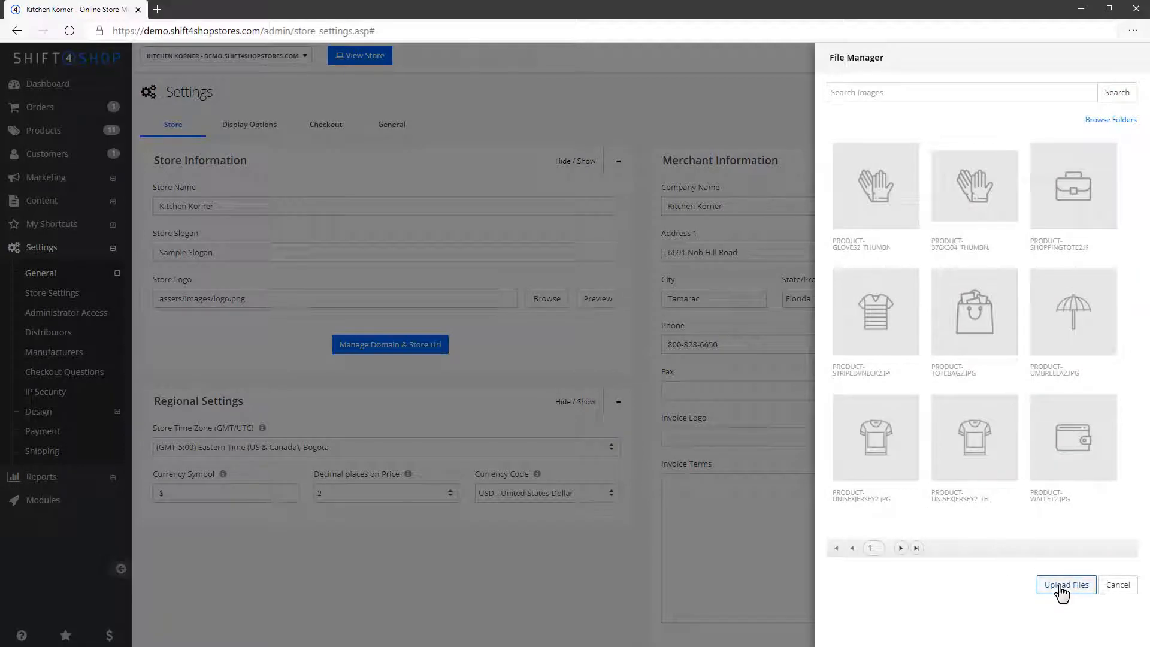
pyautogui.click(1065, 584)
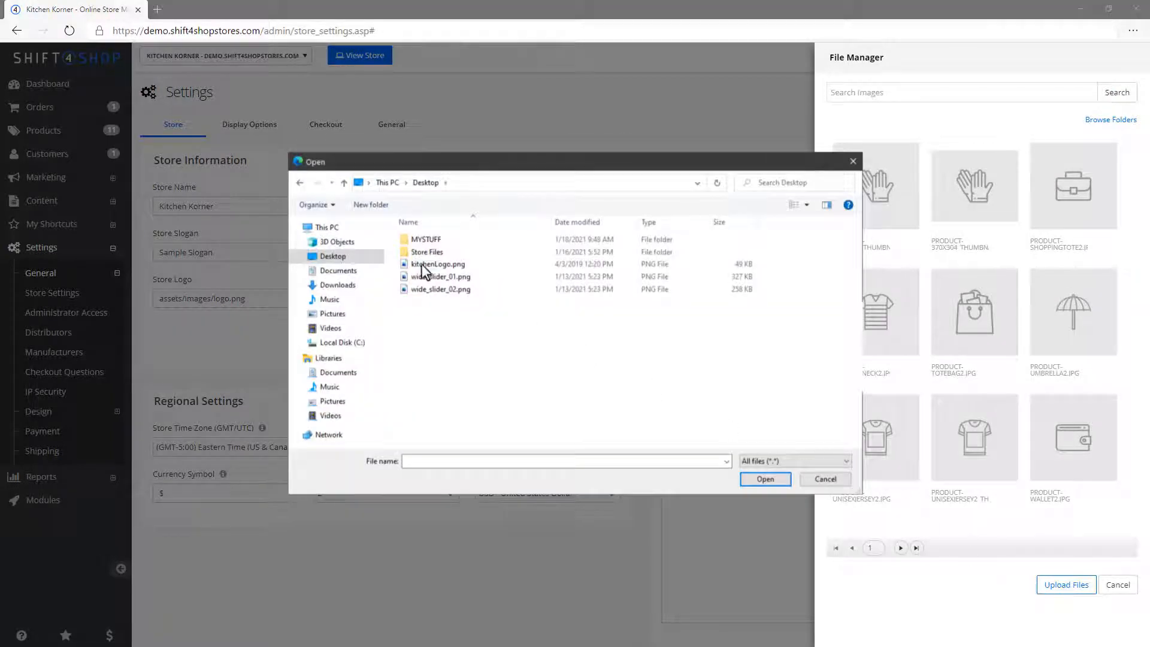
pyautogui.click(824, 478)
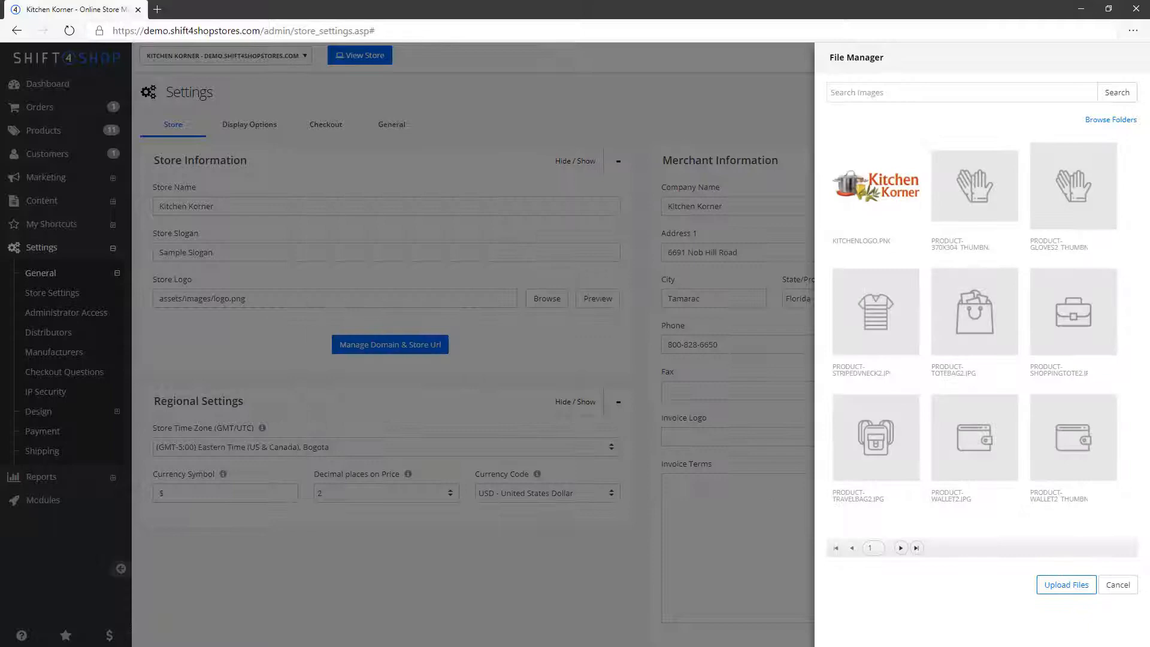
pyautogui.click(875, 185)
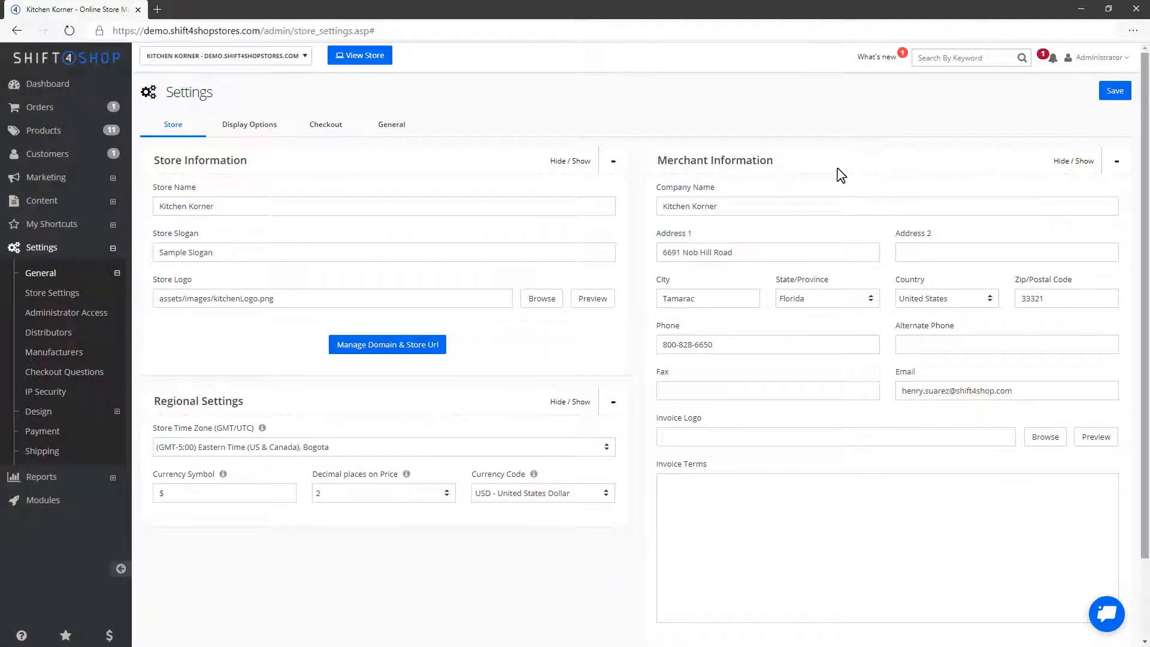
pyautogui.click(1114, 90)
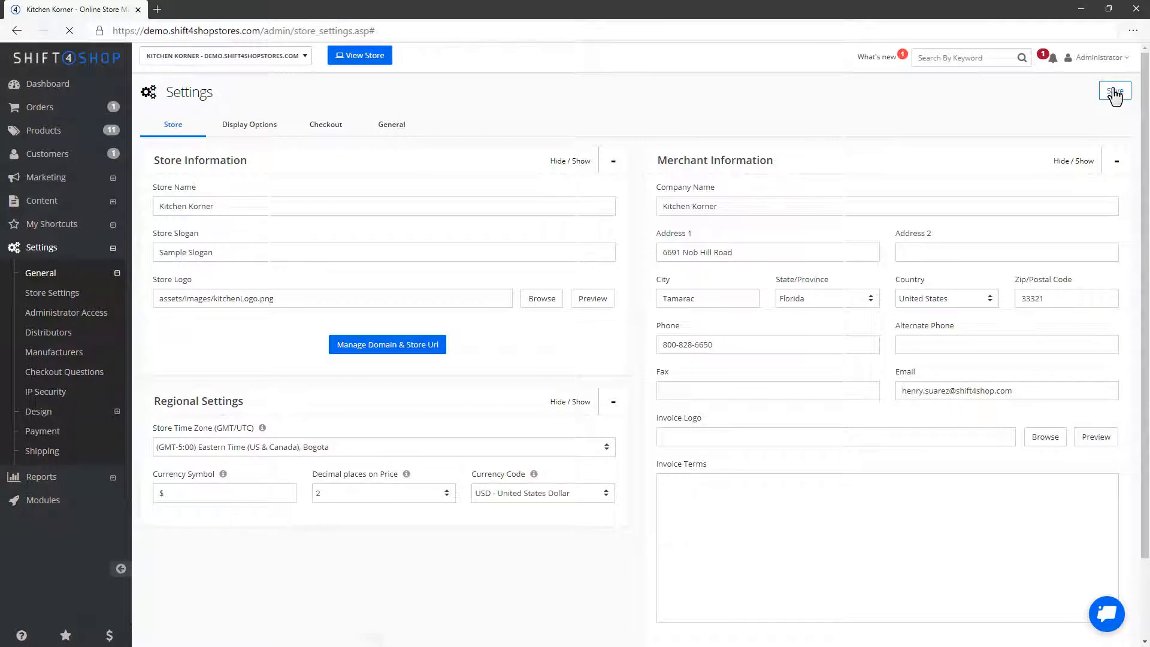
pyautogui.click(1114, 91)
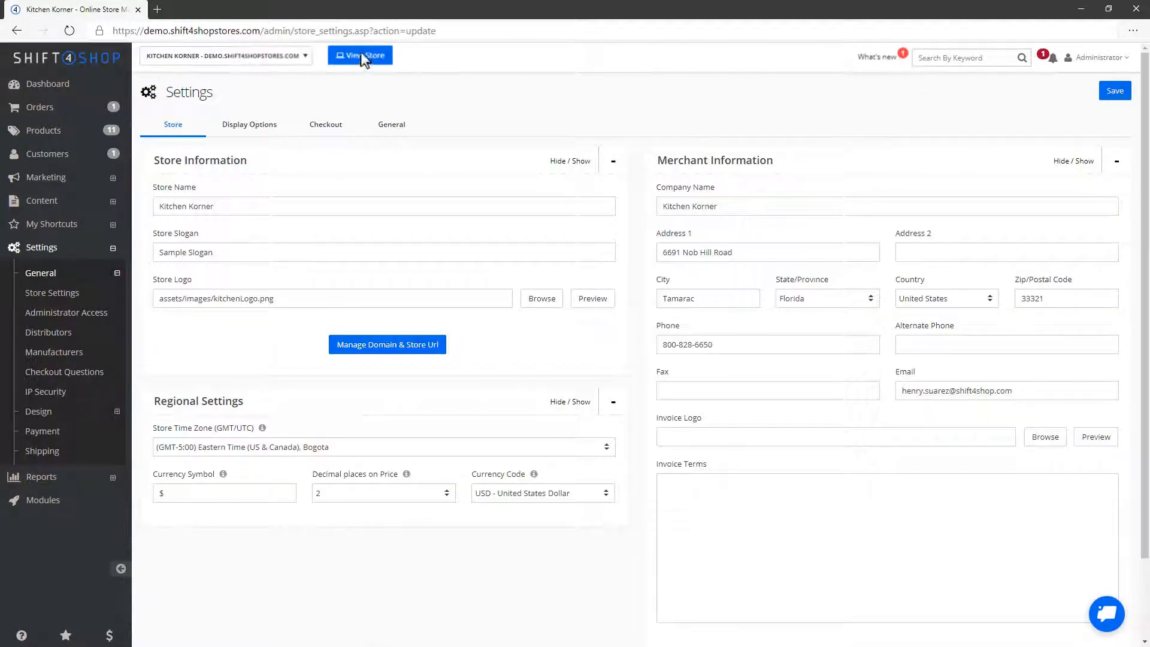
# Preview the live storefront with the new logo, then go to the Homepage Carousel settings.
pyautogui.click(360, 55)
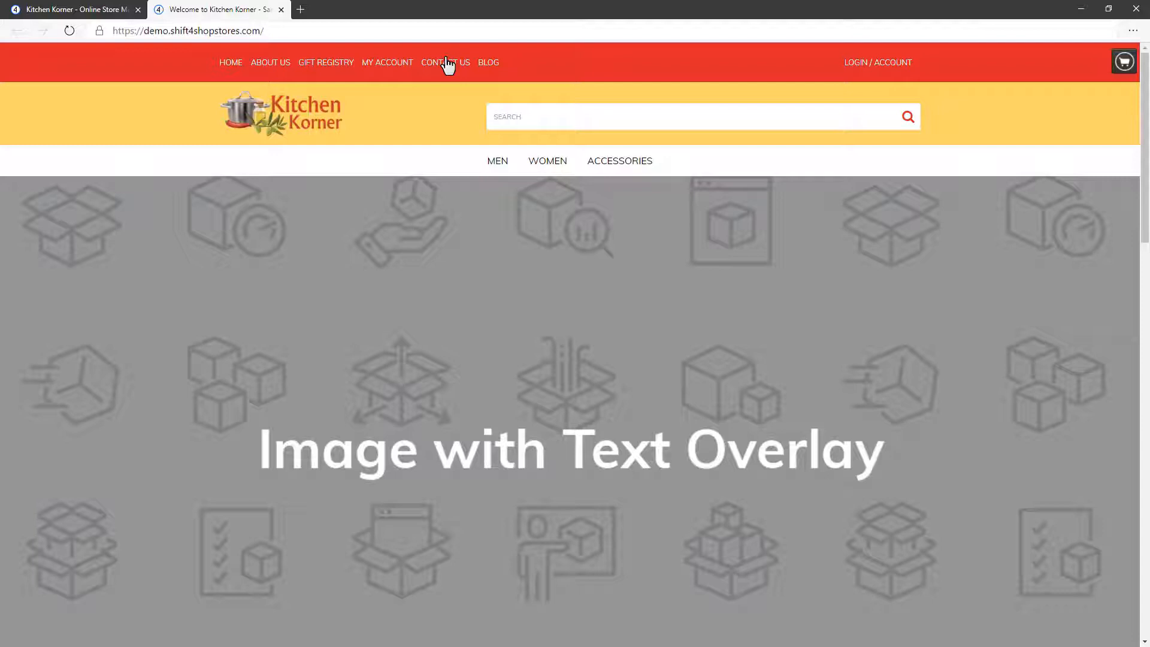
pyautogui.click(445, 62)
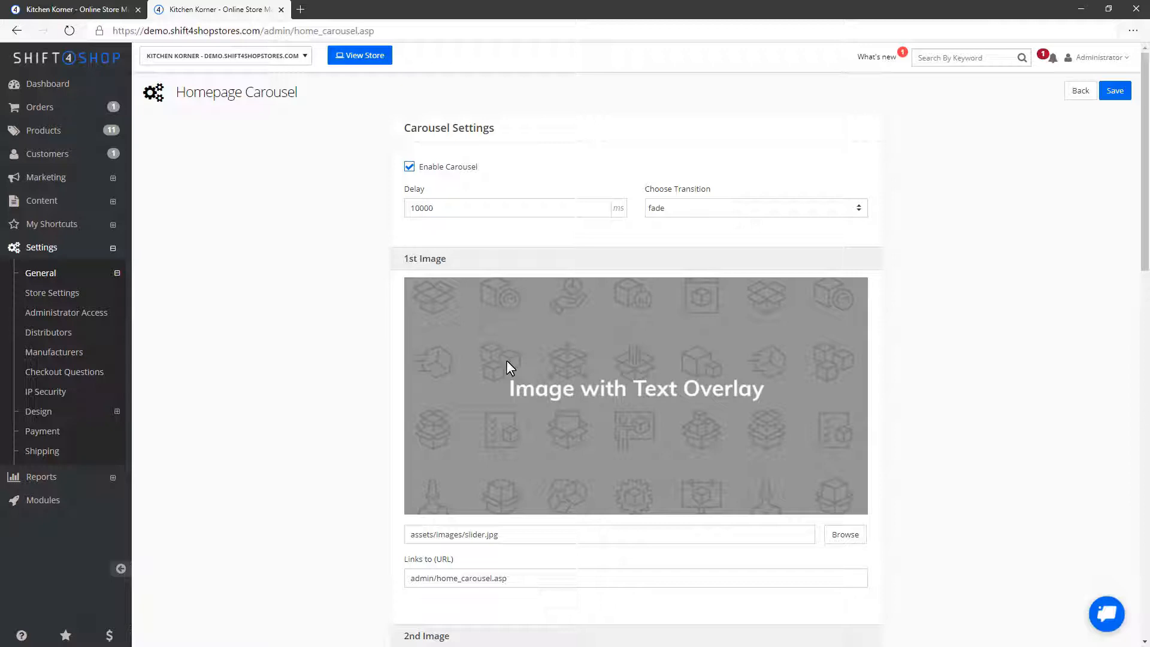
pyautogui.moveTo(43, 499)
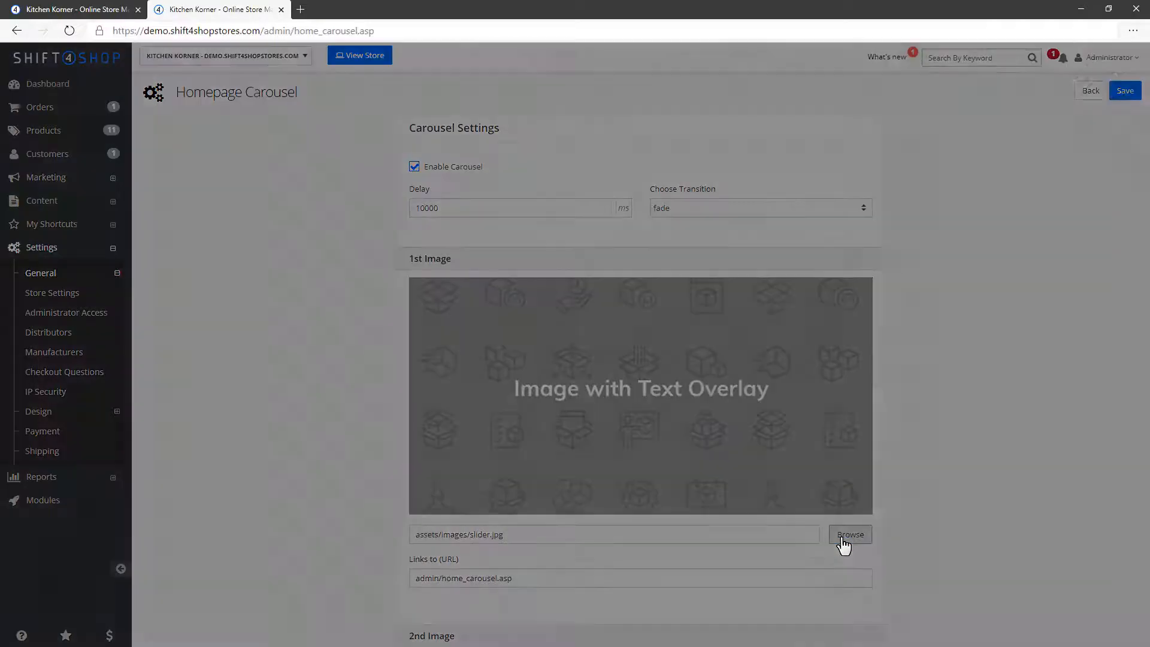
# Upload wide_slider_01.png as the first carousel slide image and save the carousel.
pyautogui.click(849, 534)
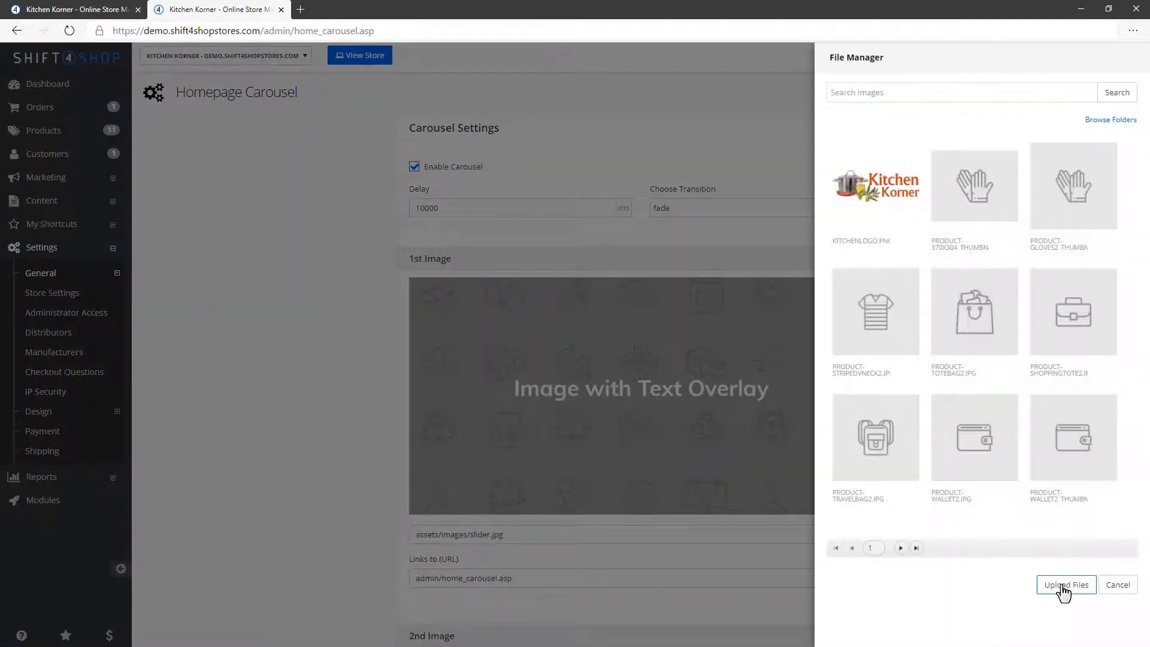
pyautogui.click(1066, 585)
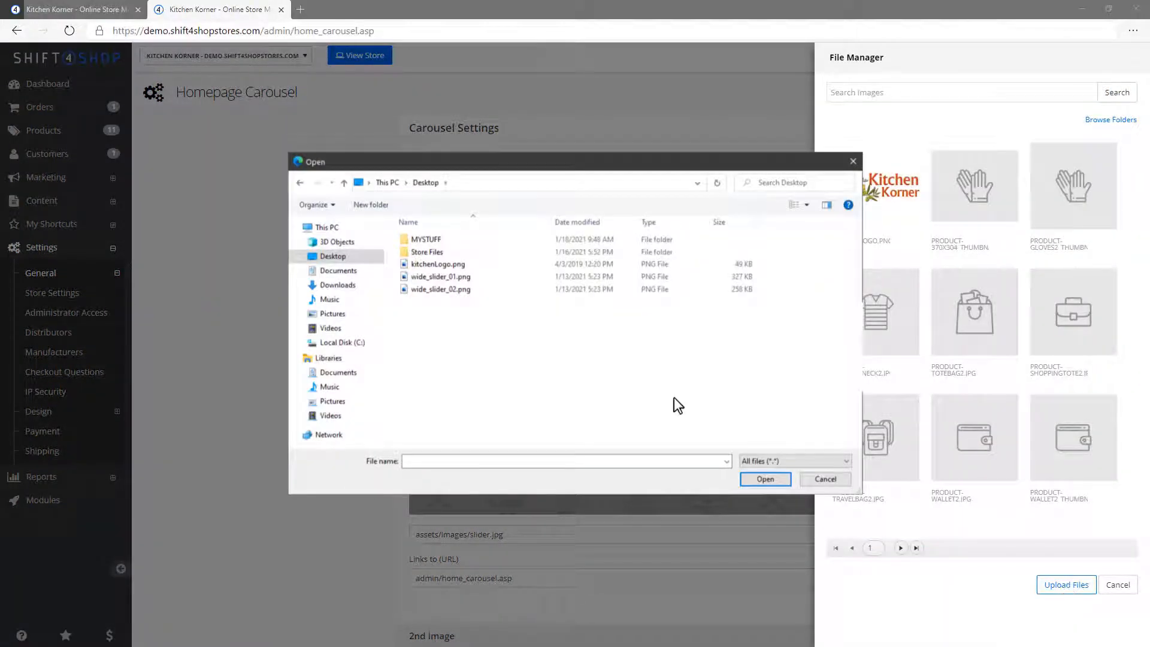
pyautogui.click(438, 276)
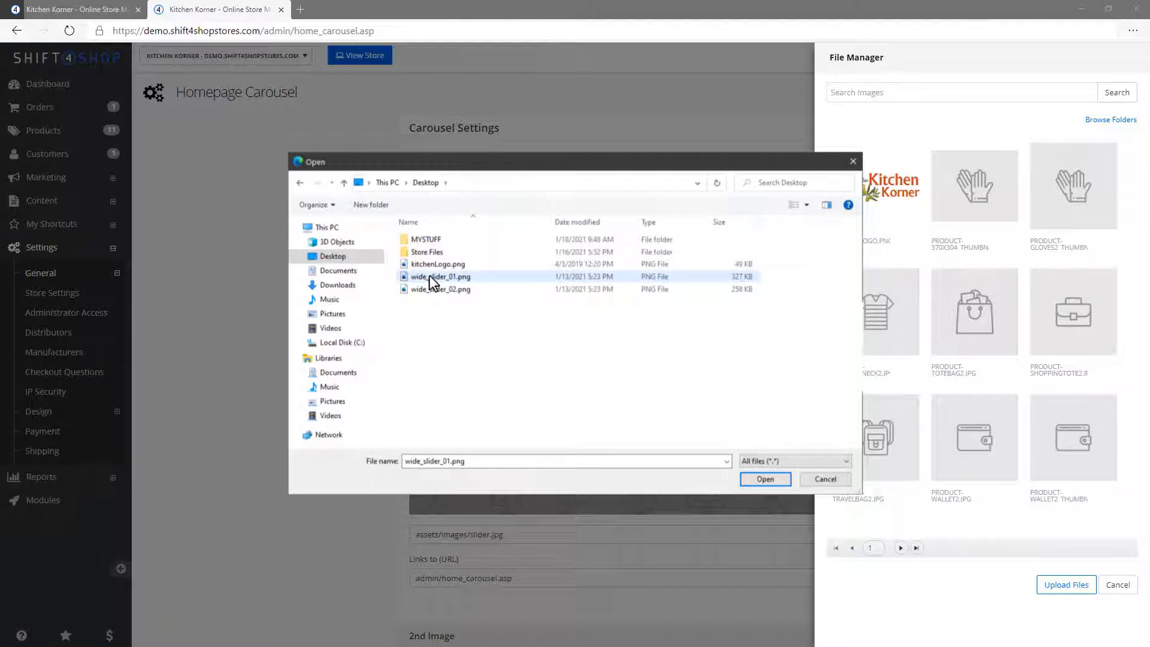
pyautogui.click(765, 478)
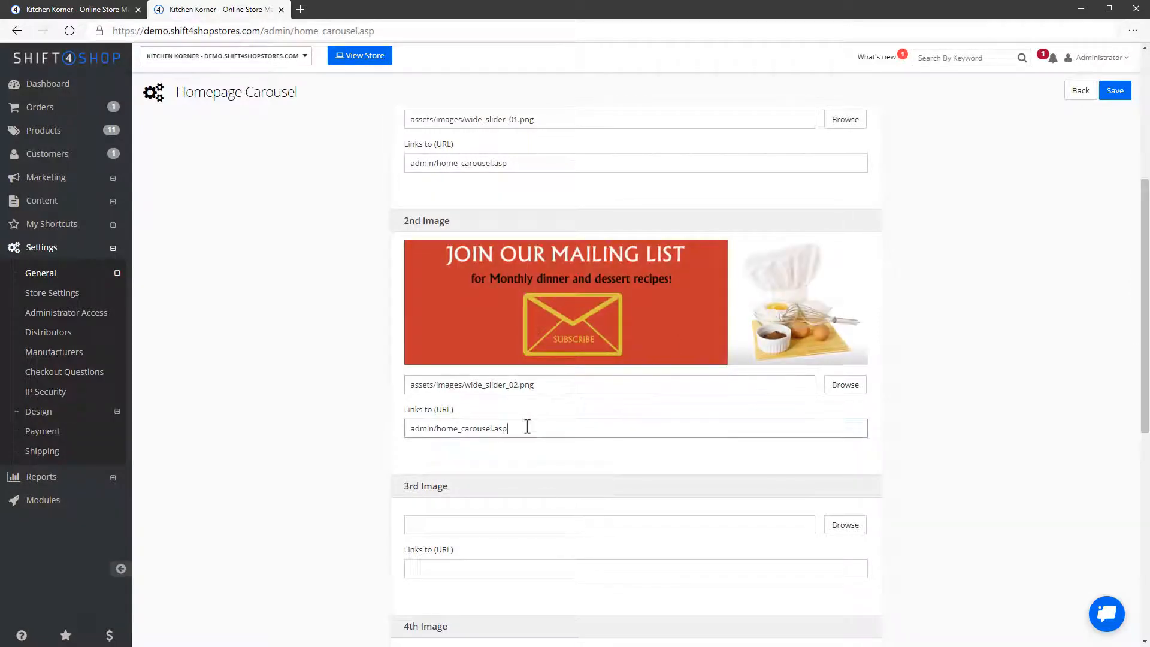
pyautogui.scroll(3)
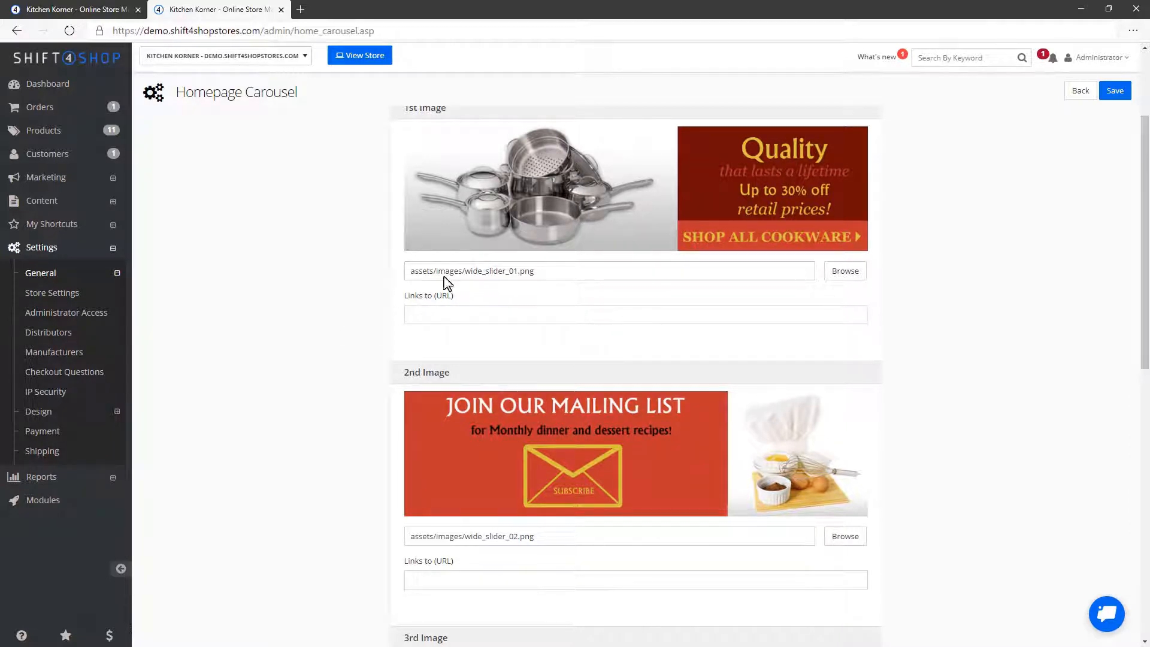
pyautogui.click(1114, 91)
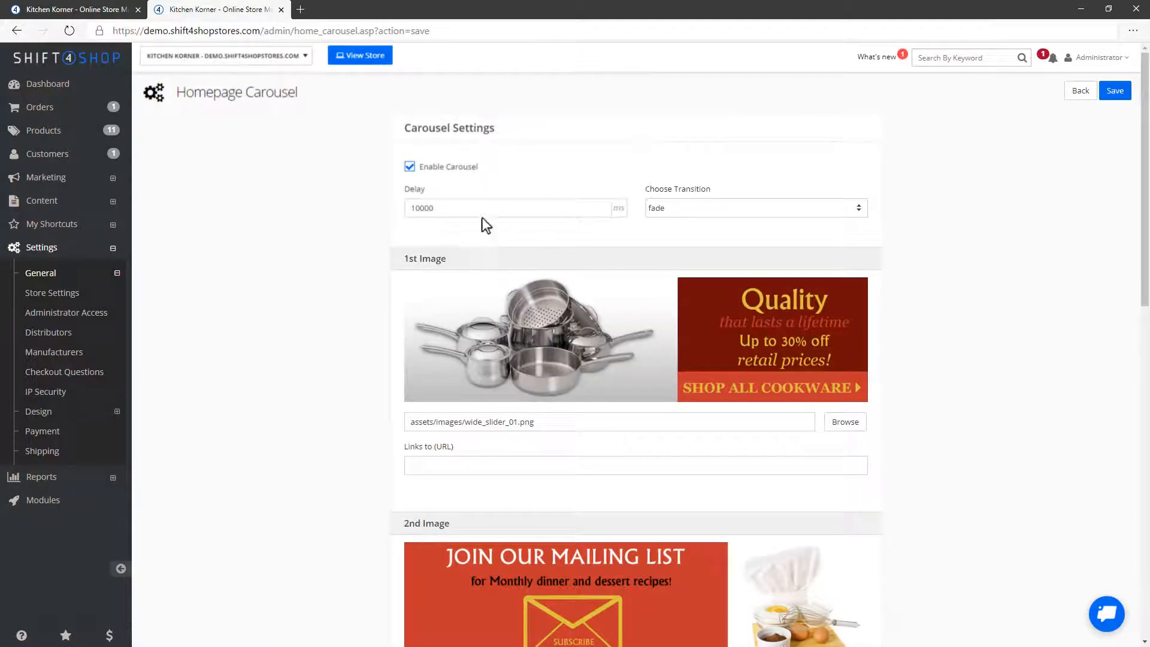
# View the storefront homepage to check the cookware banner carousel and featured products.
pyautogui.click(359, 54)
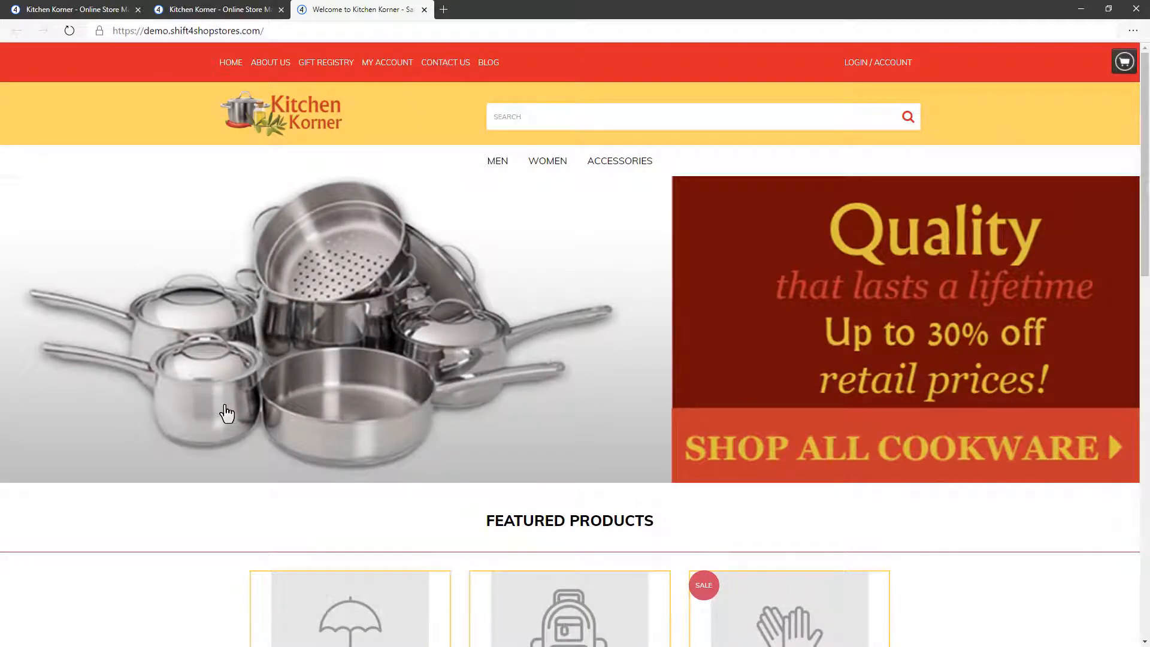
pyautogui.scroll(-3)
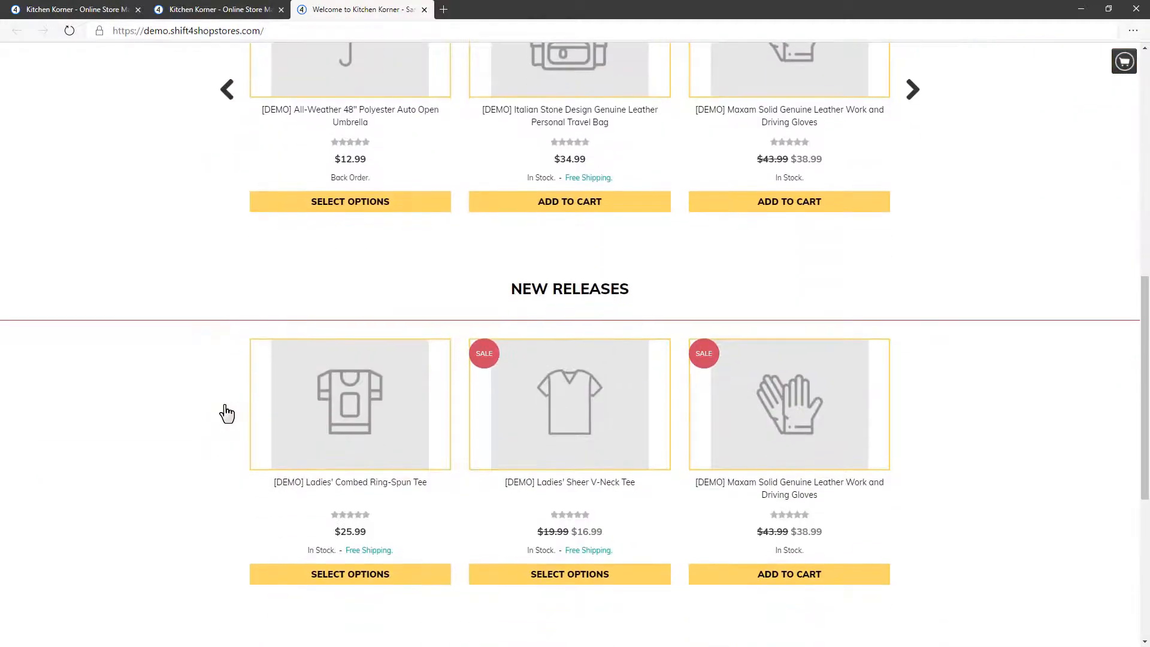
pyautogui.scroll(3)
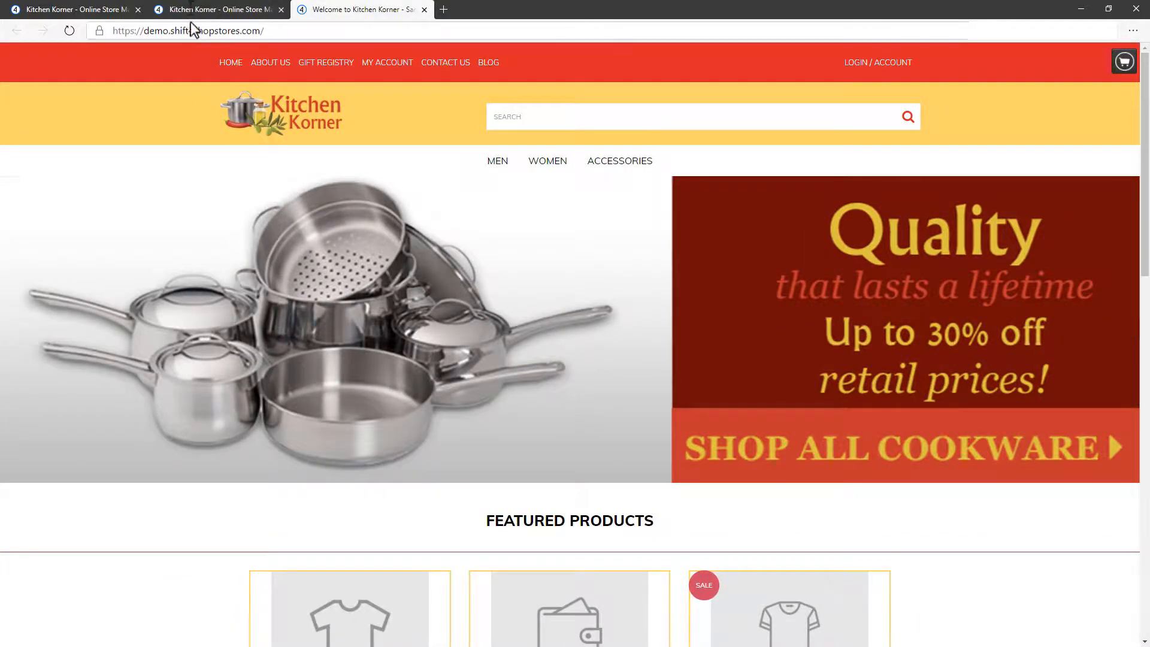
# Return to the admin, go to Products > Product List, and start adding a new product.
pyautogui.click(212, 9)
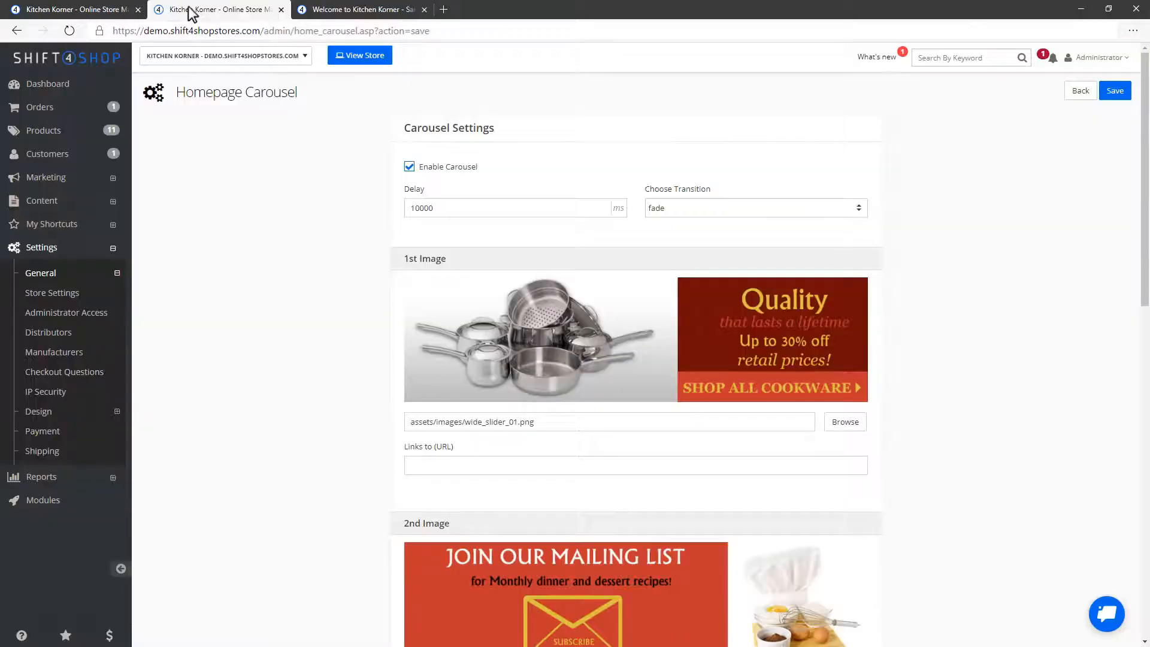
pyautogui.moveTo(40, 130)
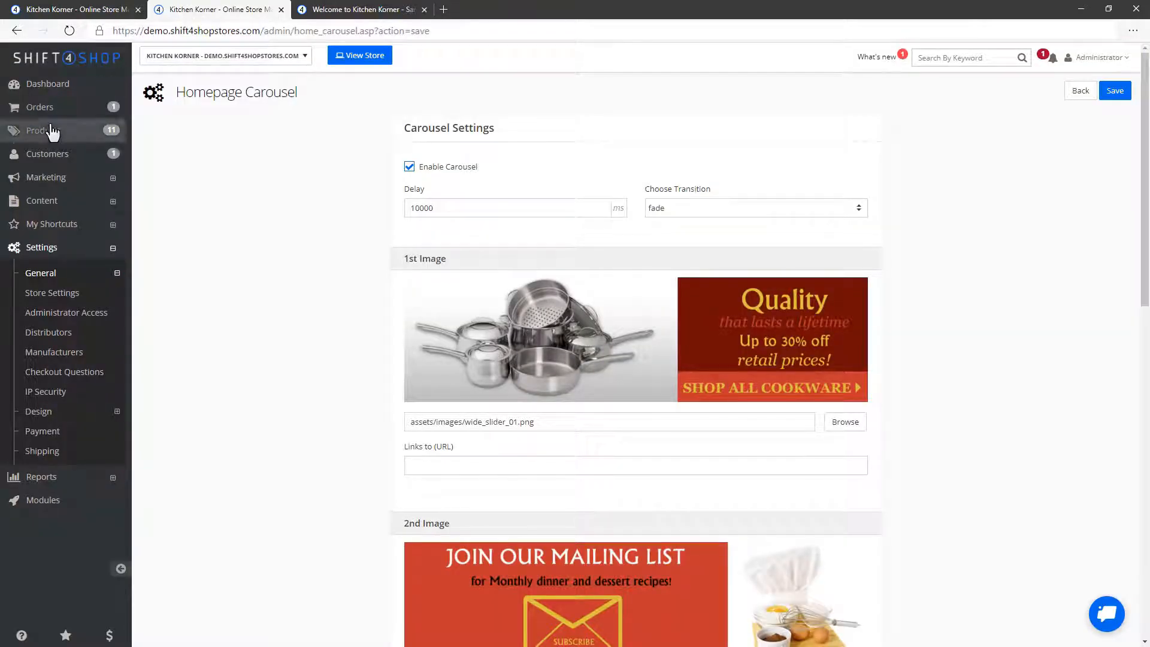
pyautogui.click(43, 131)
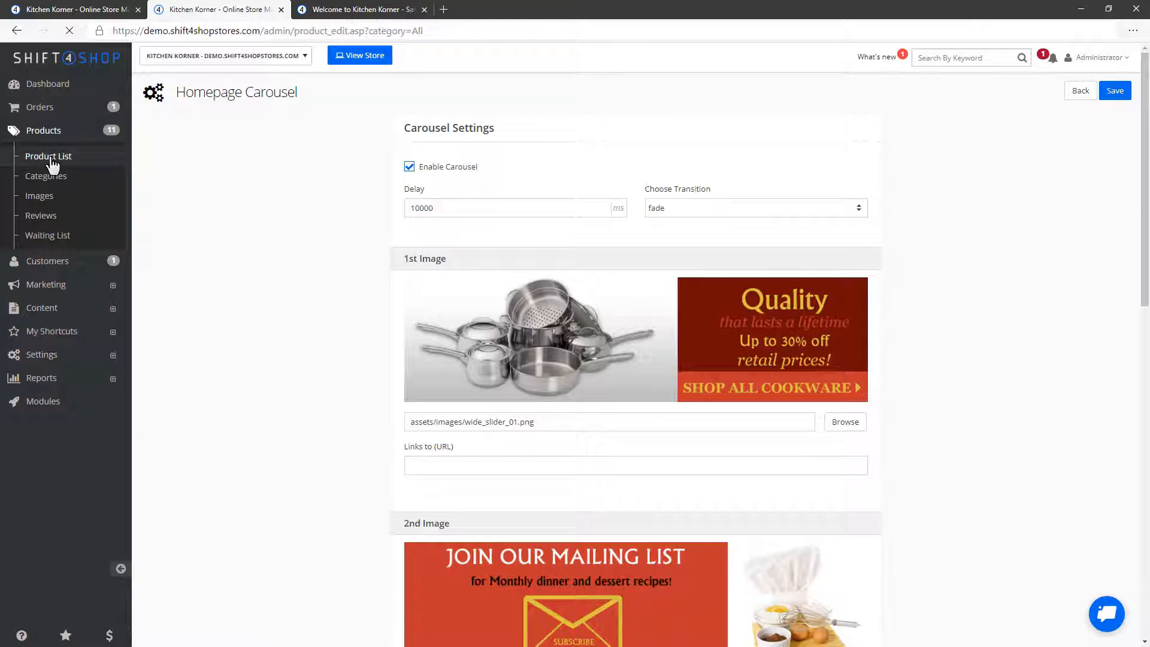
pyautogui.click(48, 156)
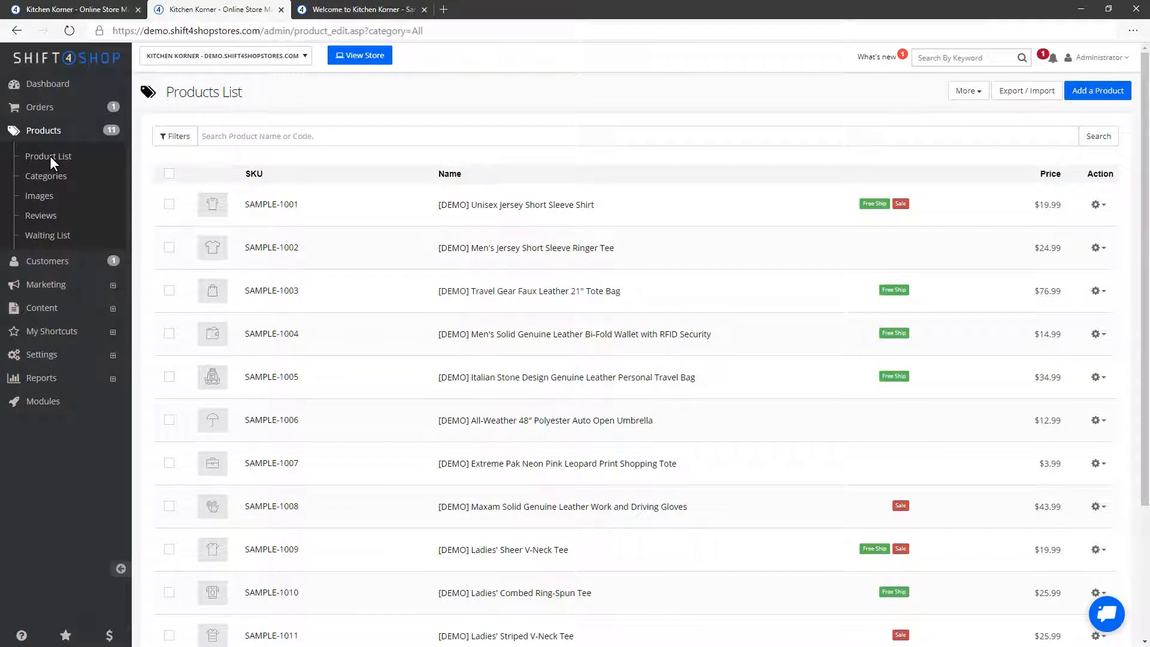
pyautogui.moveTo(1097, 91)
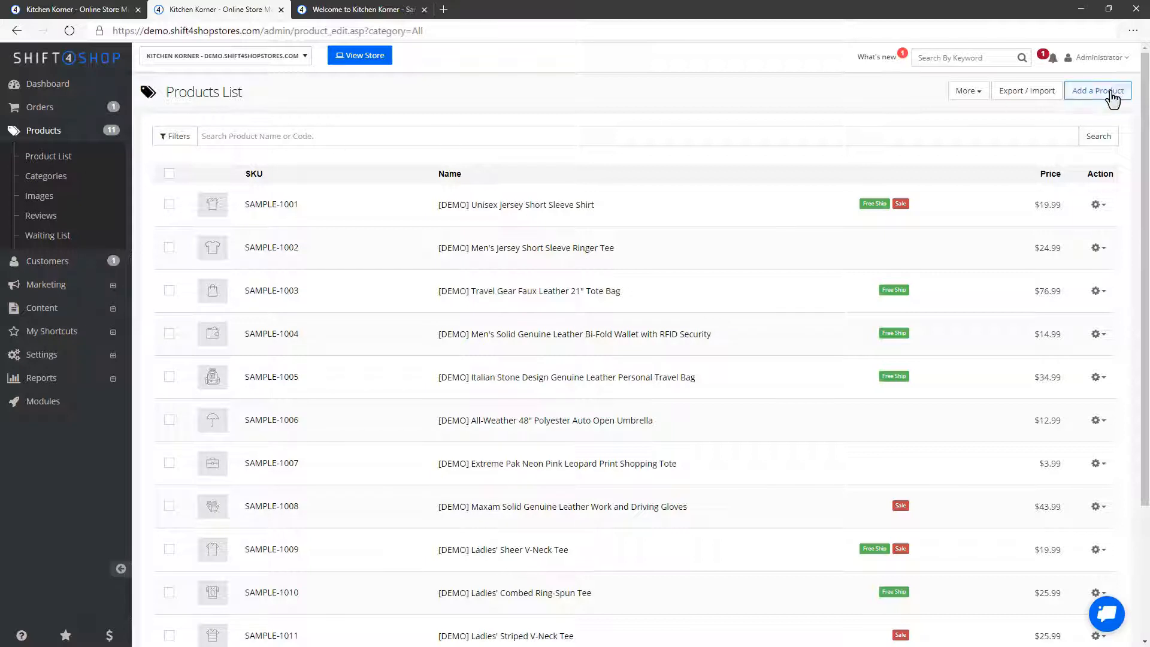
pyautogui.click(1098, 90)
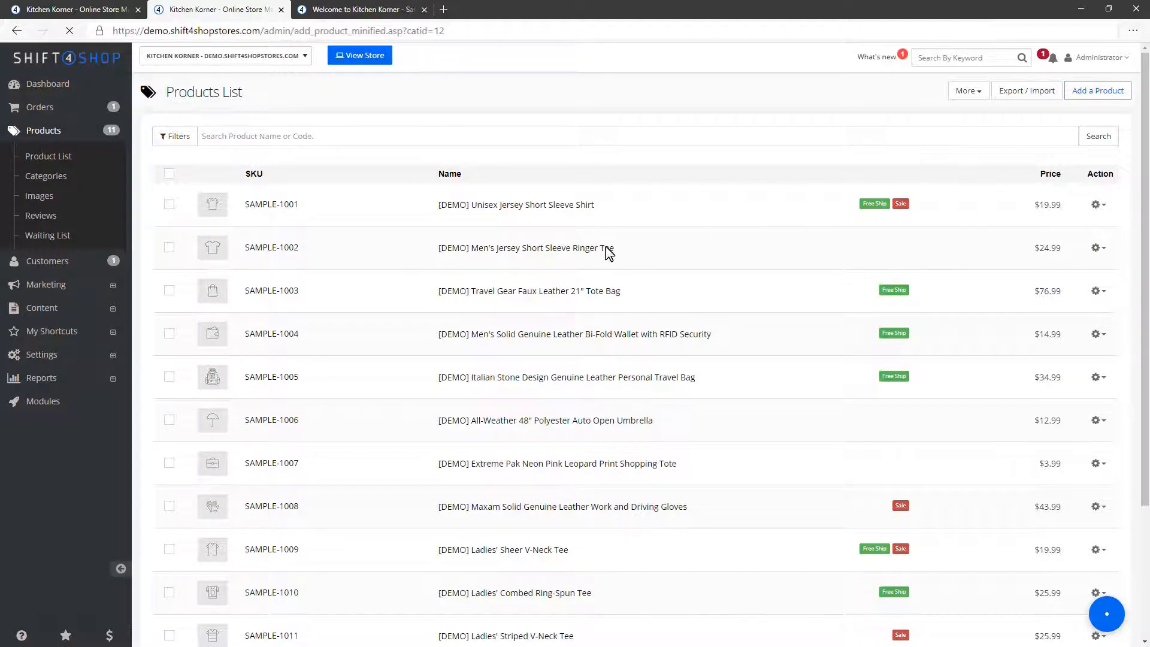
# Name and describe the product '3 speed mixer/blender' and bring up Select Categories.
pyautogui.click(1097, 91)
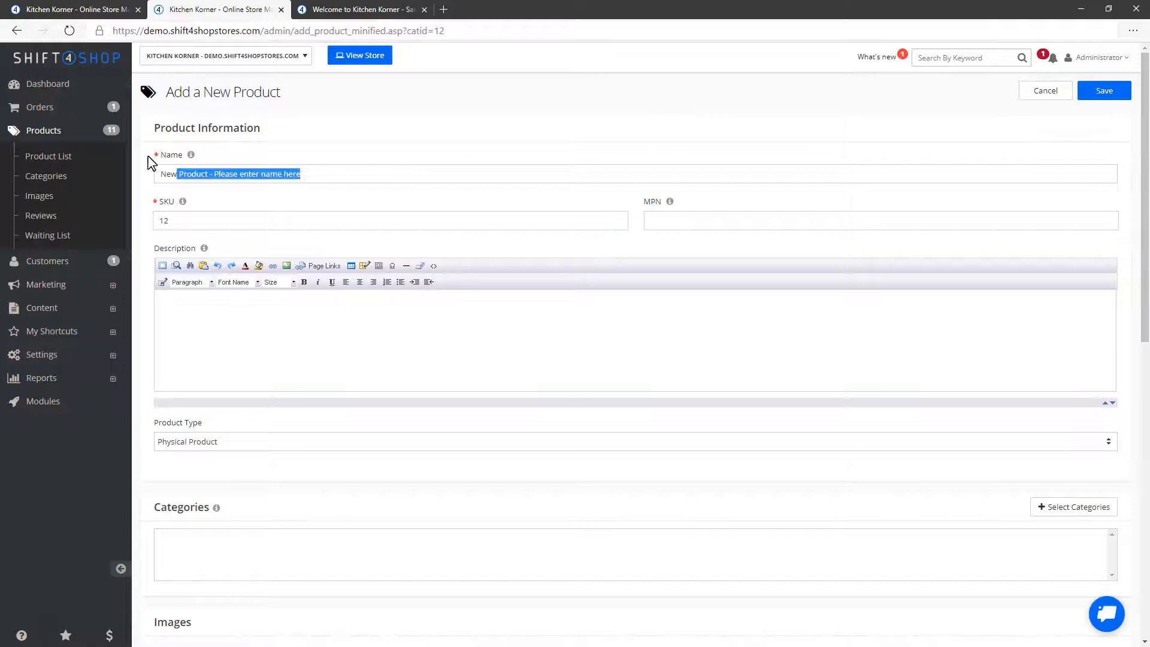
pyautogui.write('3')
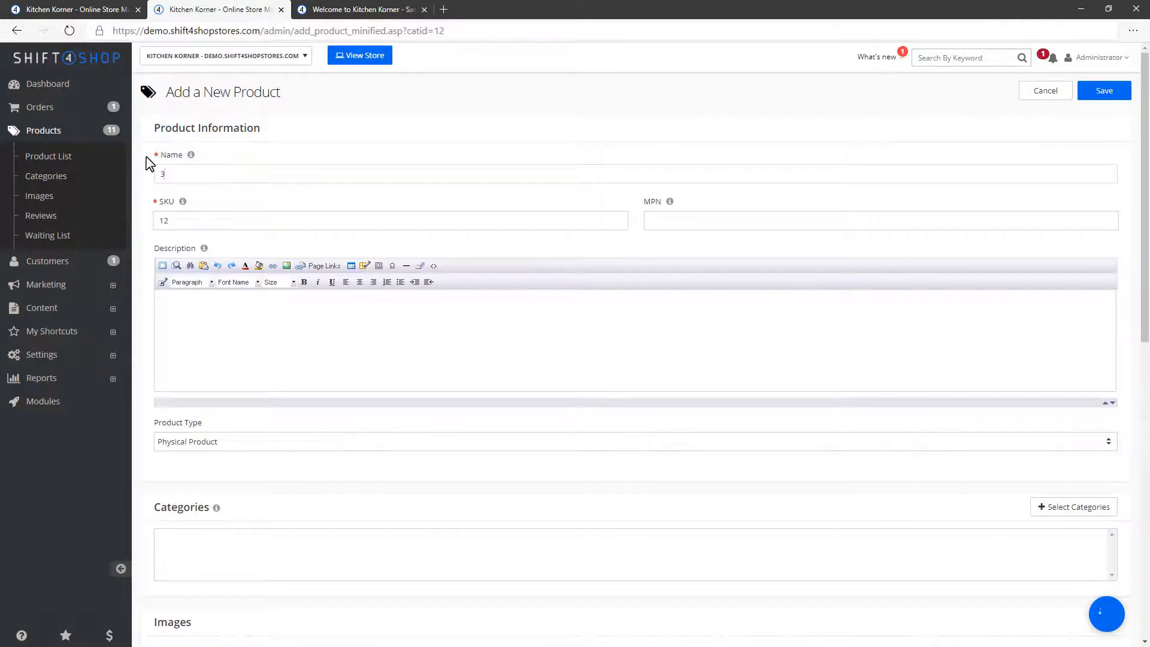
pyautogui.write('speed mixer/blender')
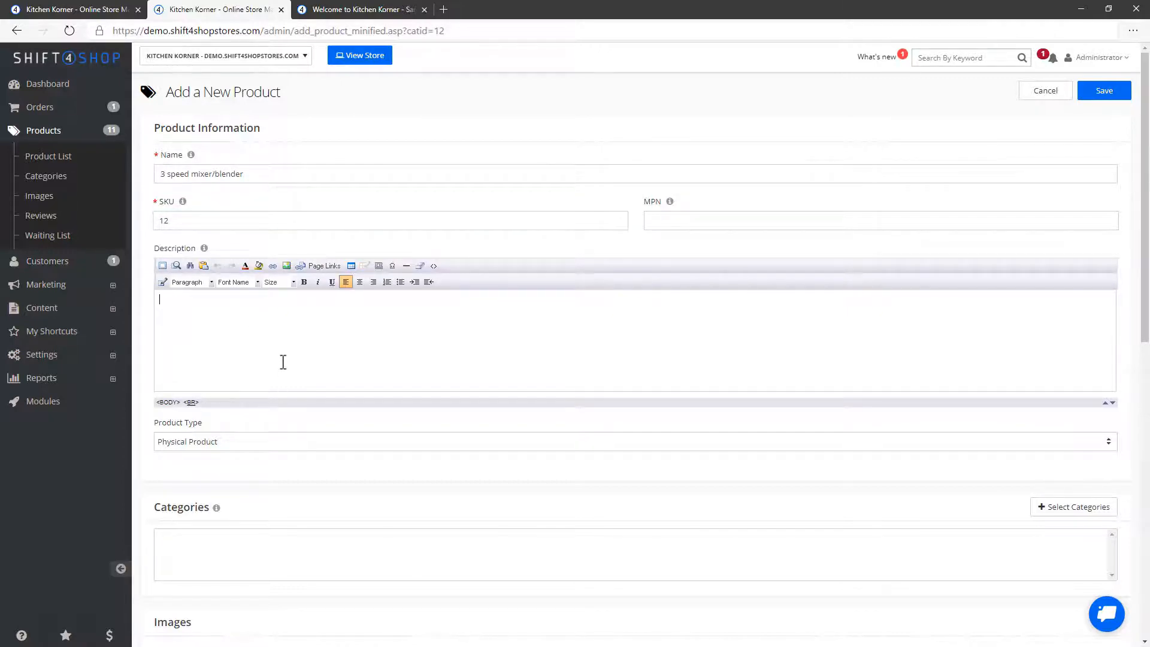
pyautogui.write('3 speed mixer blender')
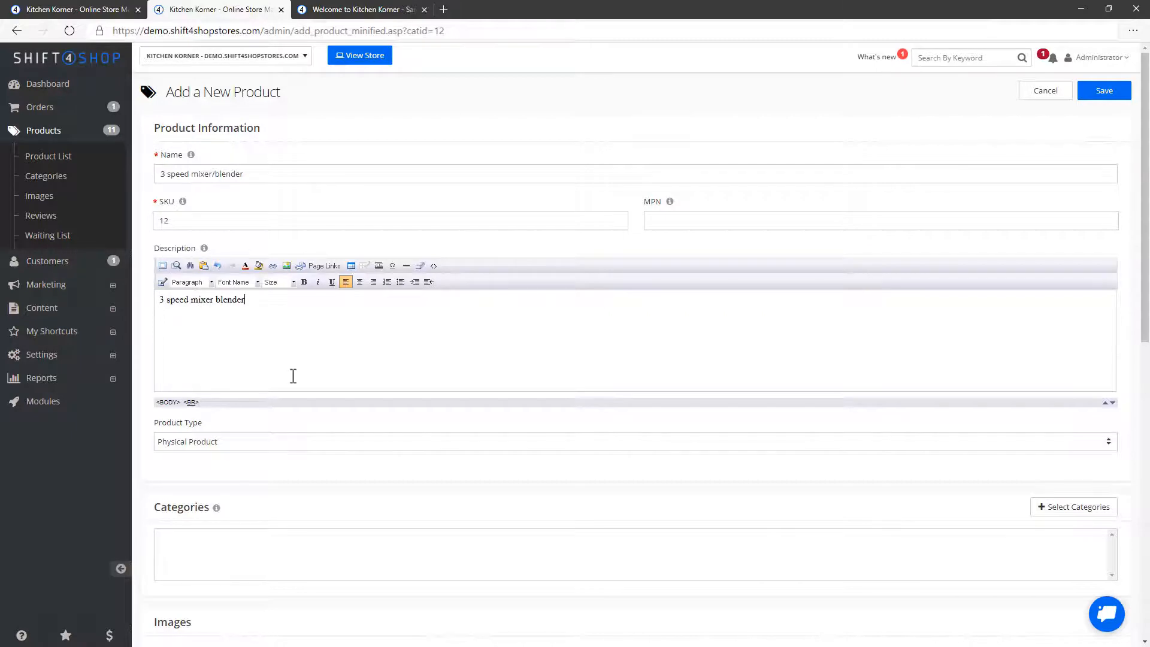
pyautogui.scroll(-3)
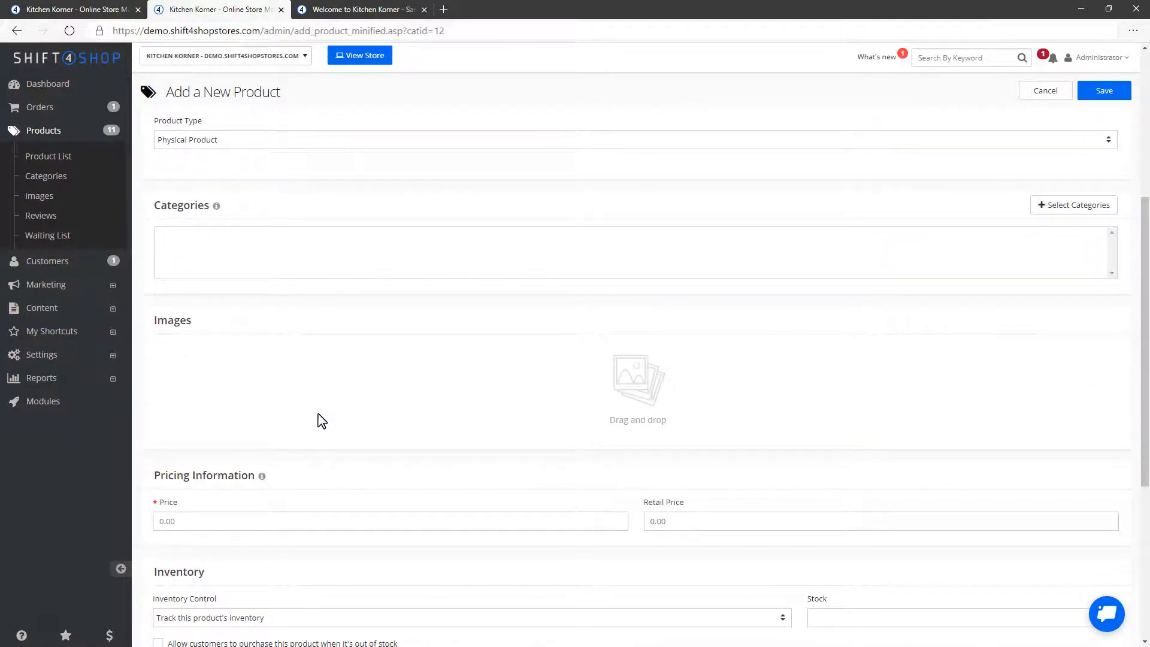
pyautogui.moveTo(1073, 204)
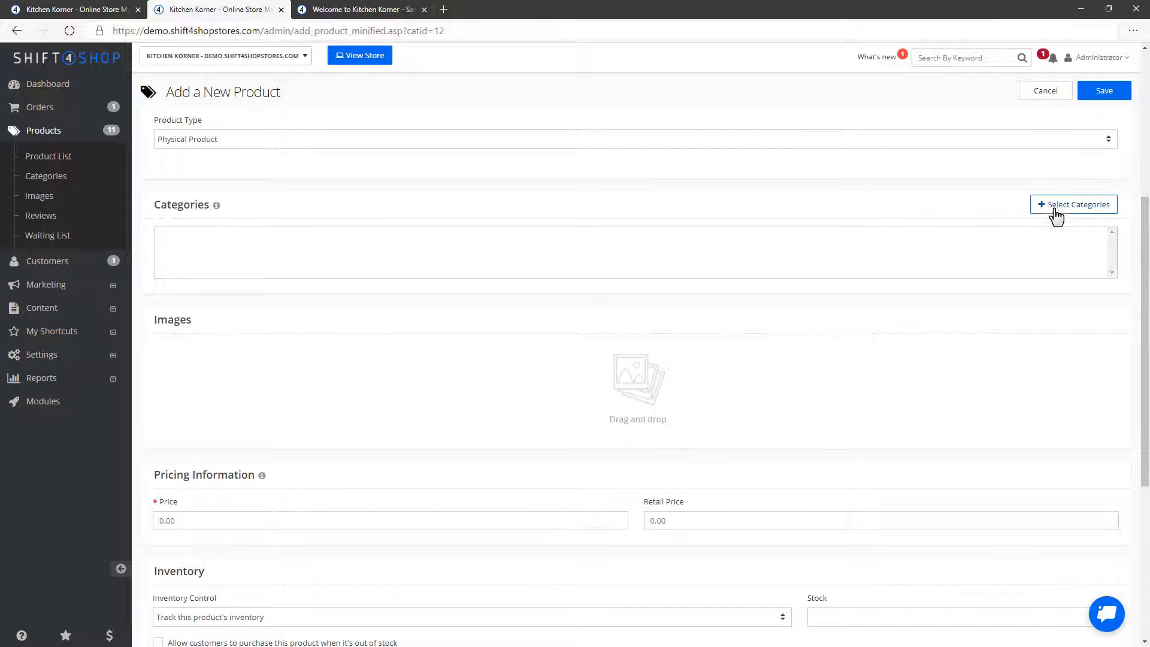
pyautogui.click(1073, 204)
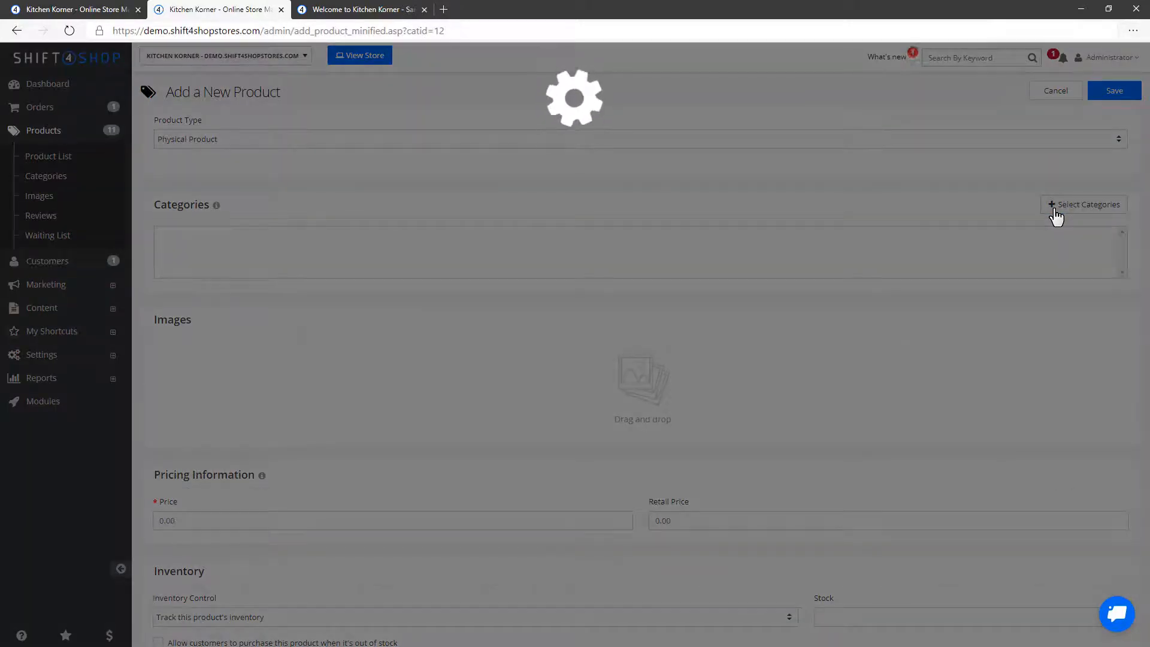
# Create an Appliances category, assign it to the product, and close the category list.
pyautogui.click(1088, 203)
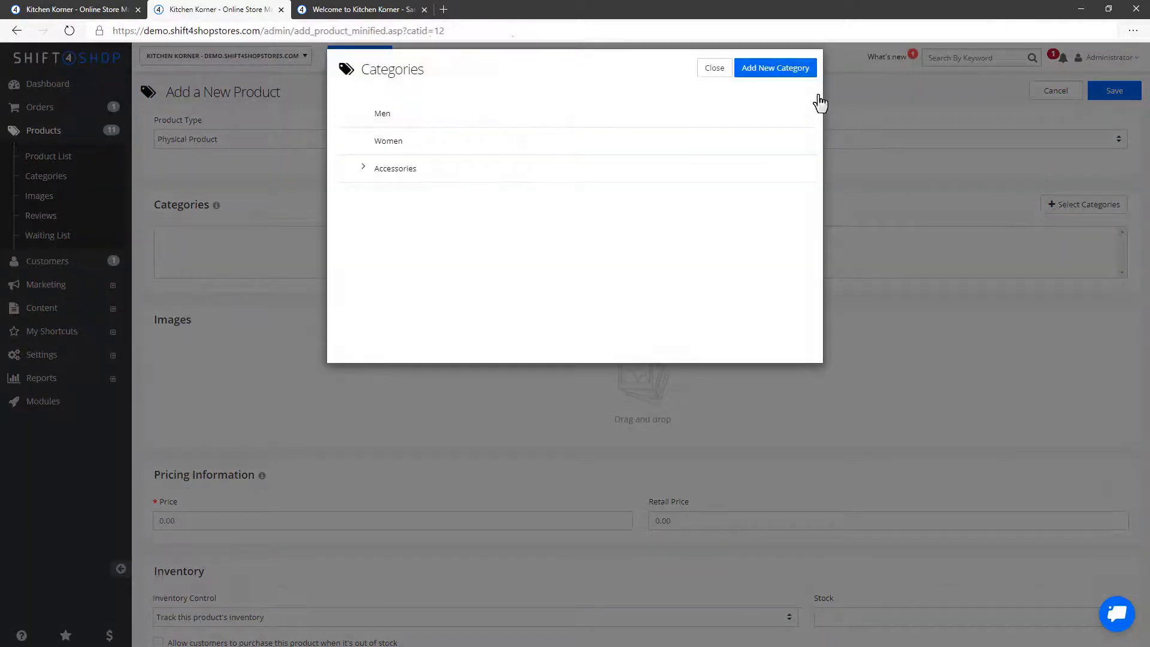
pyautogui.click(775, 68)
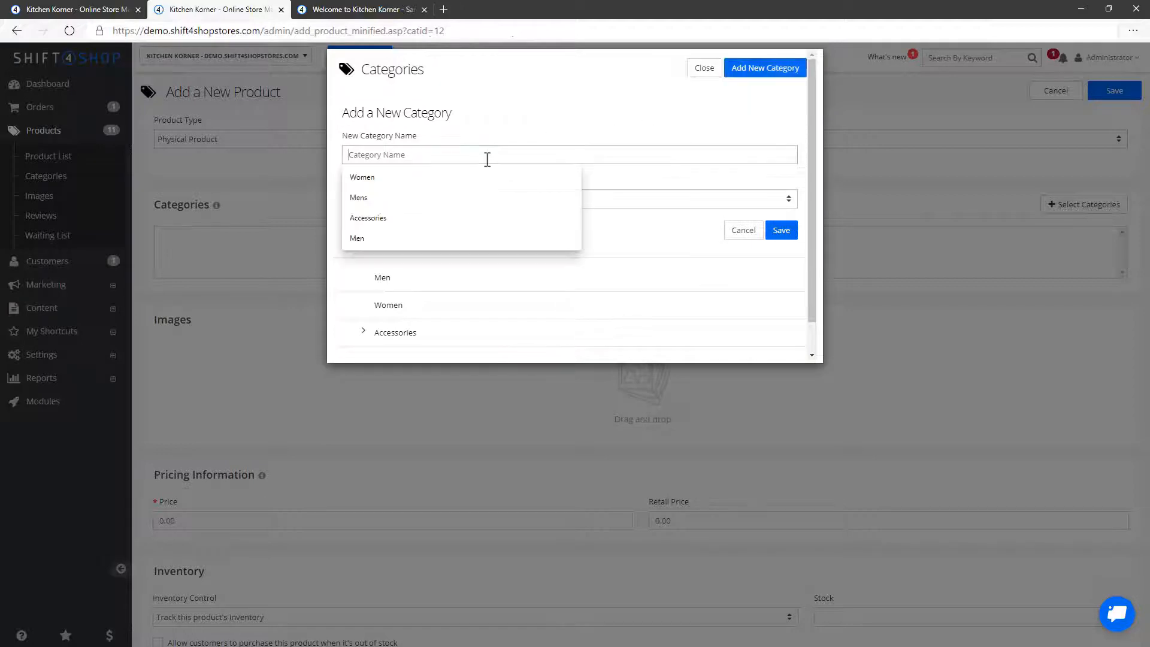
pyautogui.write('Appliances')
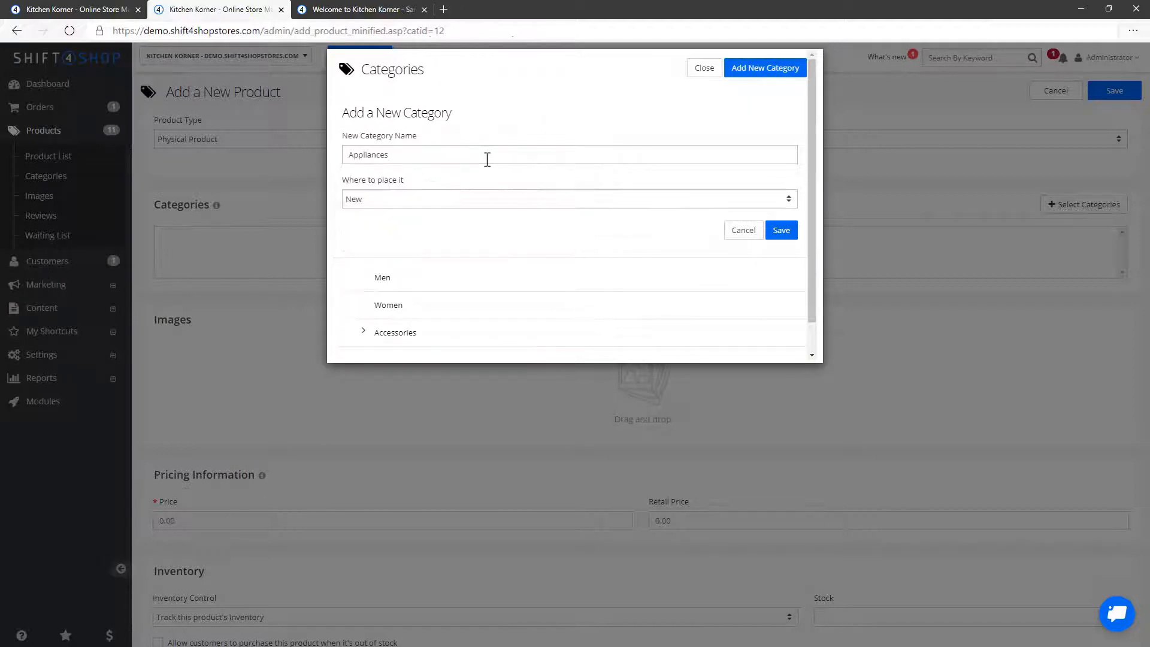
pyautogui.click(781, 229)
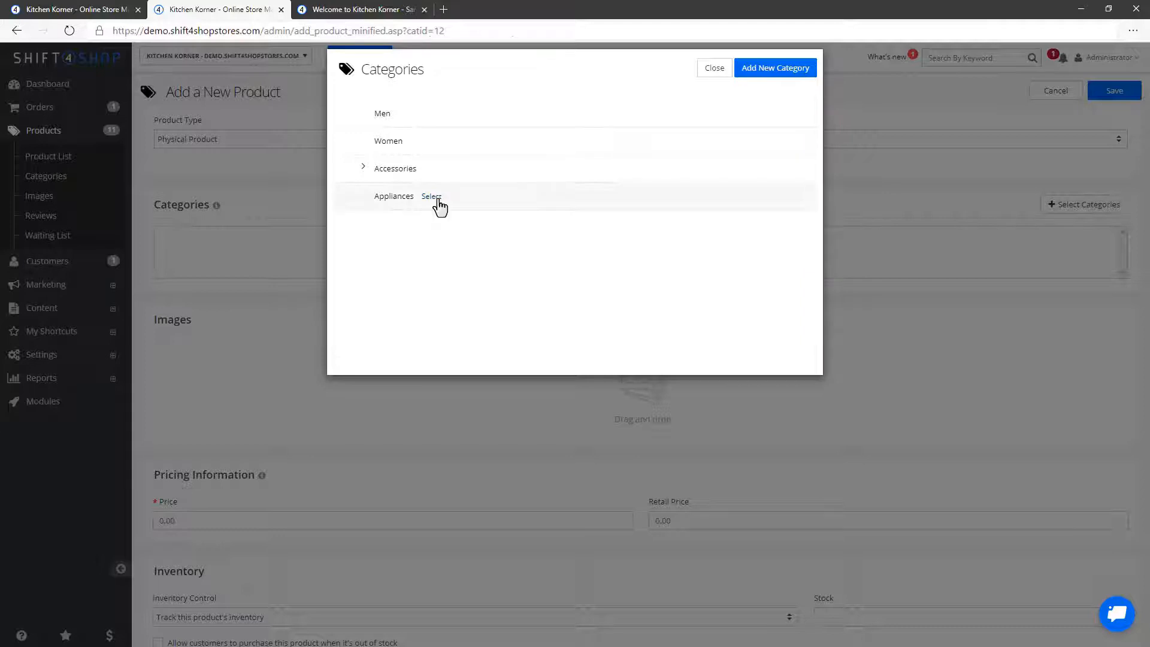
pyautogui.click(431, 195)
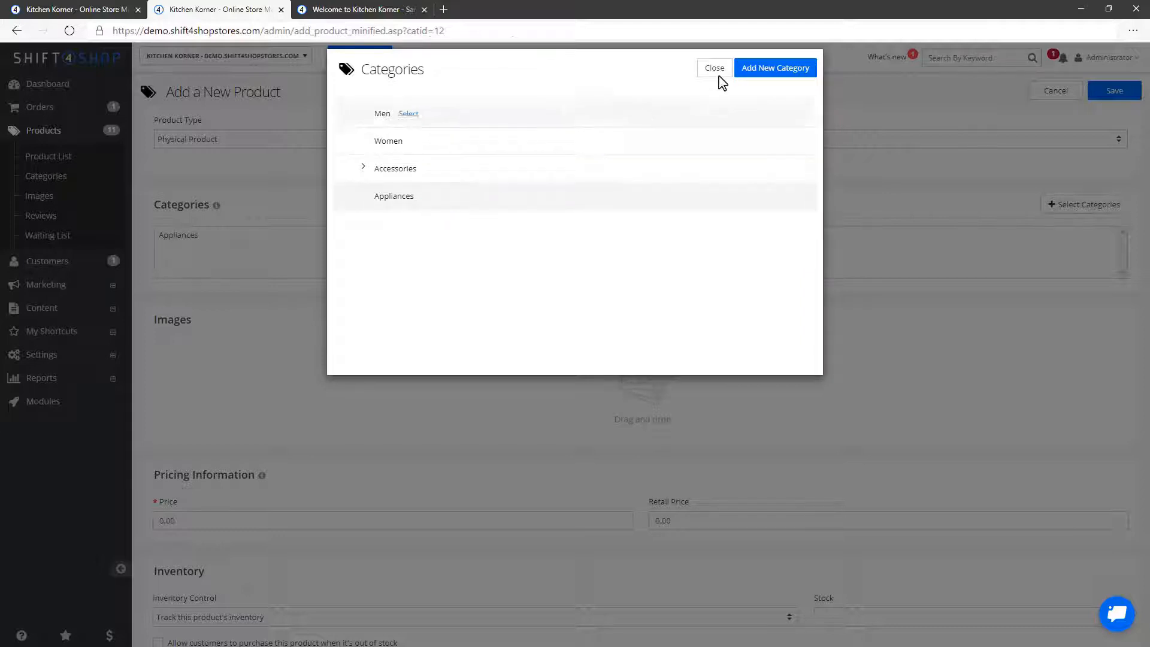
pyautogui.click(713, 68)
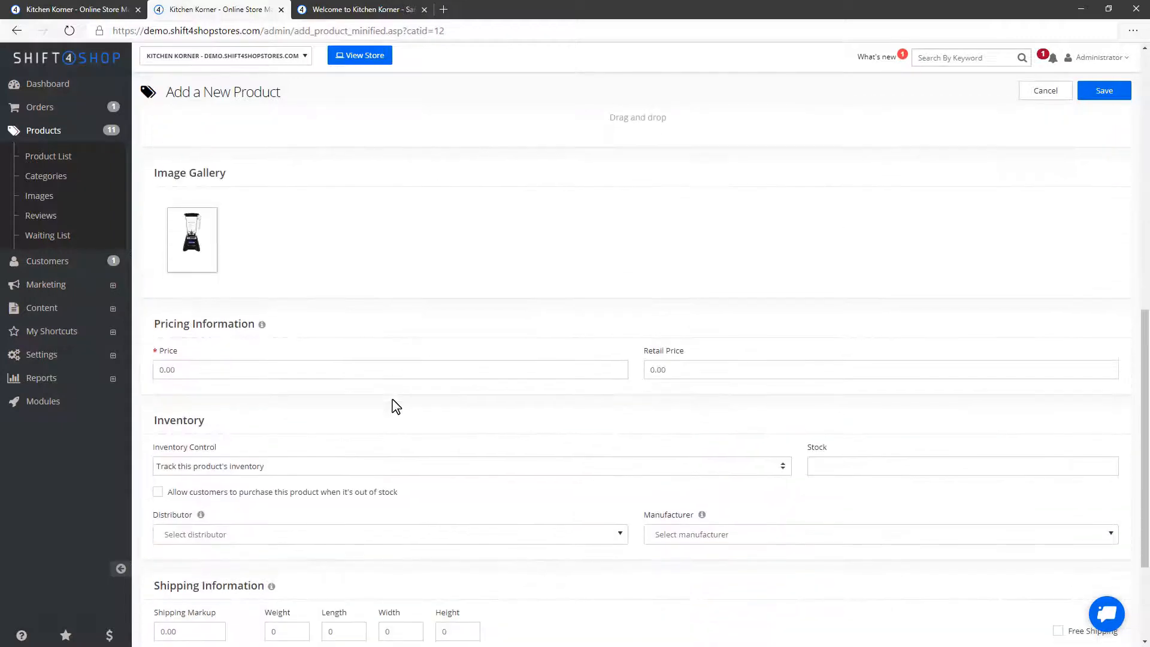
# Set the product price to 39.99 and stock to 25.
pyautogui.write('39.')
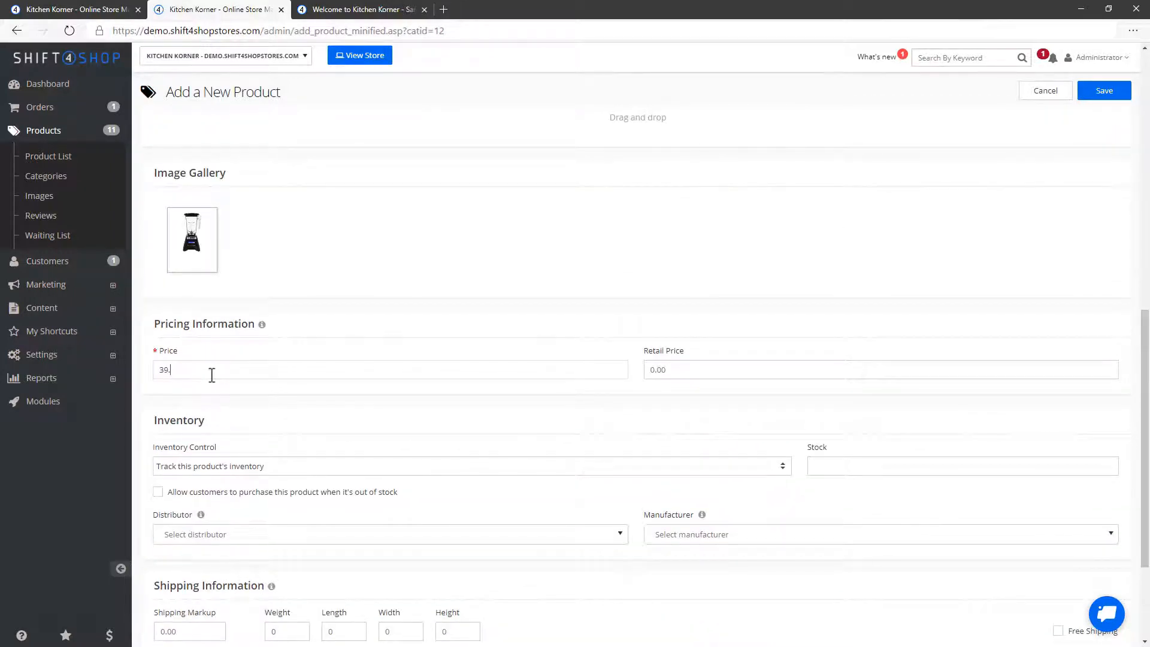
pyautogui.write('99')
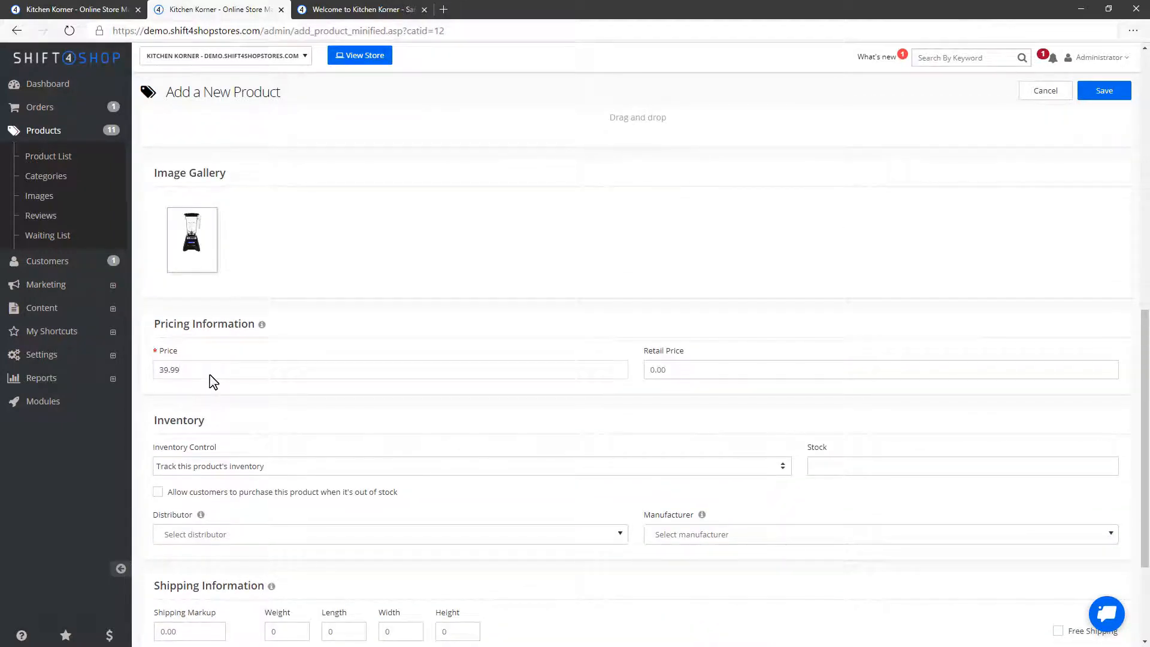
pyautogui.moveTo(565, 341)
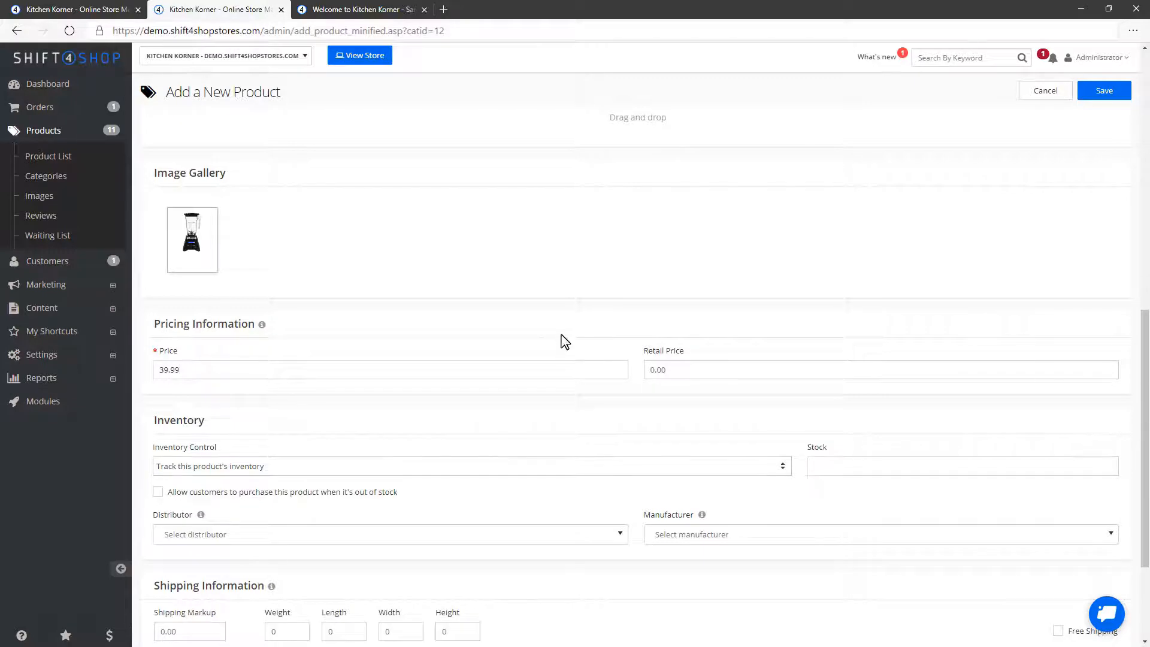
pyautogui.write('25')
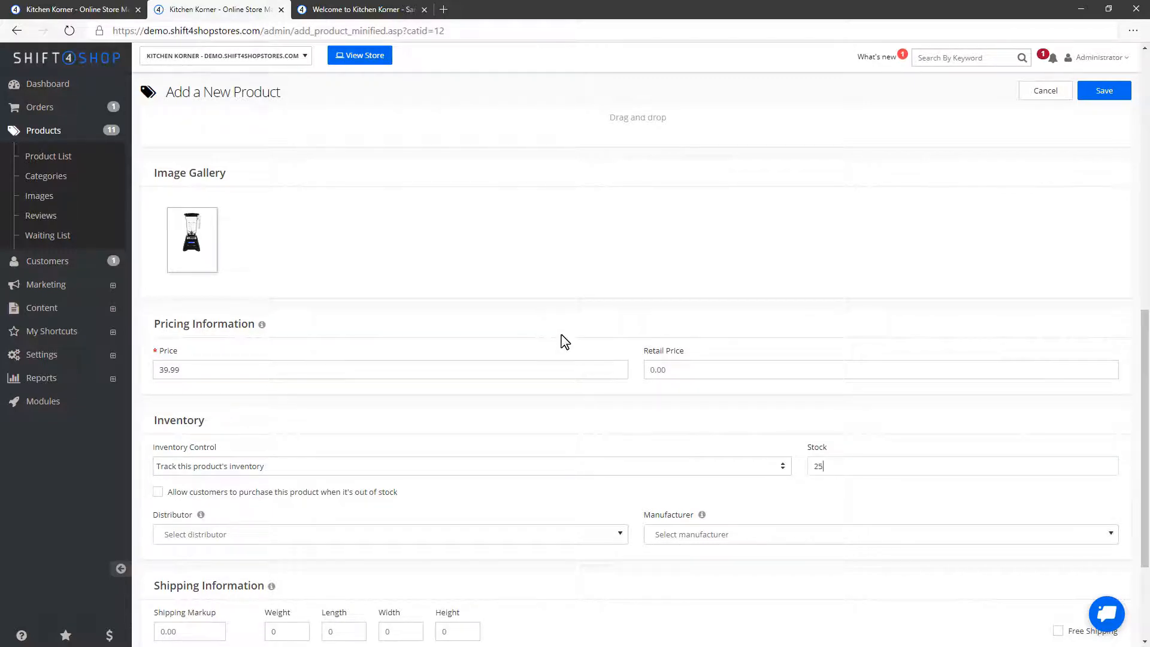
pyautogui.scroll(-3)
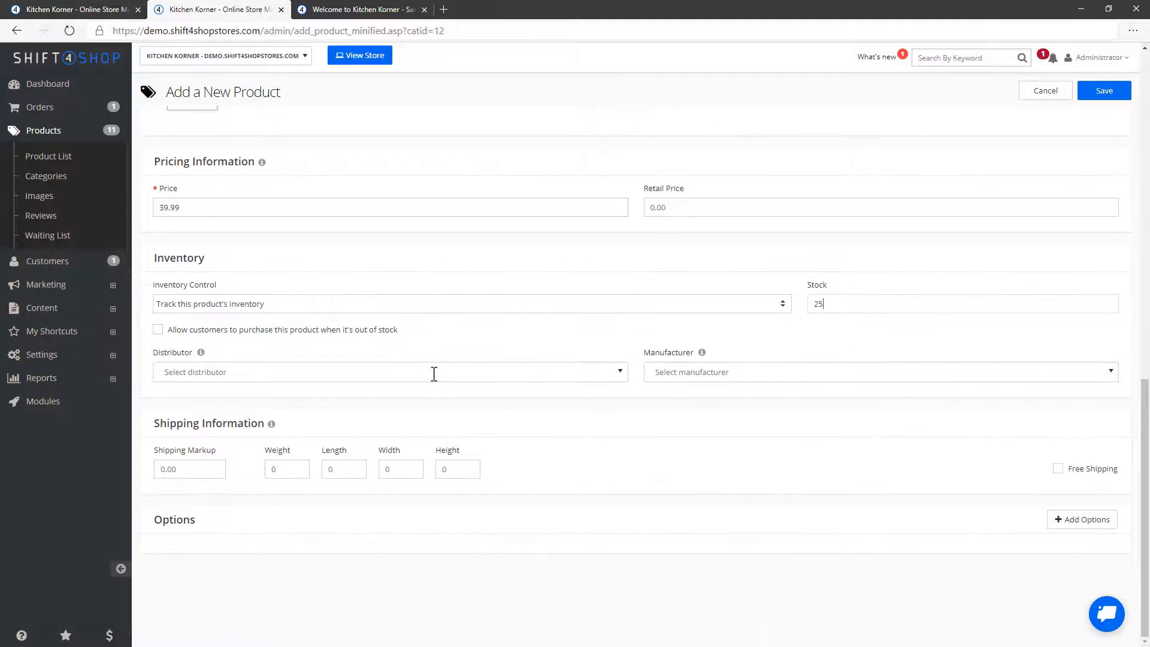
# Add a Colors option with values Black, Red and Blue, and save the product.
pyautogui.click(1082, 519)
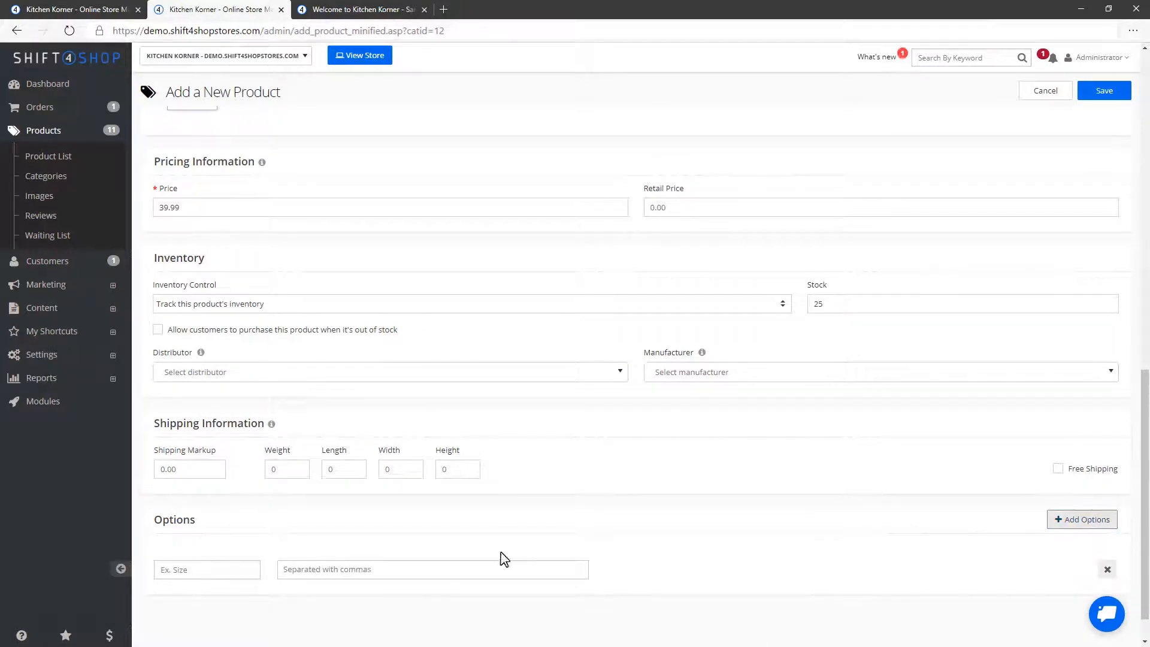
pyautogui.write('Color')
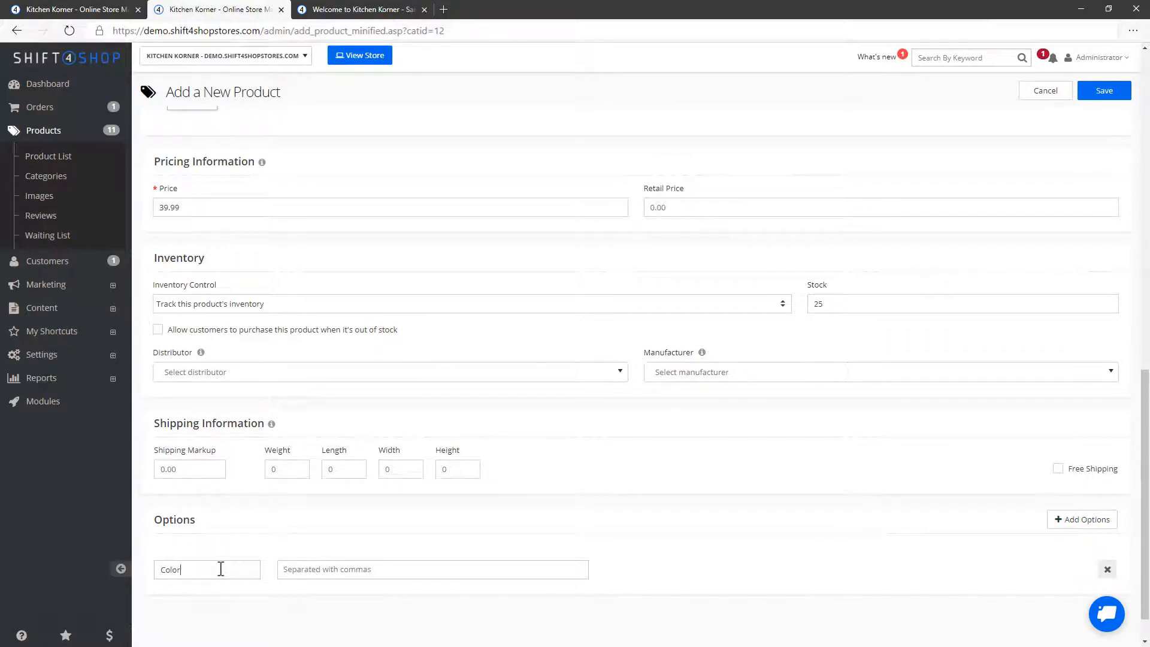
pyautogui.write('Black')
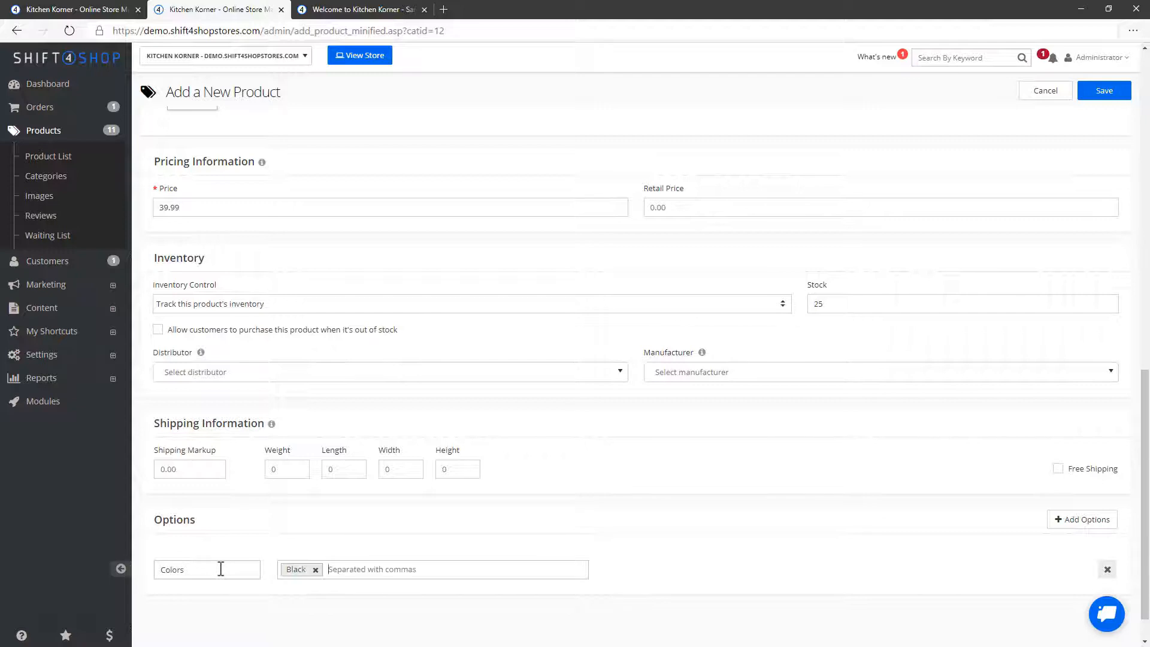
pyautogui.write('Red')
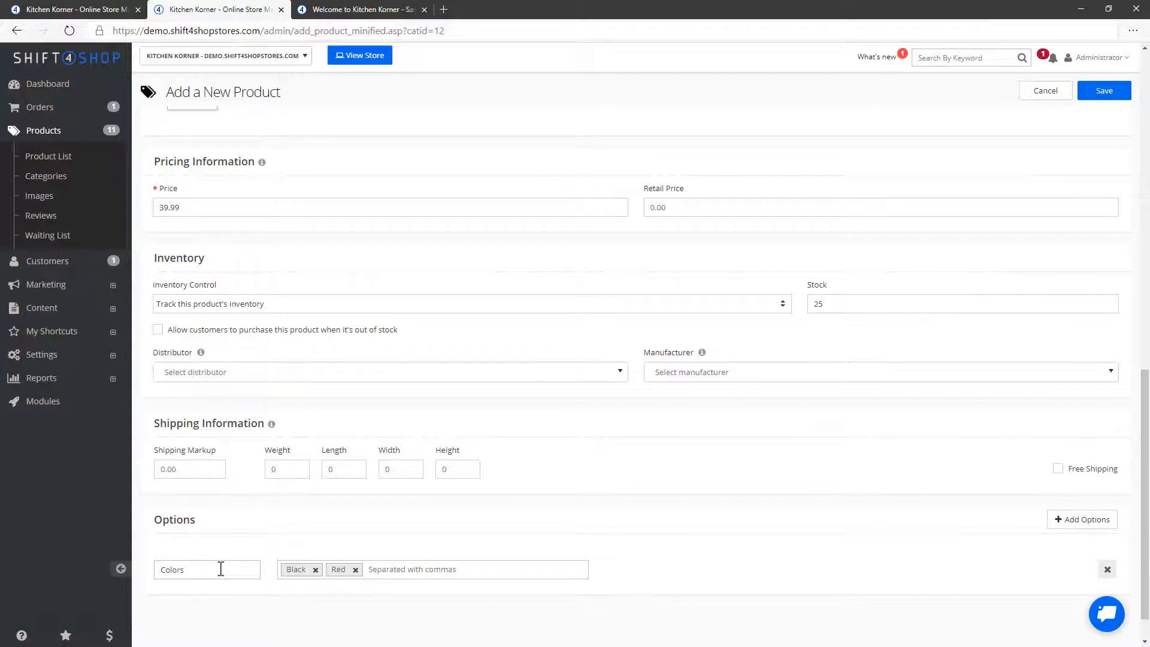
pyautogui.write('Blue')
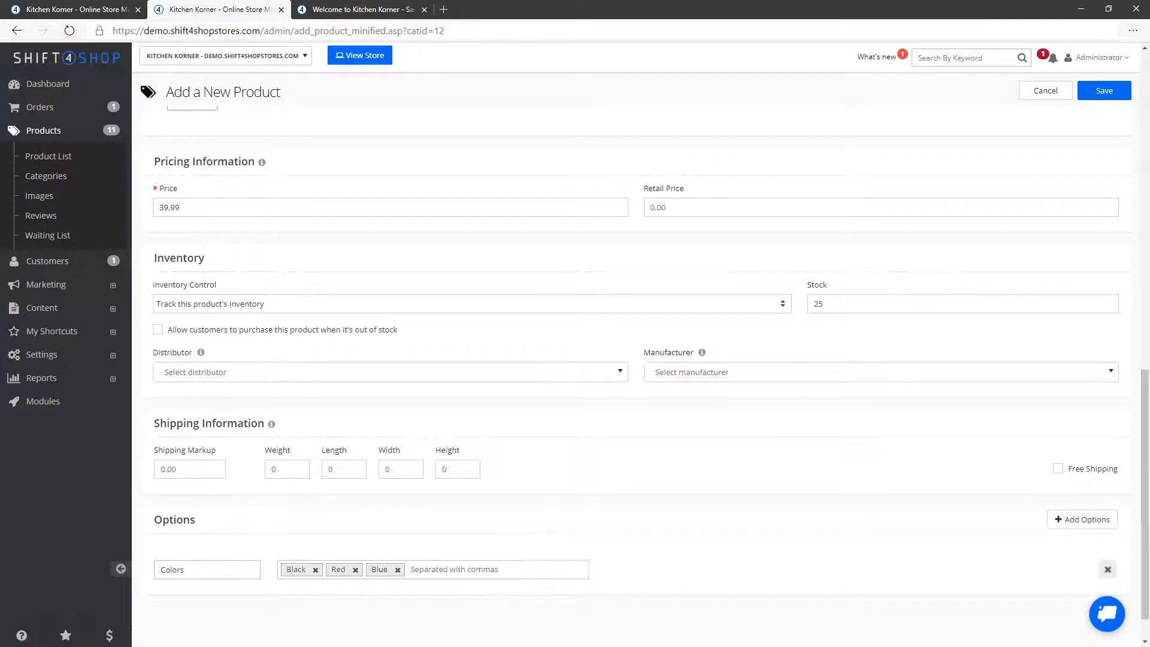
pyautogui.click(1104, 91)
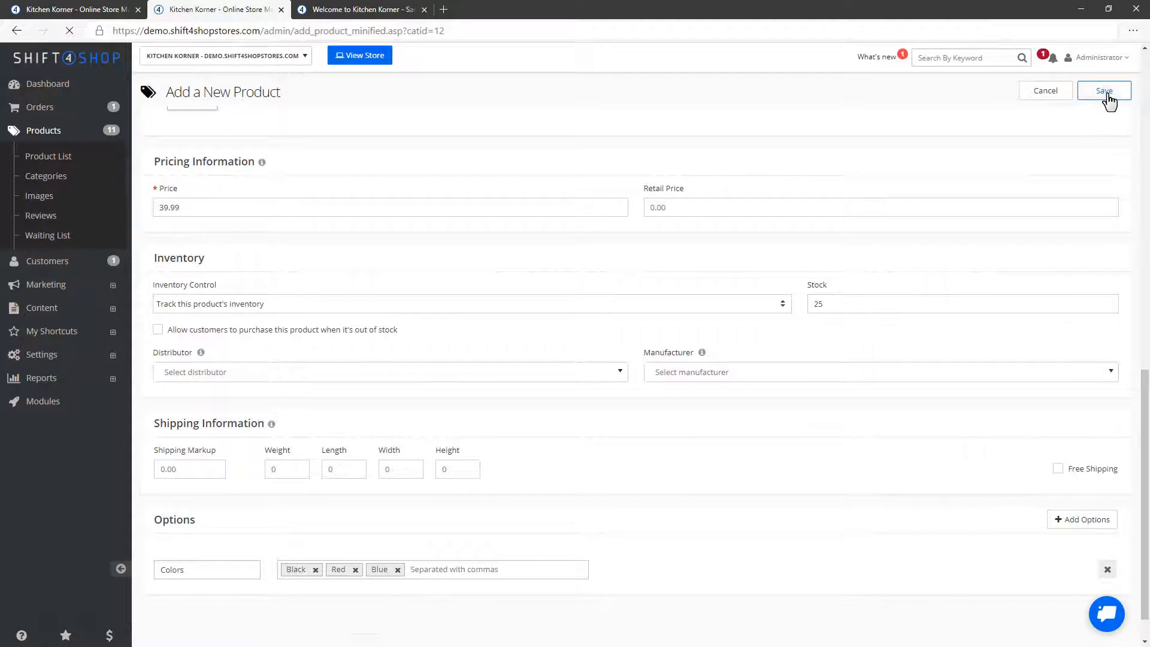
# Finish saving the mixer/blender product and return to the Products List.
pyautogui.click(1104, 90)
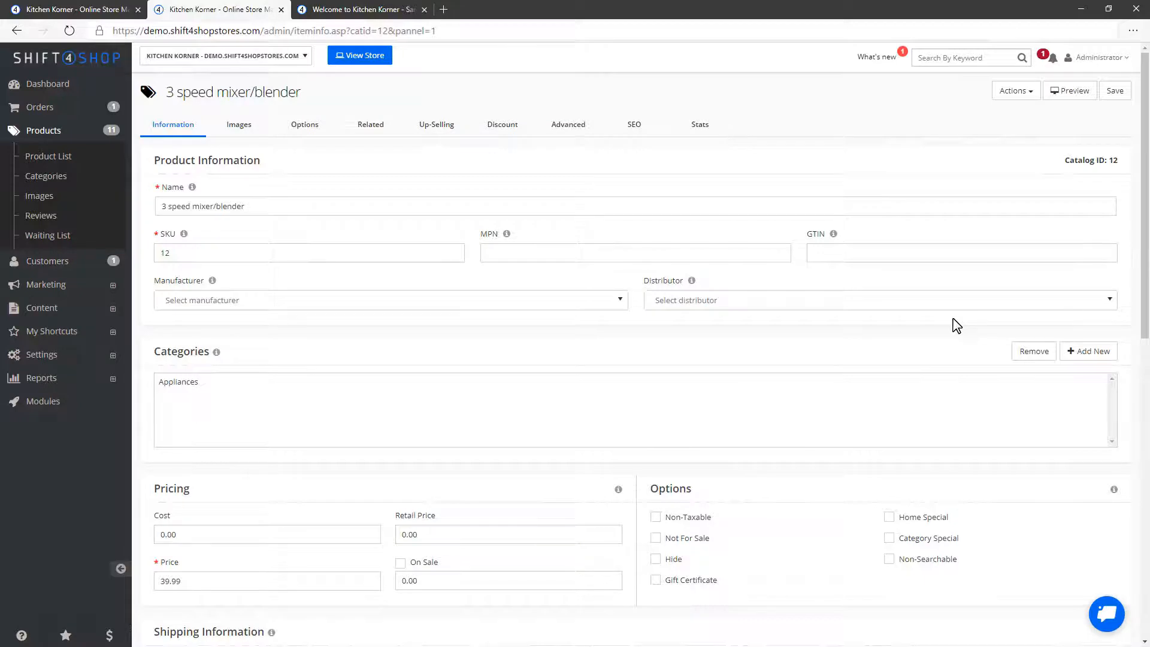
pyautogui.moveTo(859, 308)
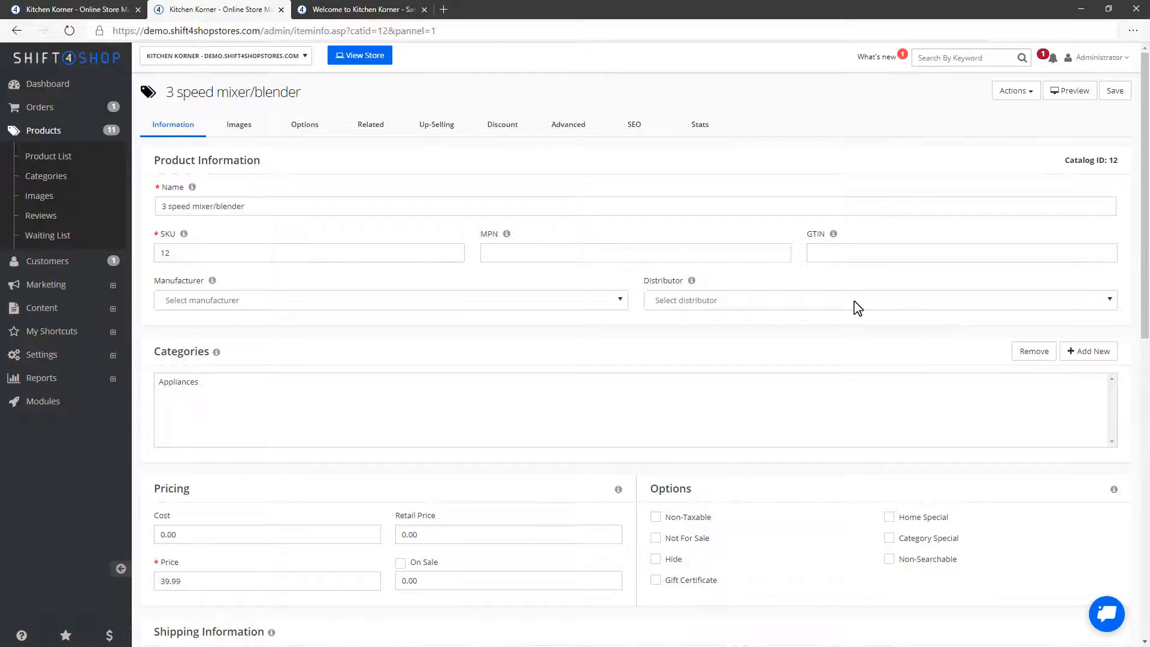
pyautogui.click(49, 156)
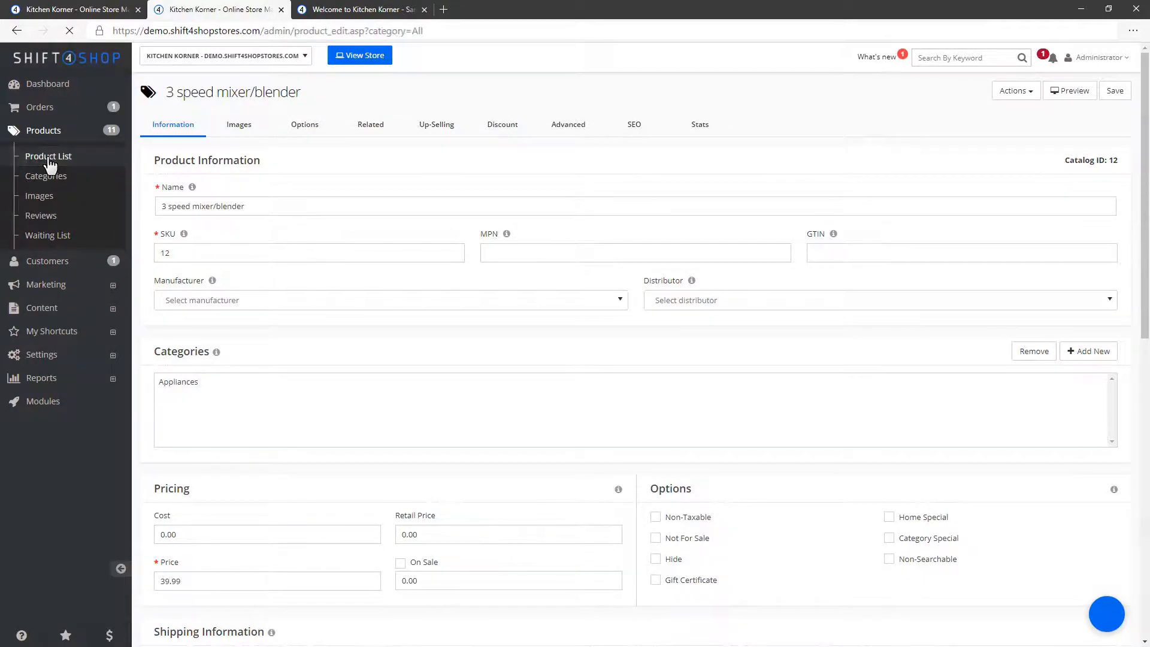
# Select all eleven [DEMO] products and run Delete Selected, confirming the bulk delete.
pyautogui.click(48, 156)
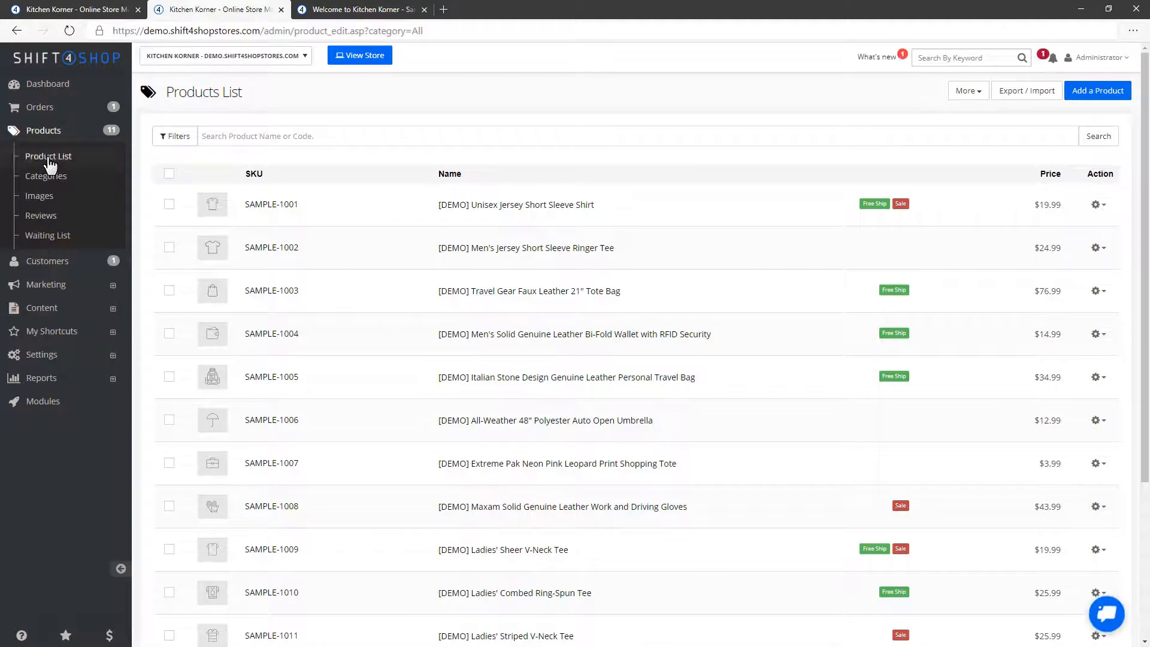
pyautogui.click(169, 173)
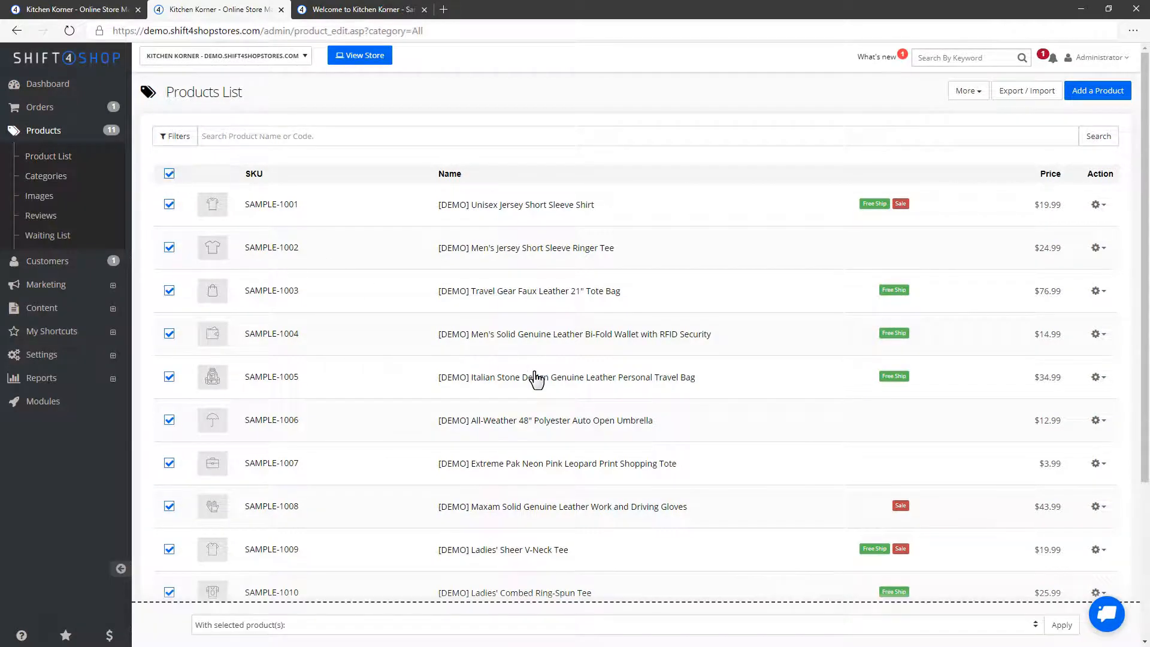
pyautogui.scroll(-3)
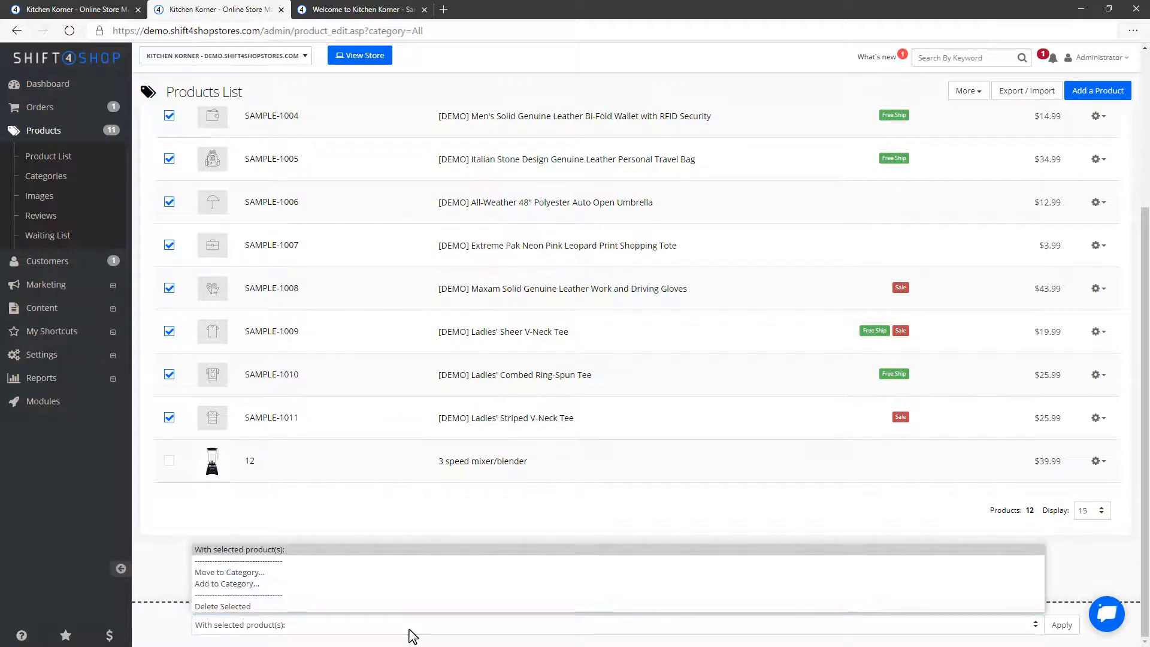
pyautogui.click(222, 606)
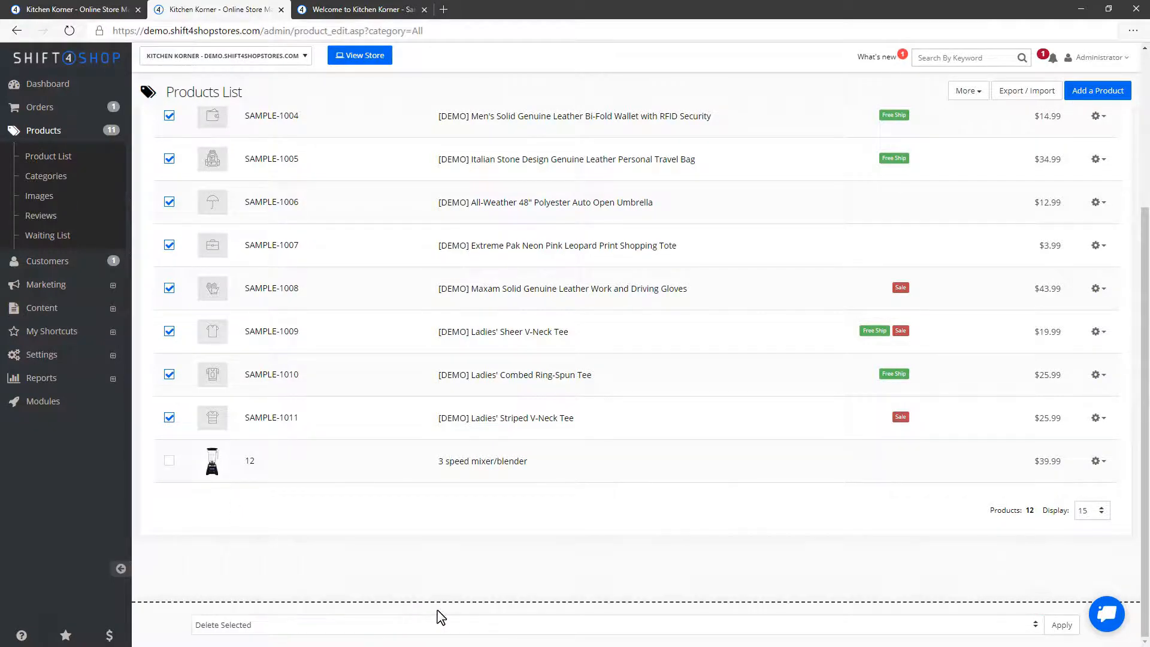
pyautogui.click(1062, 625)
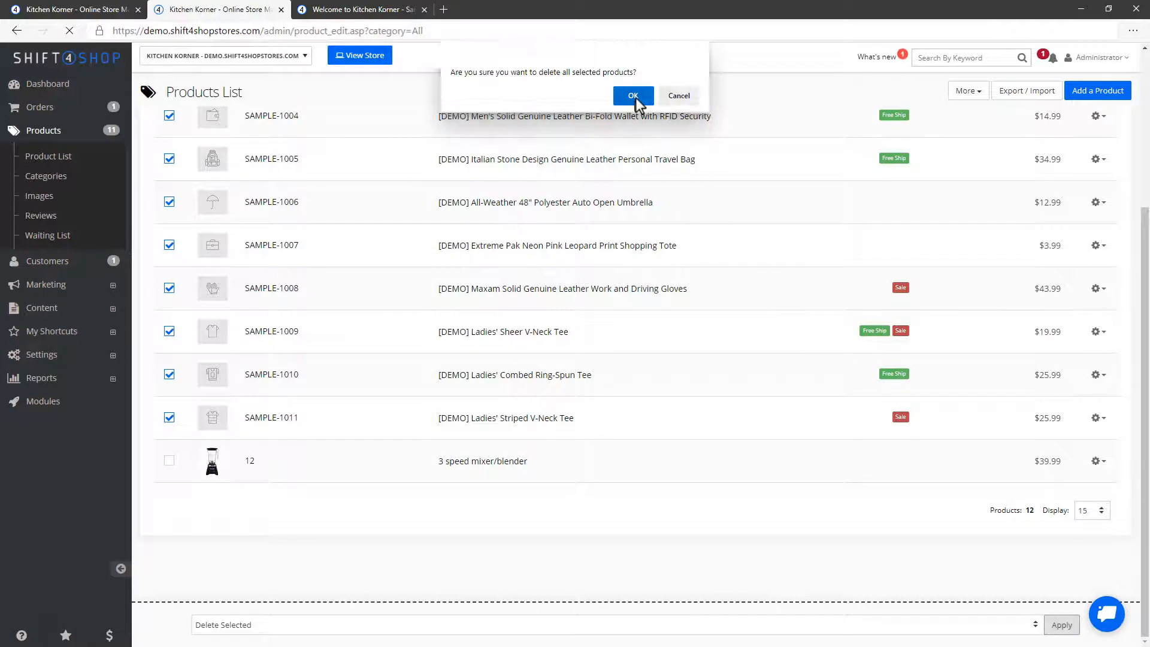
pyautogui.click(633, 95)
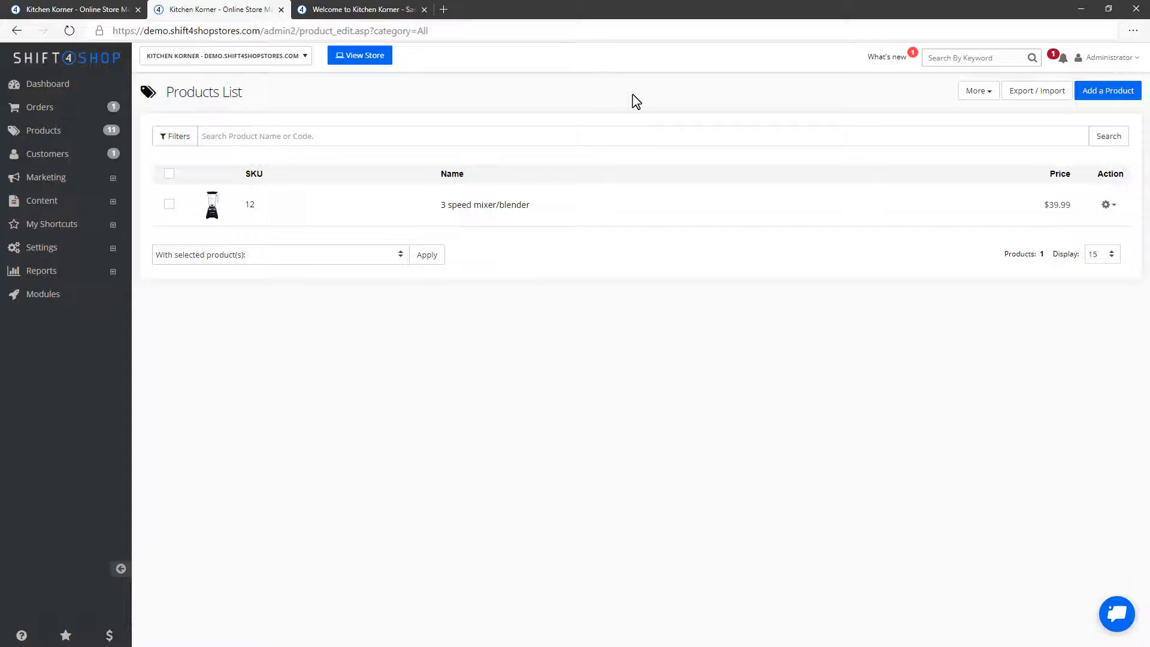
pyautogui.moveTo(569, 119)
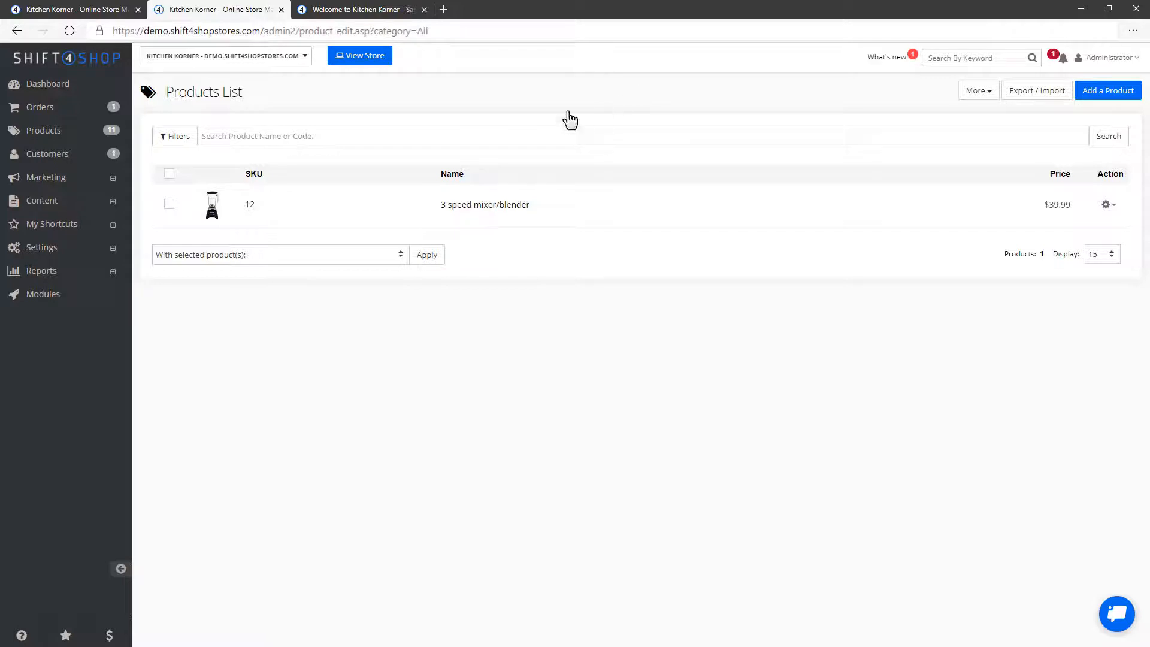
# Go to Settings > Shipping and enter Shipping Settings listing UPS, FedEx, USPS and DHL carriers.
pyautogui.click(42, 247)
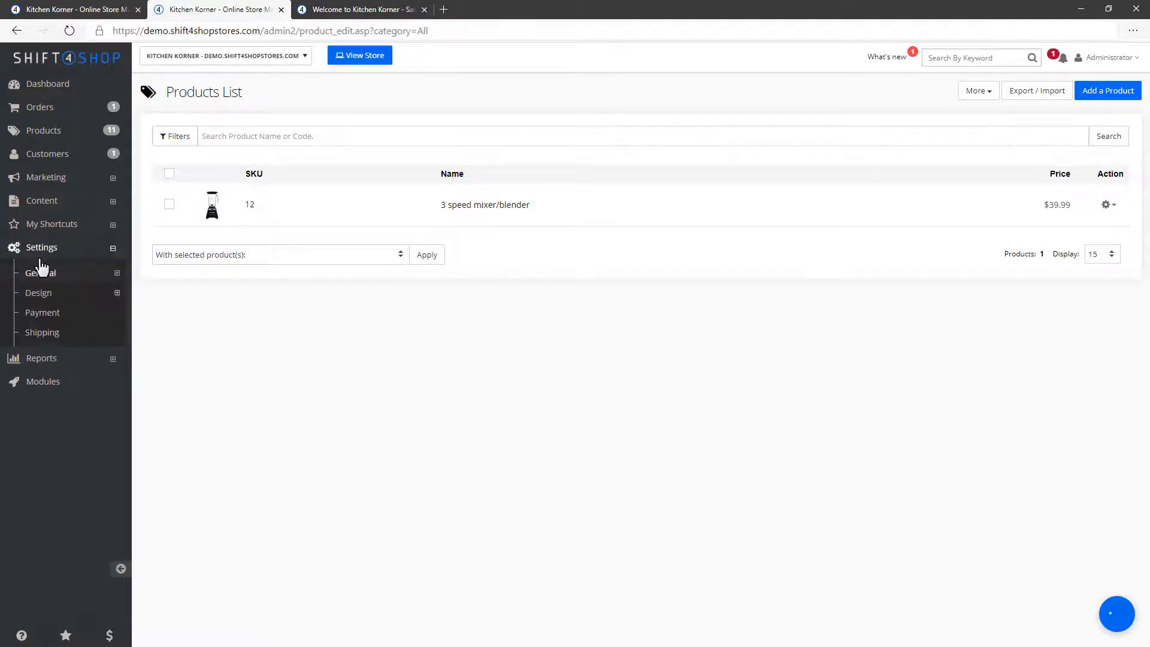
pyautogui.click(41, 332)
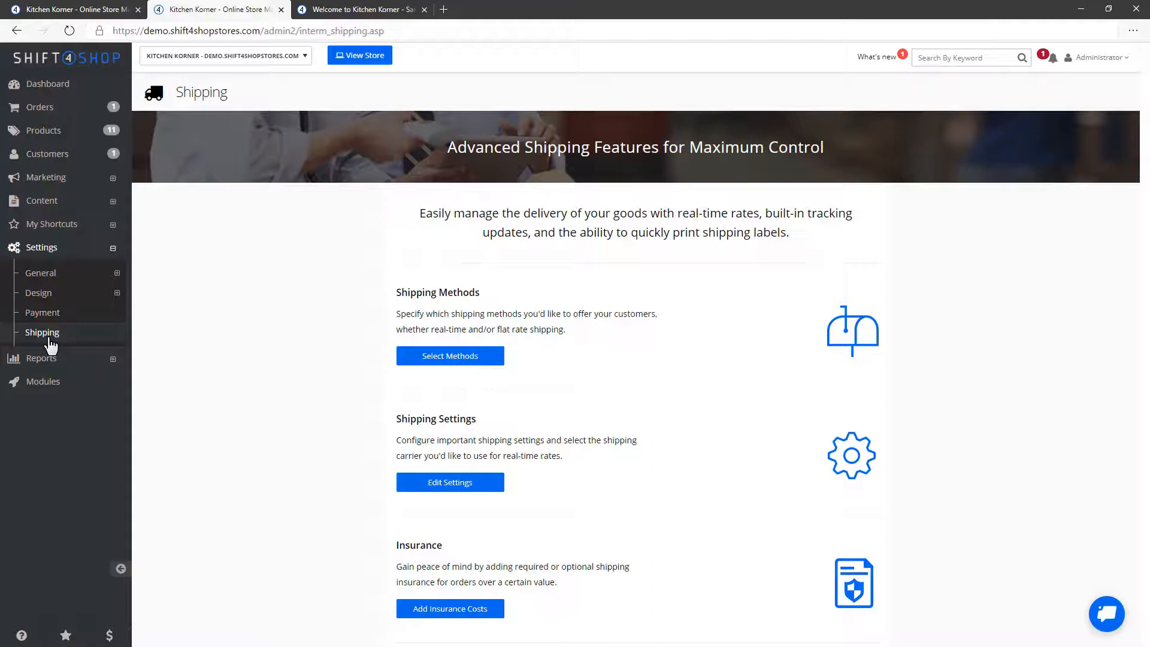
pyautogui.moveTo(70, 350)
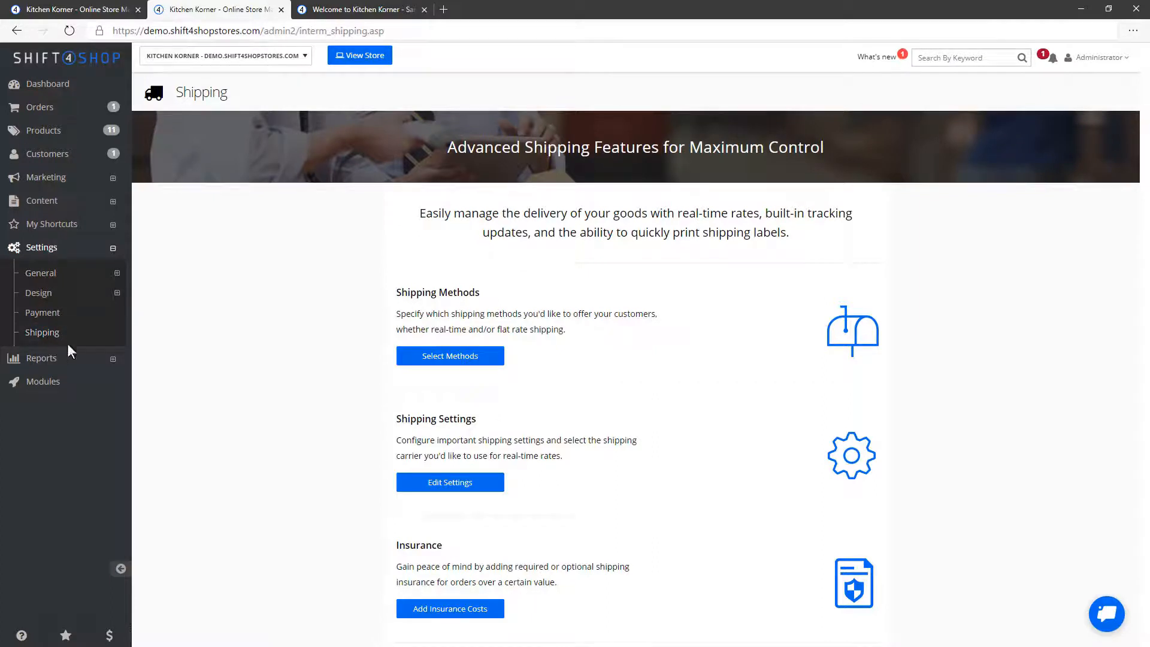
pyautogui.click(450, 482)
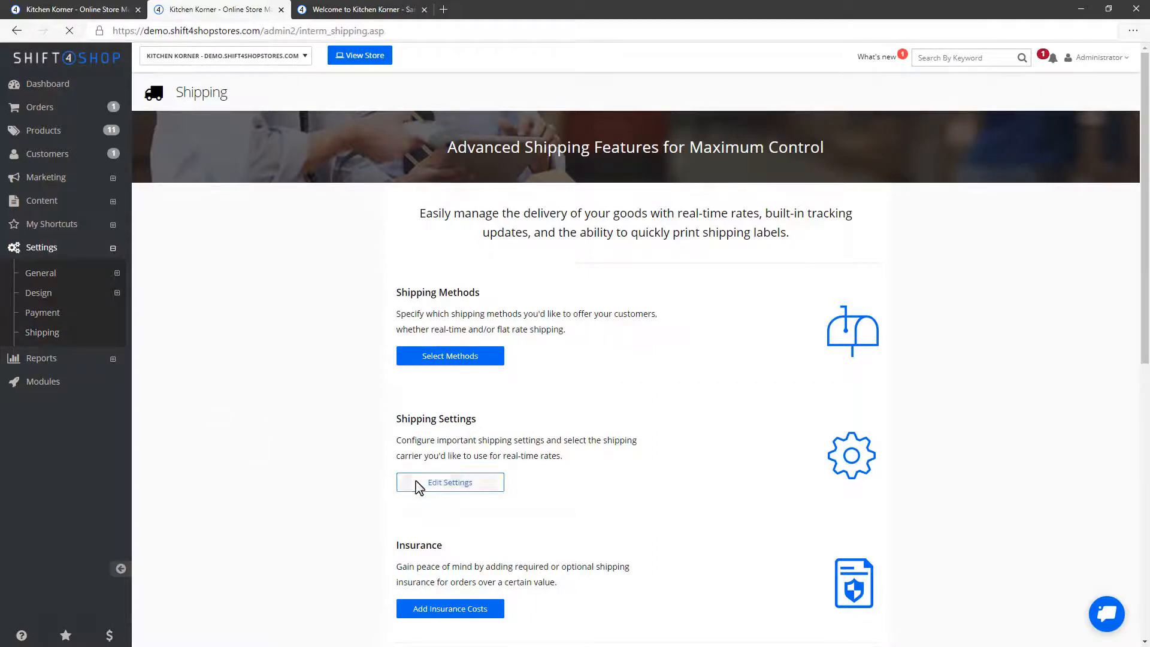
pyautogui.click(449, 482)
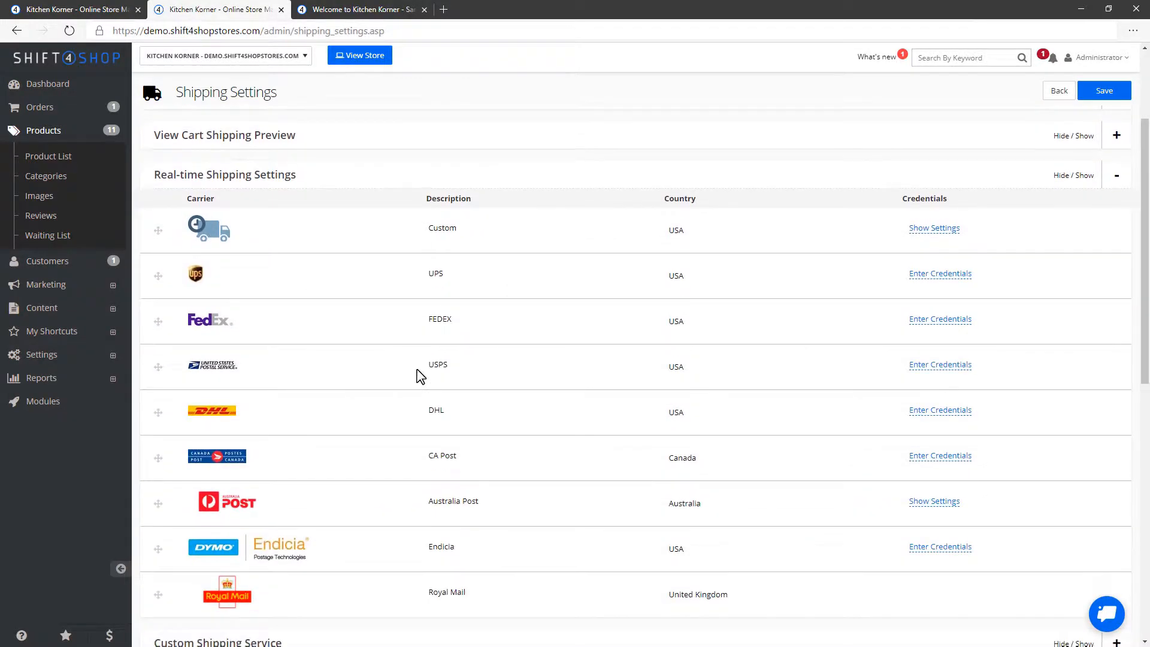
pyautogui.moveTo(940, 274)
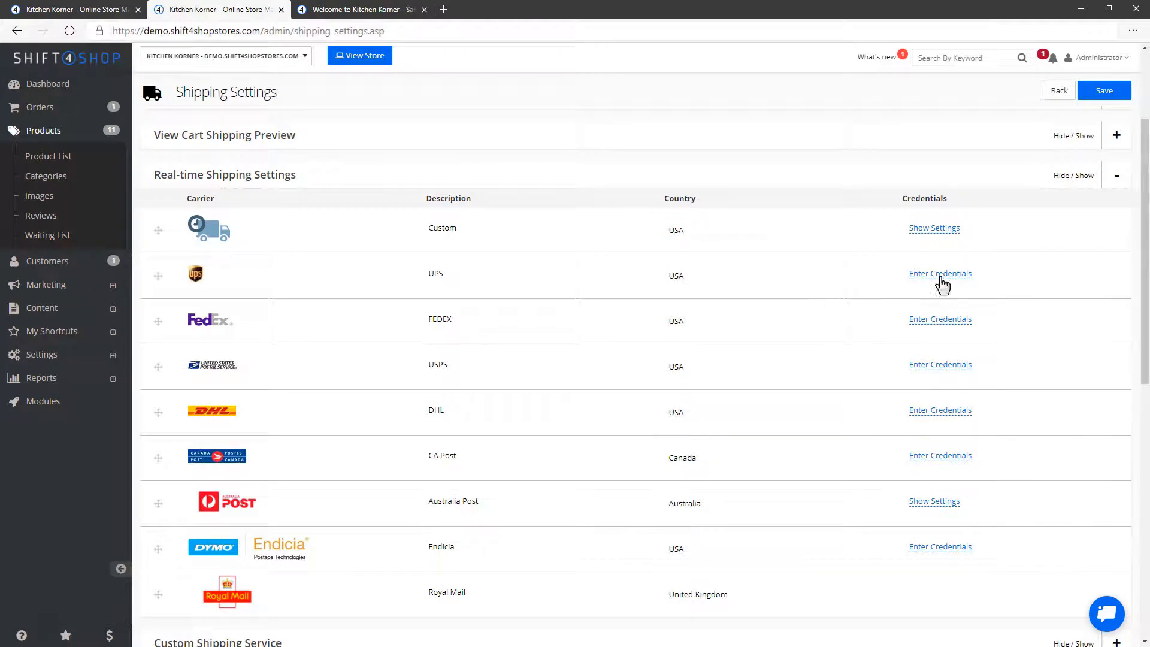
# Enter a USPS user ID and password in the carrier credentials form and save them.
pyautogui.click(940, 273)
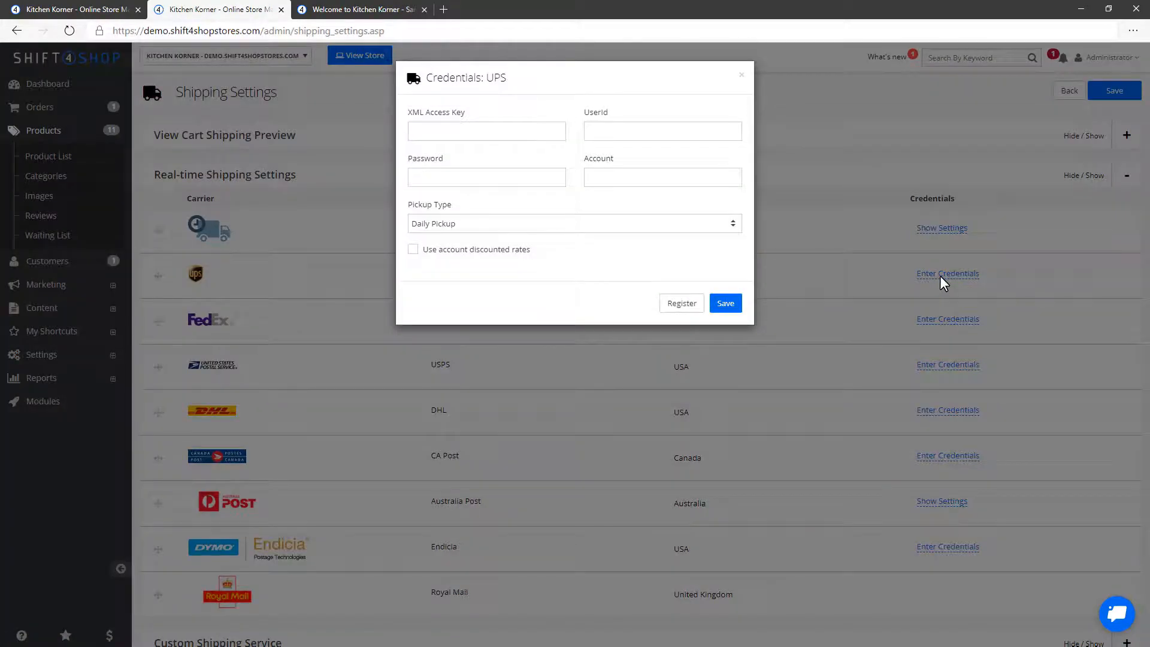
pyautogui.moveTo(765, 308)
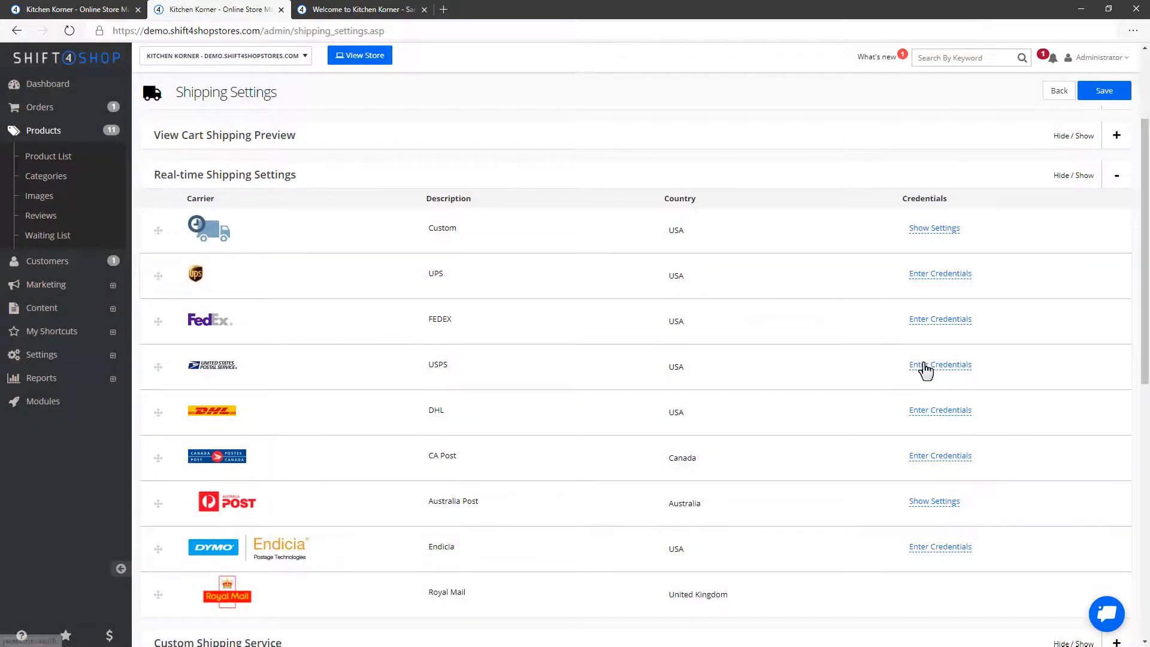
pyautogui.click(940, 365)
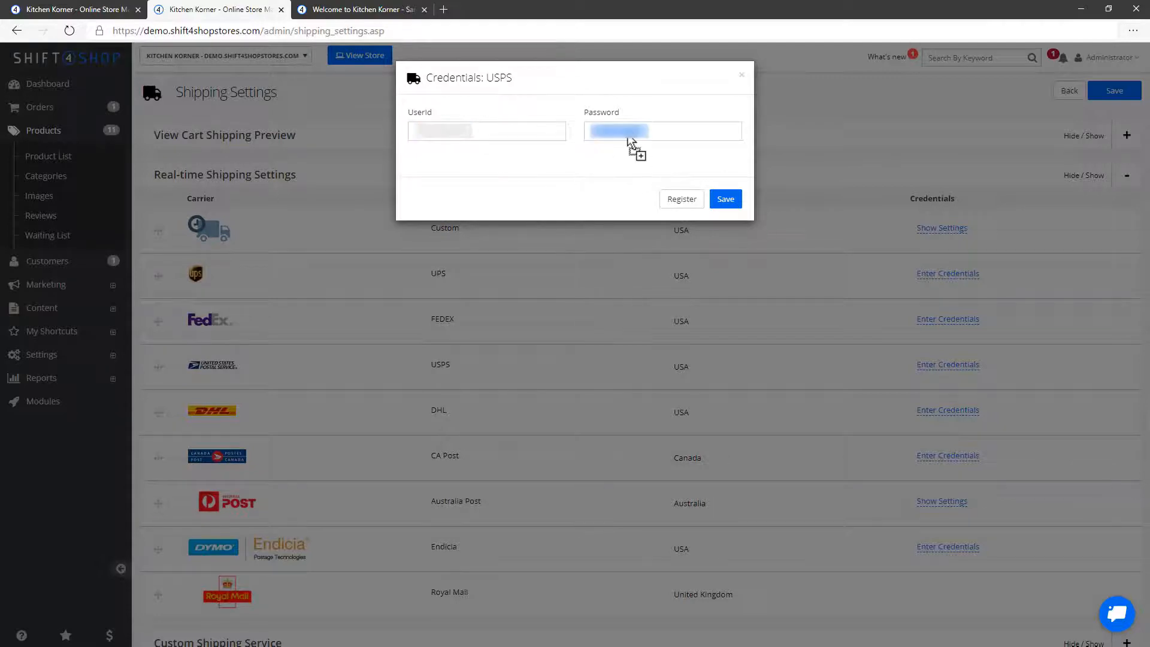
pyautogui.click(725, 199)
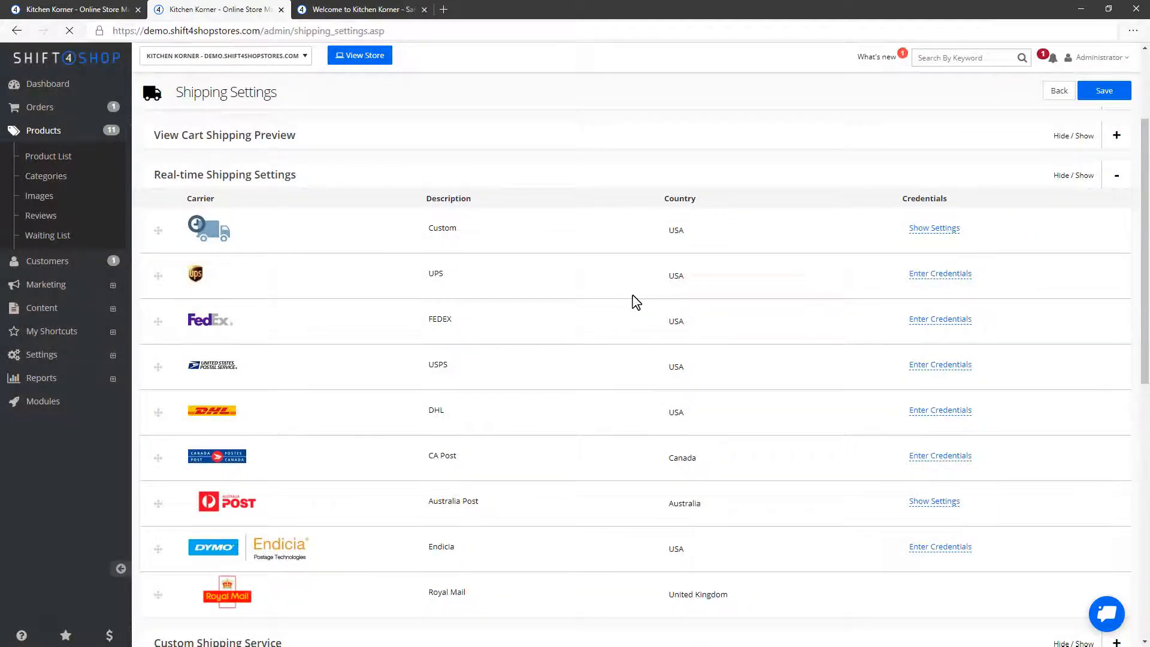
pyautogui.click(1104, 91)
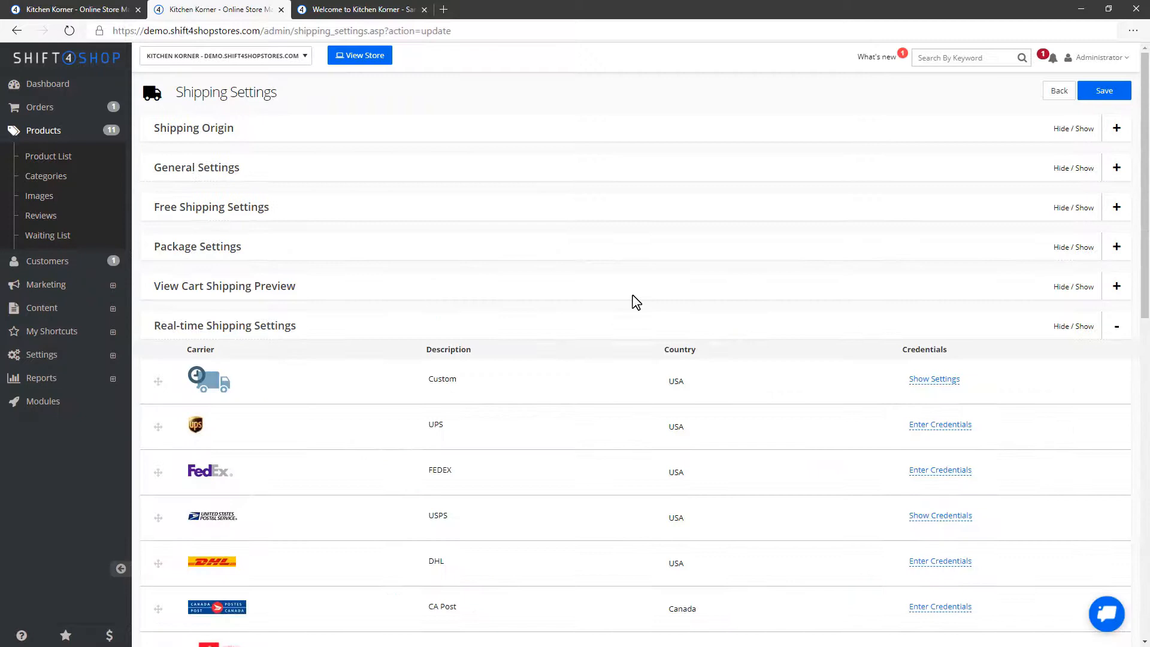
pyautogui.click(1116, 128)
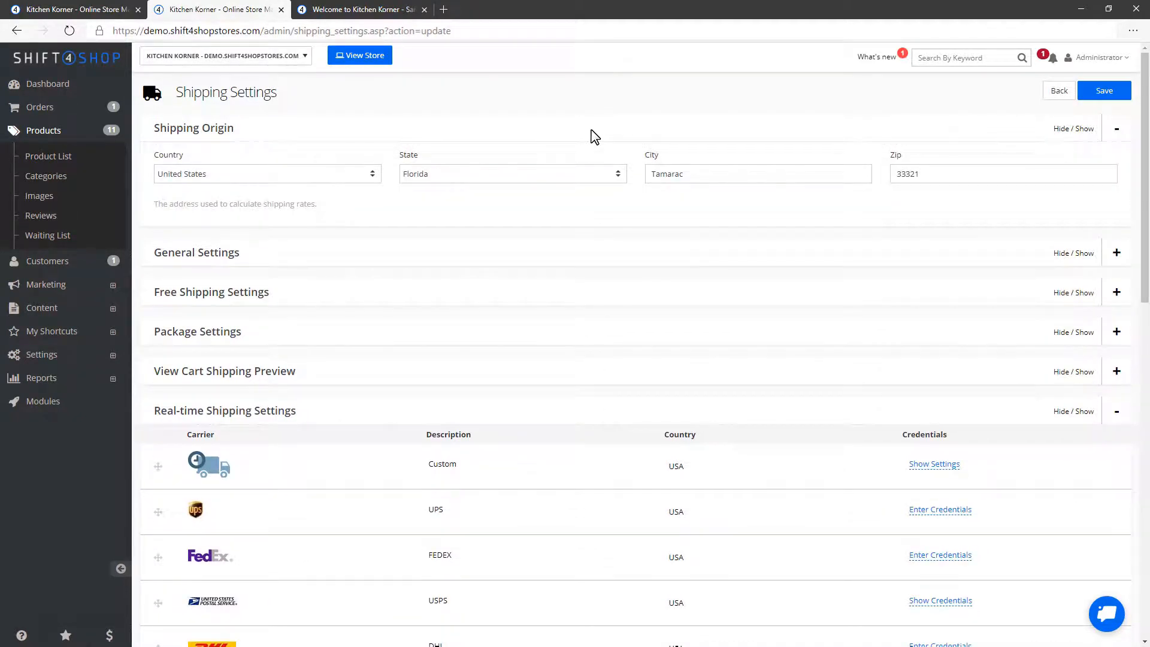
pyautogui.click(1116, 127)
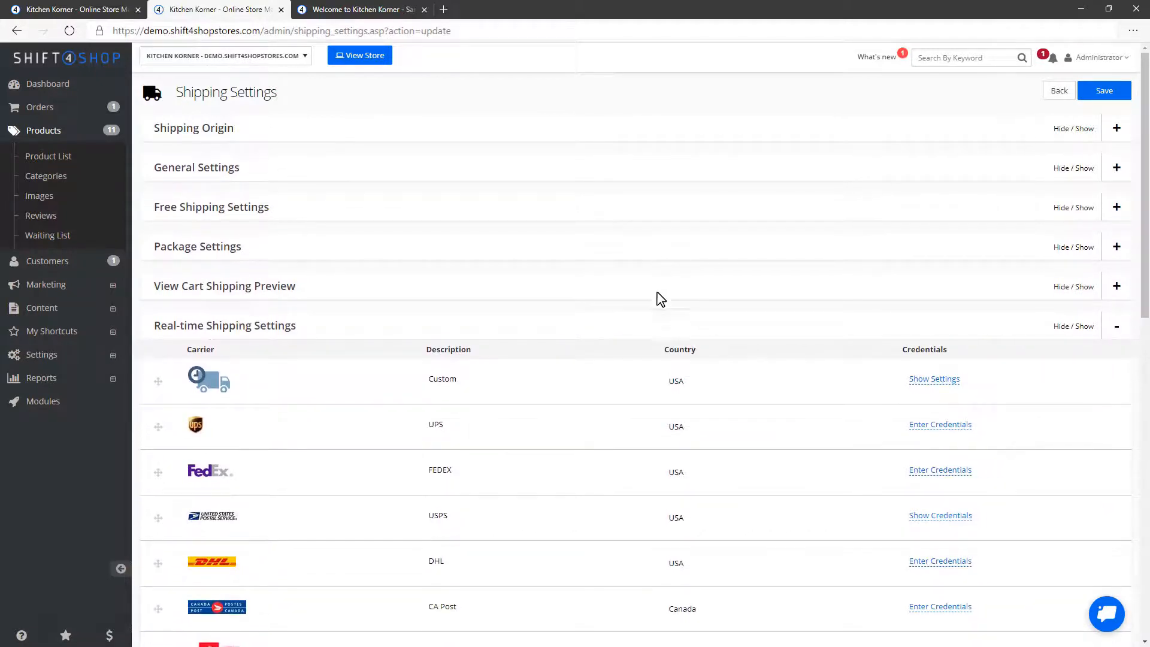
pyautogui.moveTo(635, 302)
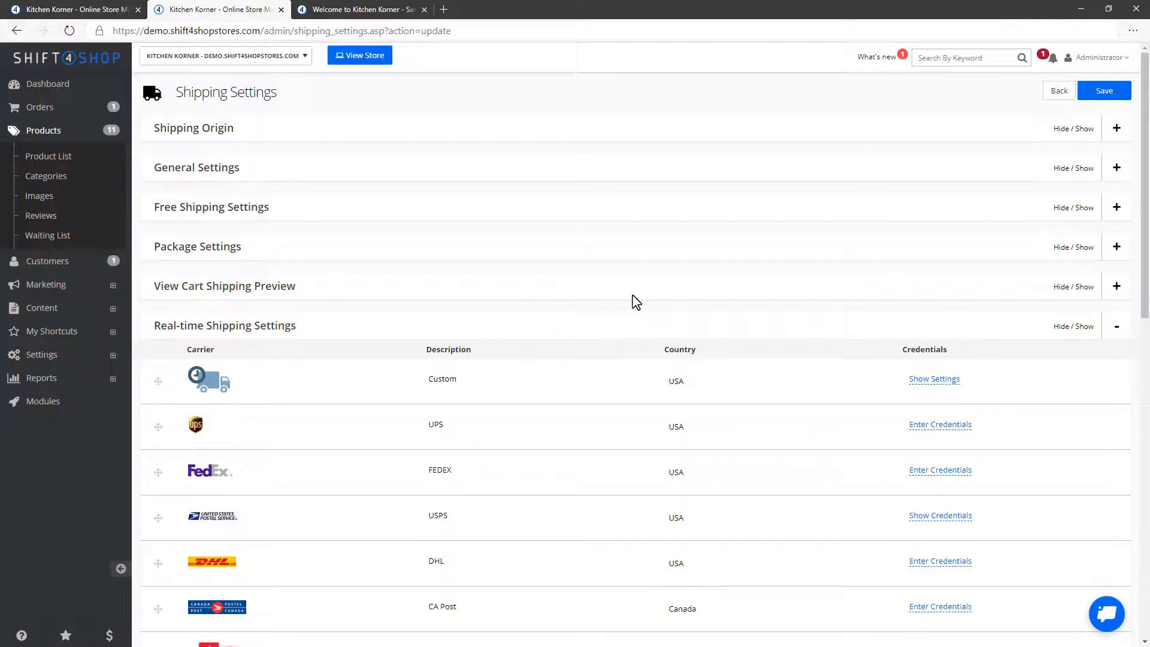
pyautogui.moveTo(41, 360)
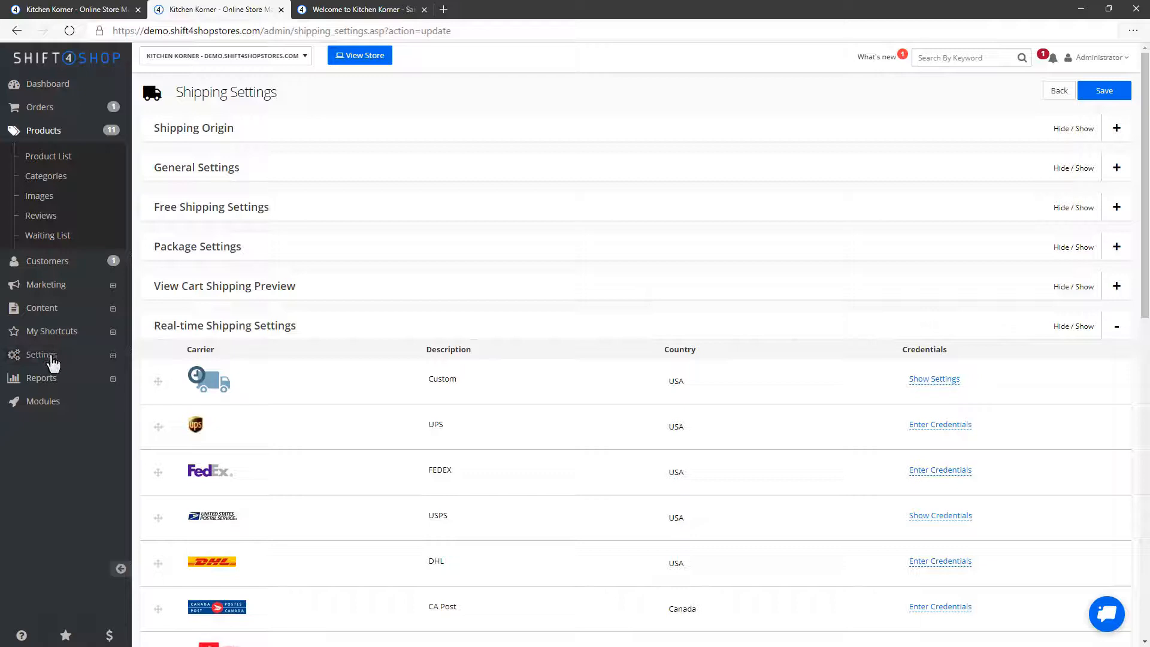
# Go to Settings > Shipping > Select Methods and reach the USPS section of Shipping Methods.
pyautogui.click(41, 355)
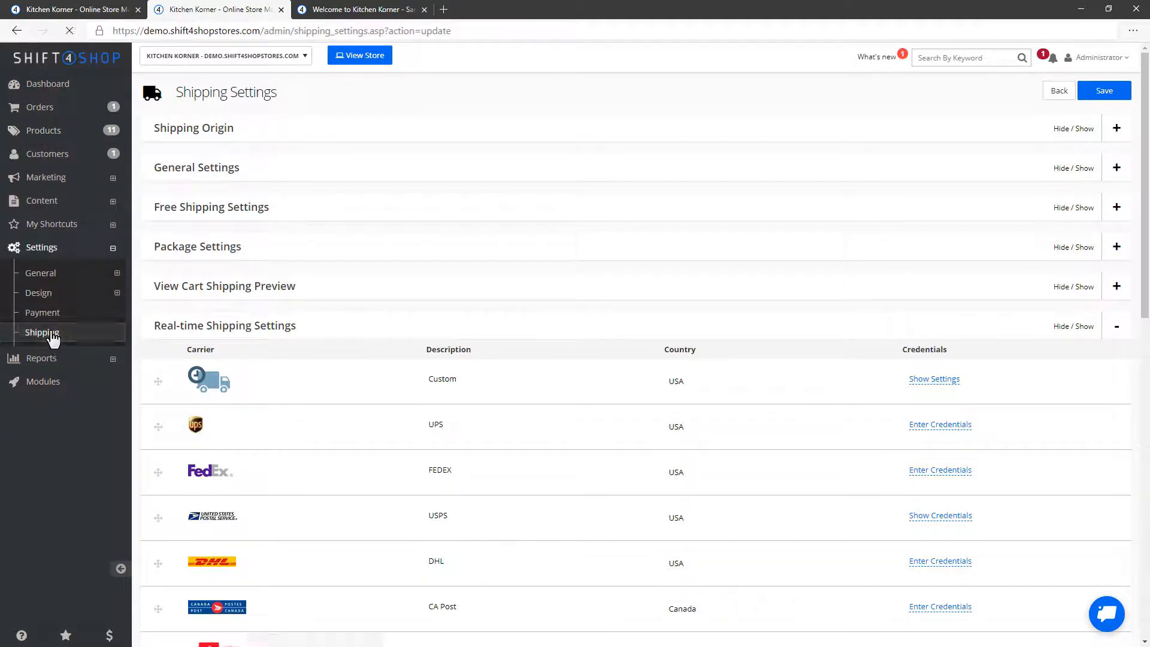
pyautogui.click(42, 332)
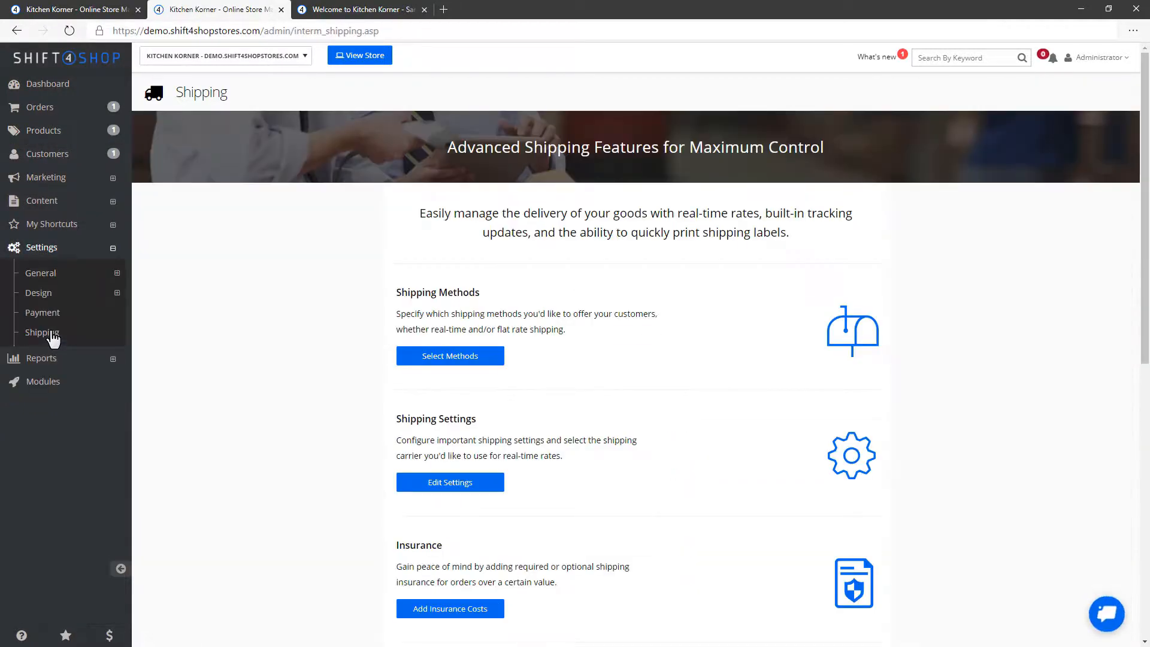
pyautogui.click(450, 355)
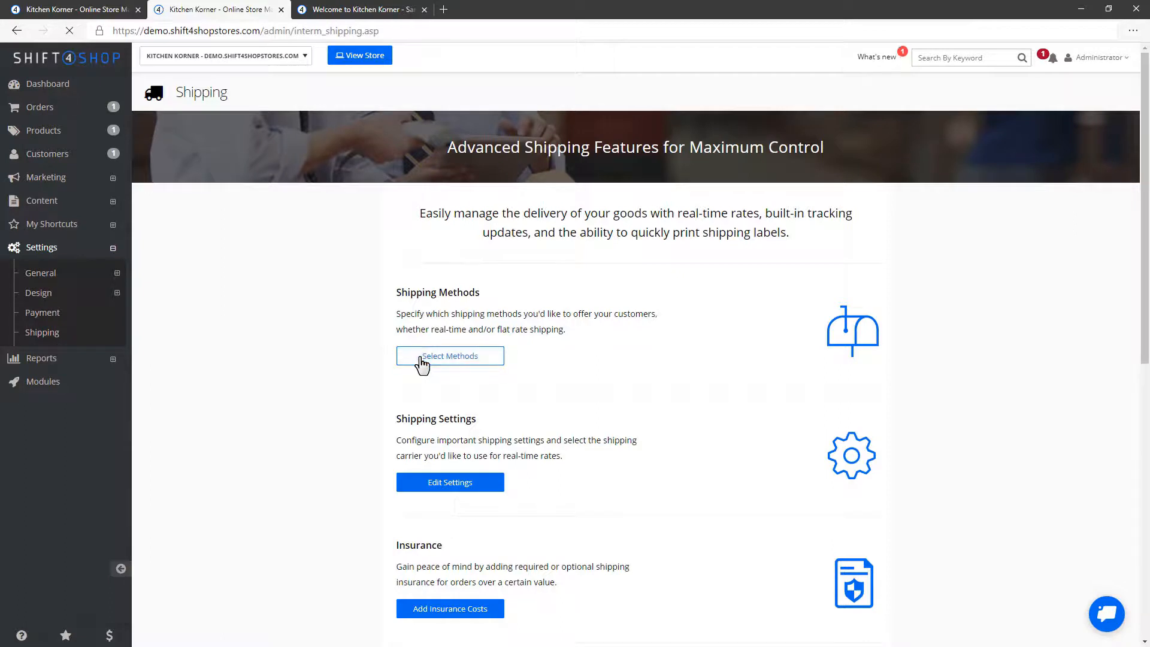
pyautogui.click(450, 356)
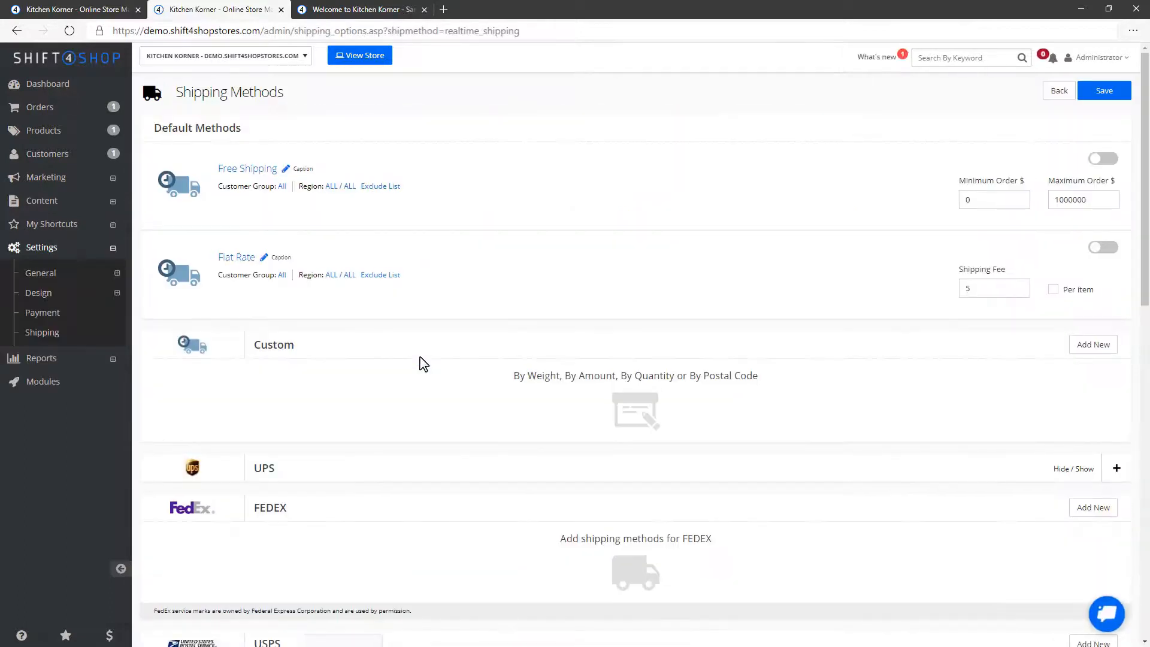
pyautogui.scroll(-3)
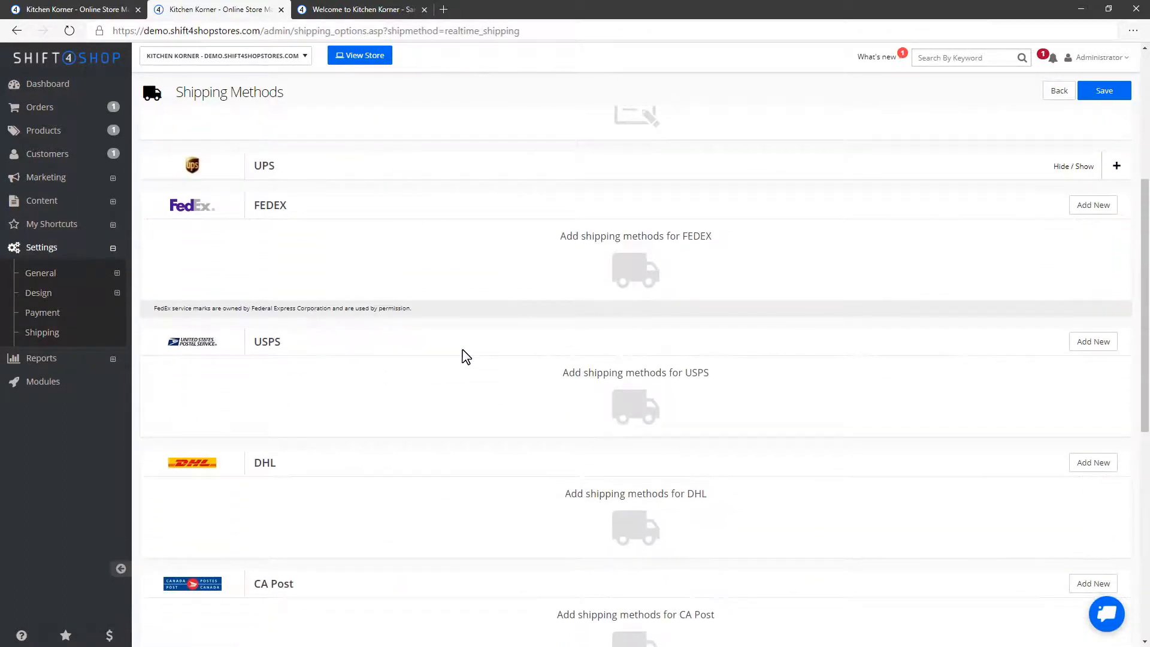
# Add USPS methods including First-Class Commercial Package Service, First-Class Mail - Parcel and Media Mail.
pyautogui.click(1092, 341)
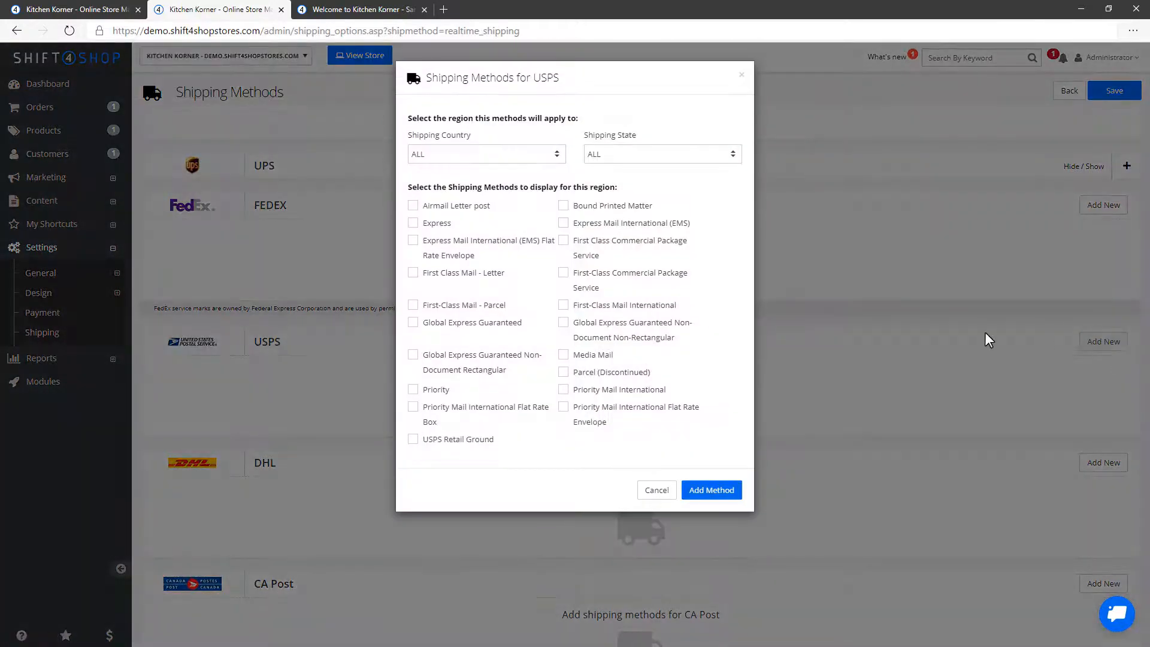
pyautogui.moveTo(429, 317)
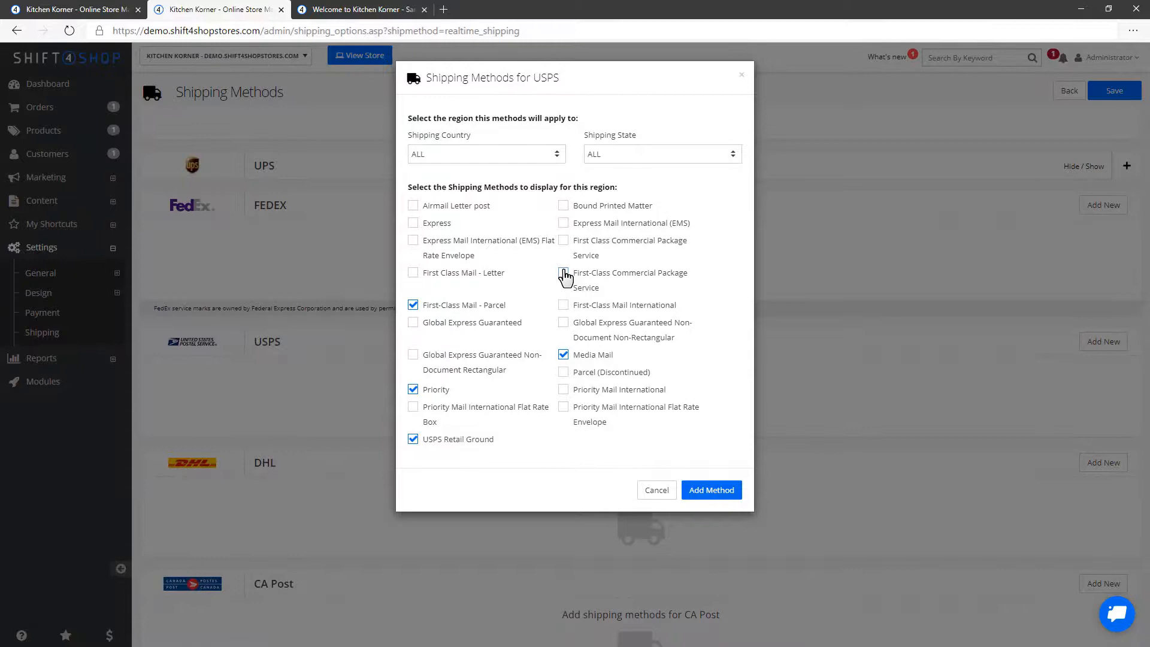
pyautogui.click(709, 489)
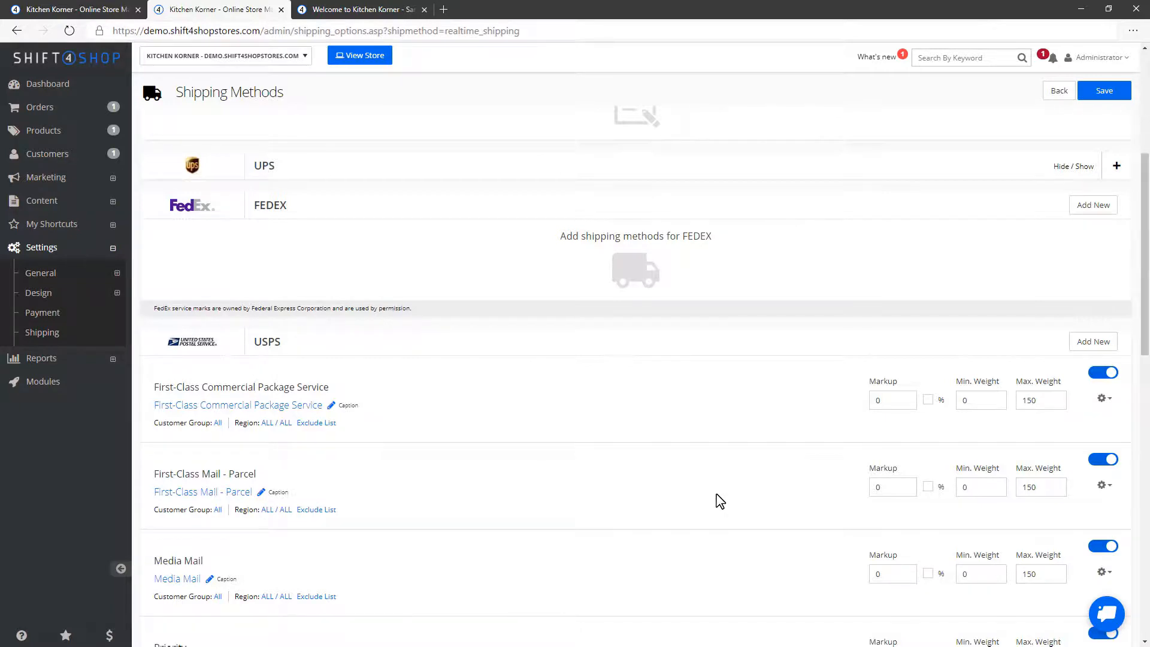
pyautogui.scroll(-3)
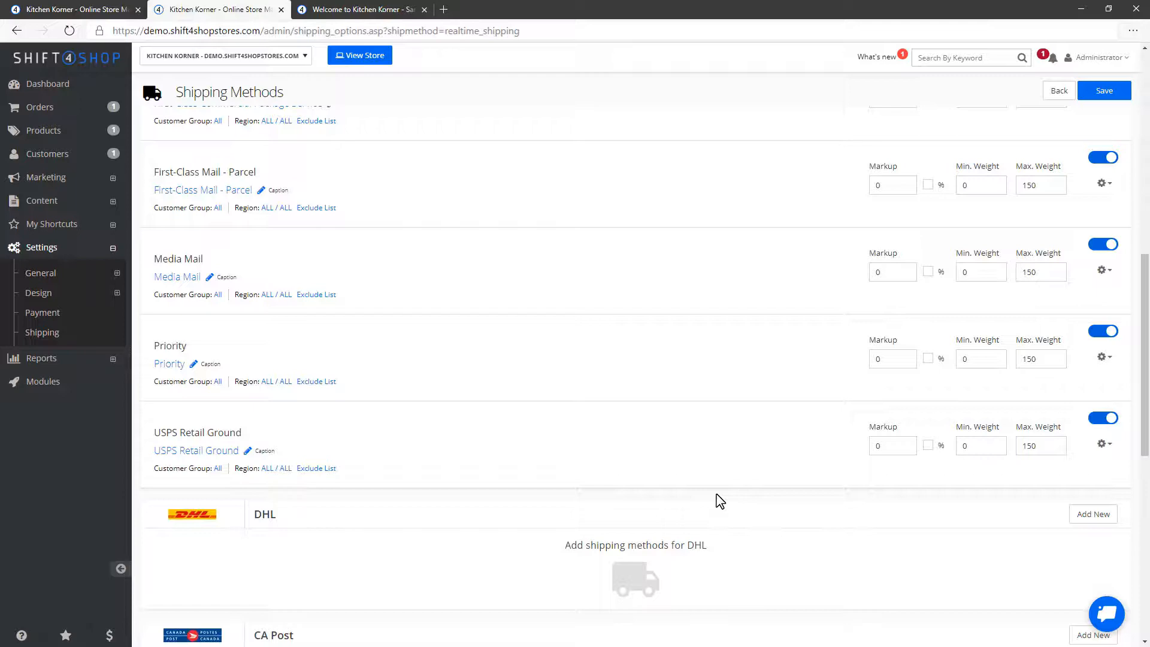
pyautogui.scroll(3)
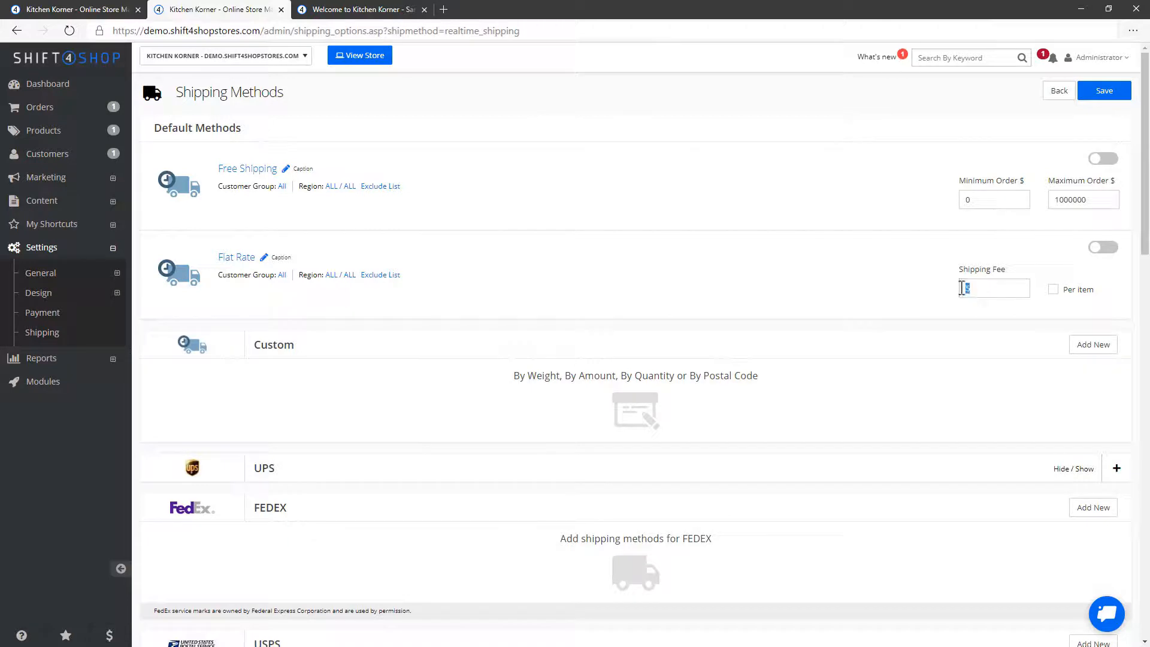
# Enable Flat Rate shipping with a fee of 10 per item and save the shipping methods.
pyautogui.write('10')
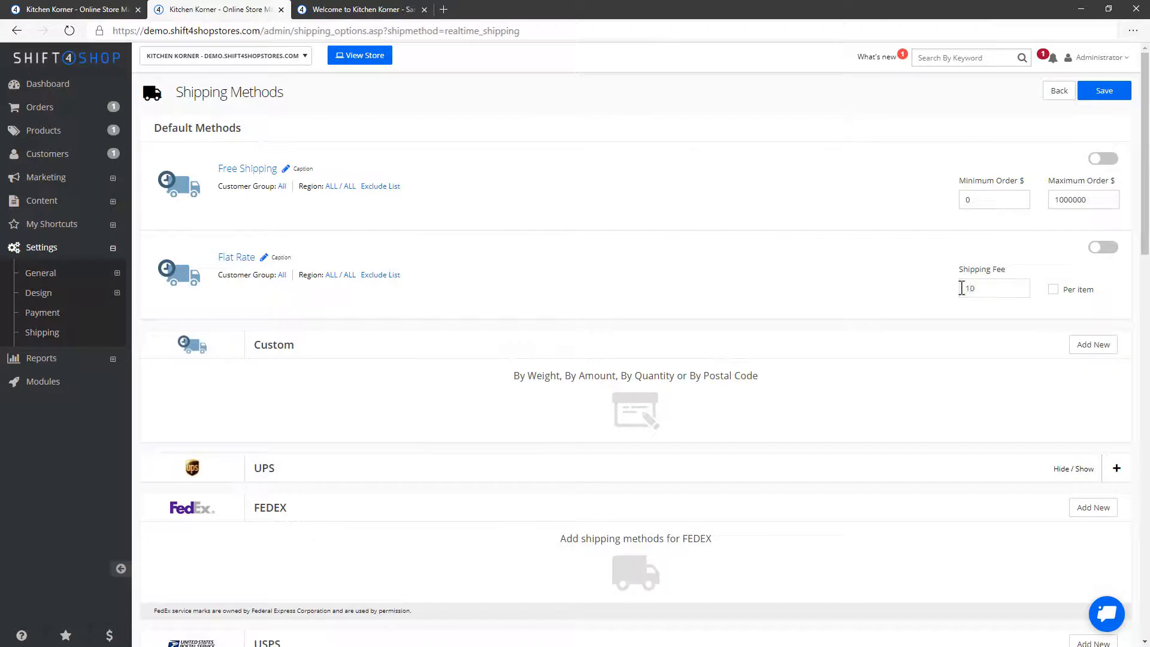
pyautogui.click(1053, 289)
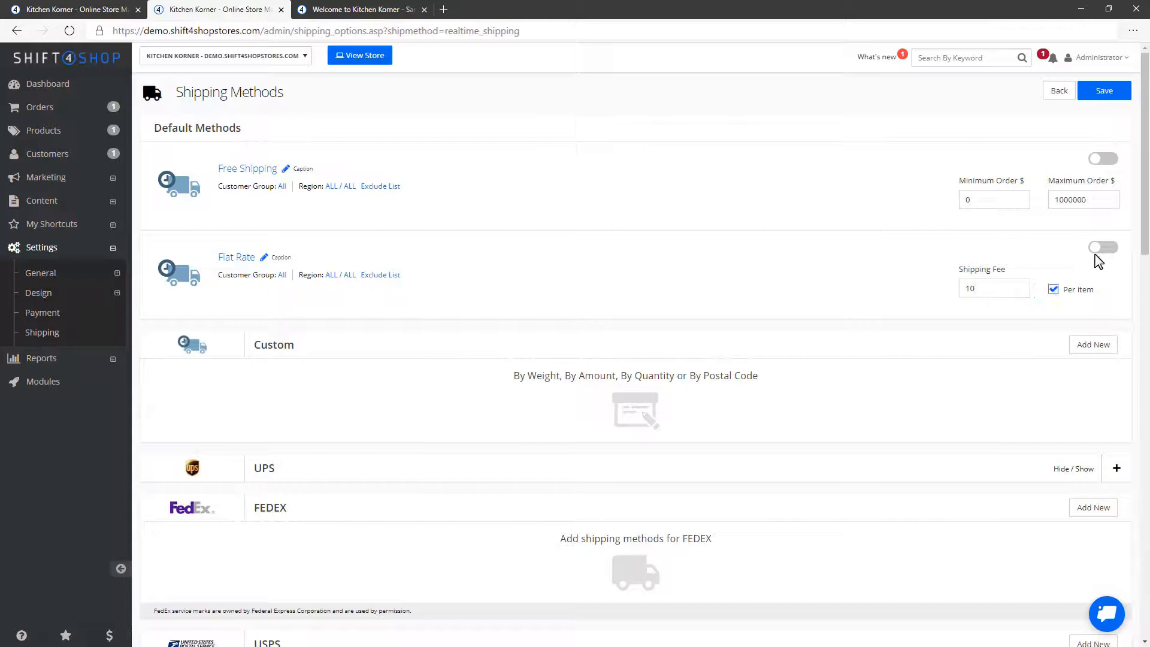
pyautogui.click(1103, 247)
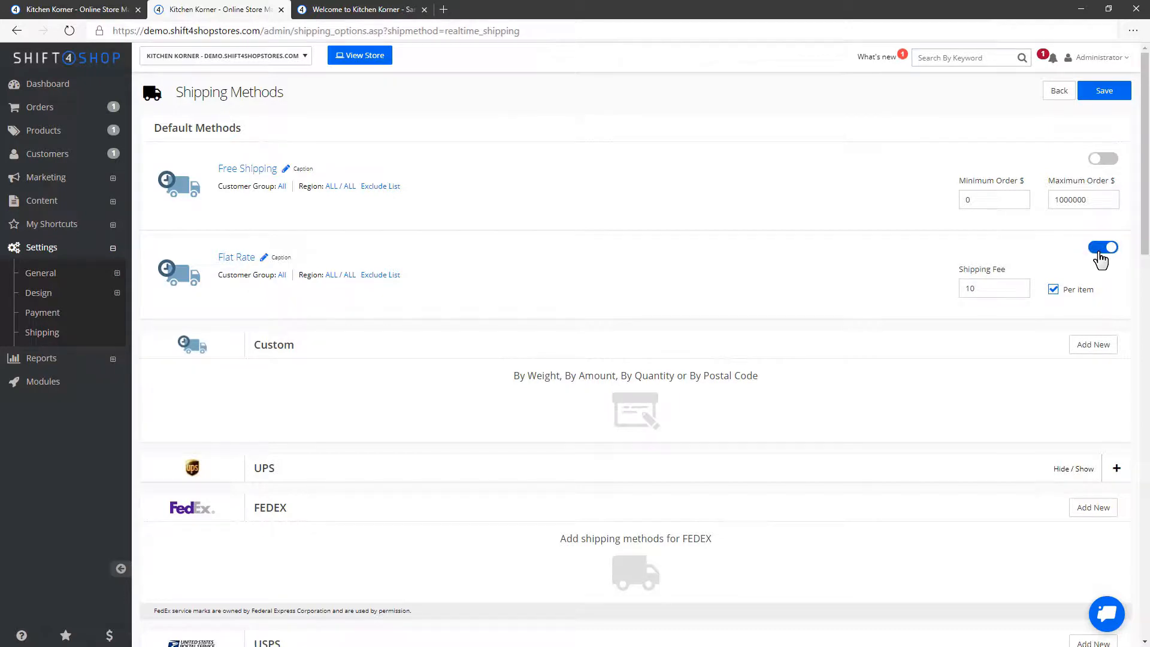
pyautogui.moveTo(953, 260)
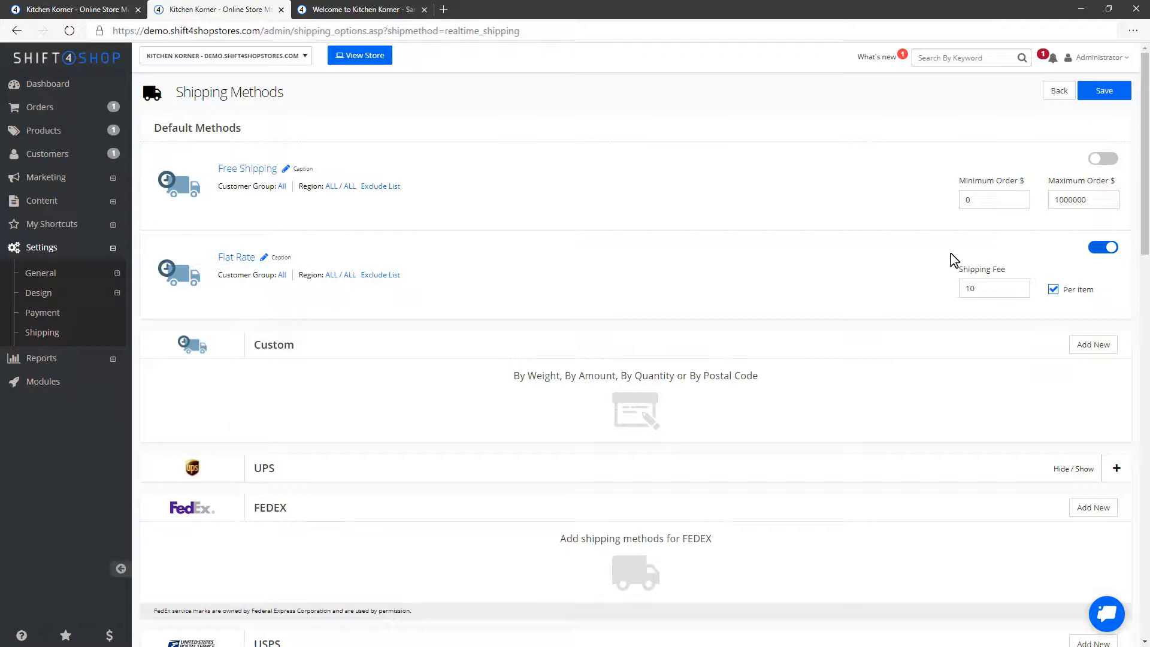
pyautogui.moveTo(1104, 91)
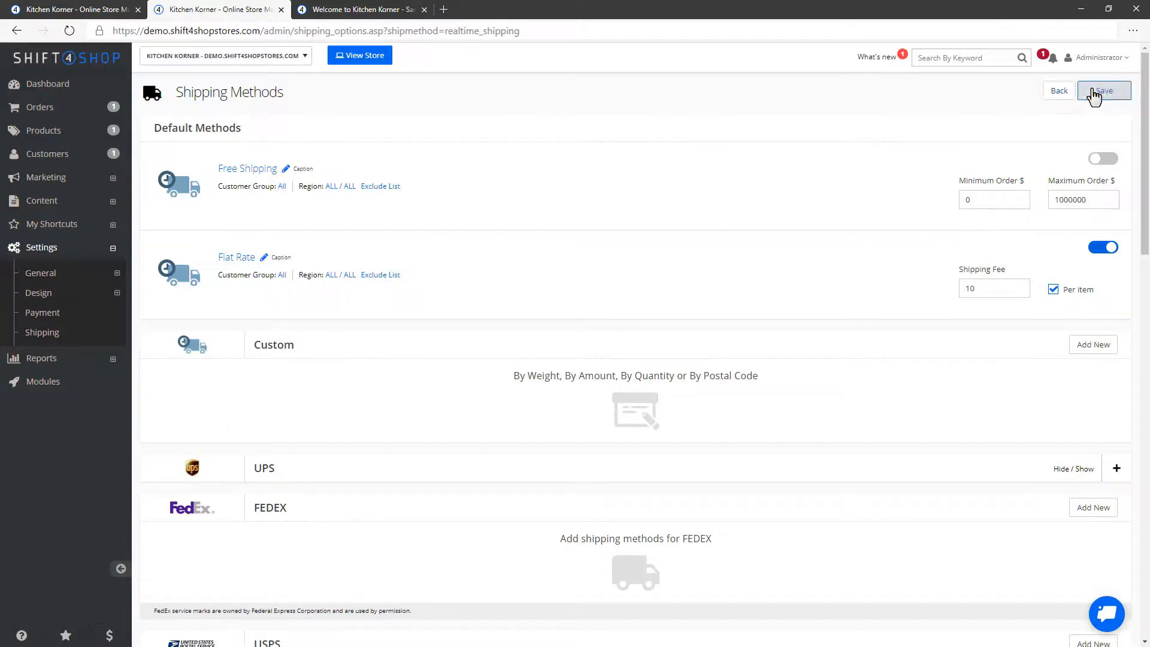
pyautogui.click(1104, 90)
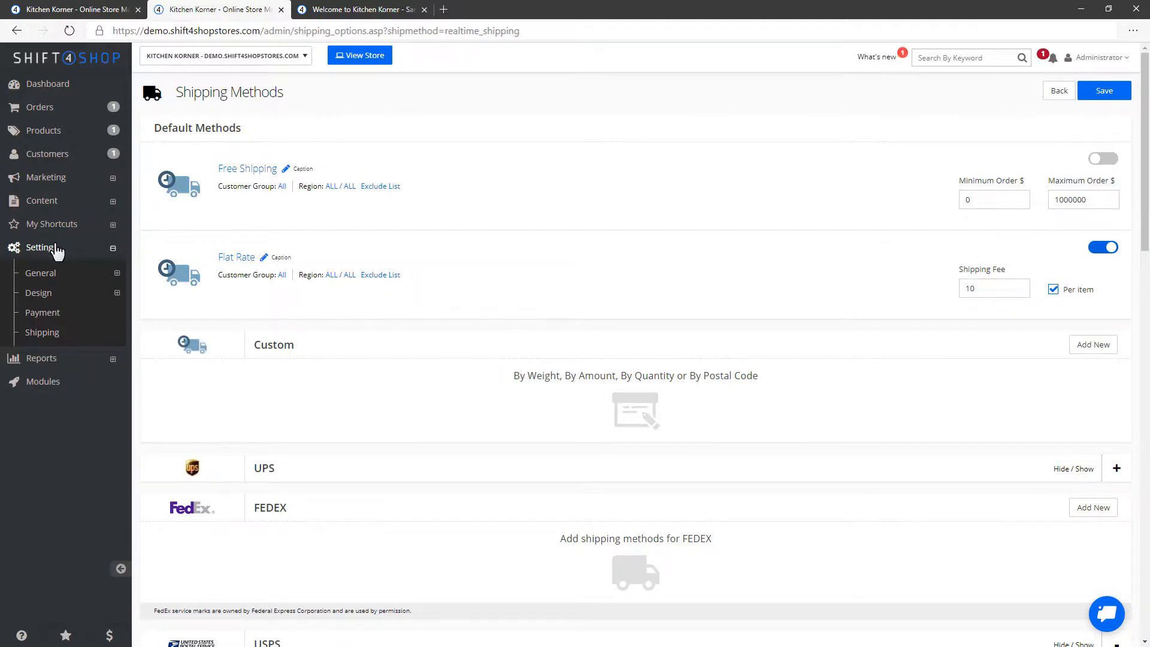
# Go to Settings > Payment > Setup Tax to reach the empty Tax Manager.
pyautogui.click(42, 313)
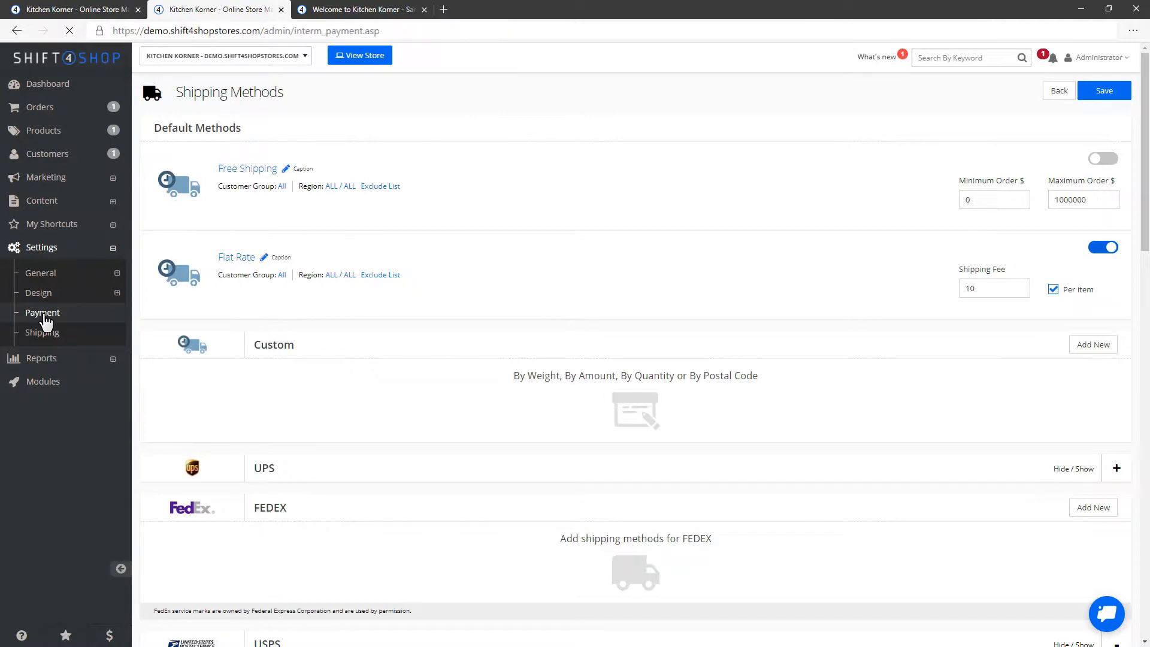
pyautogui.click(42, 313)
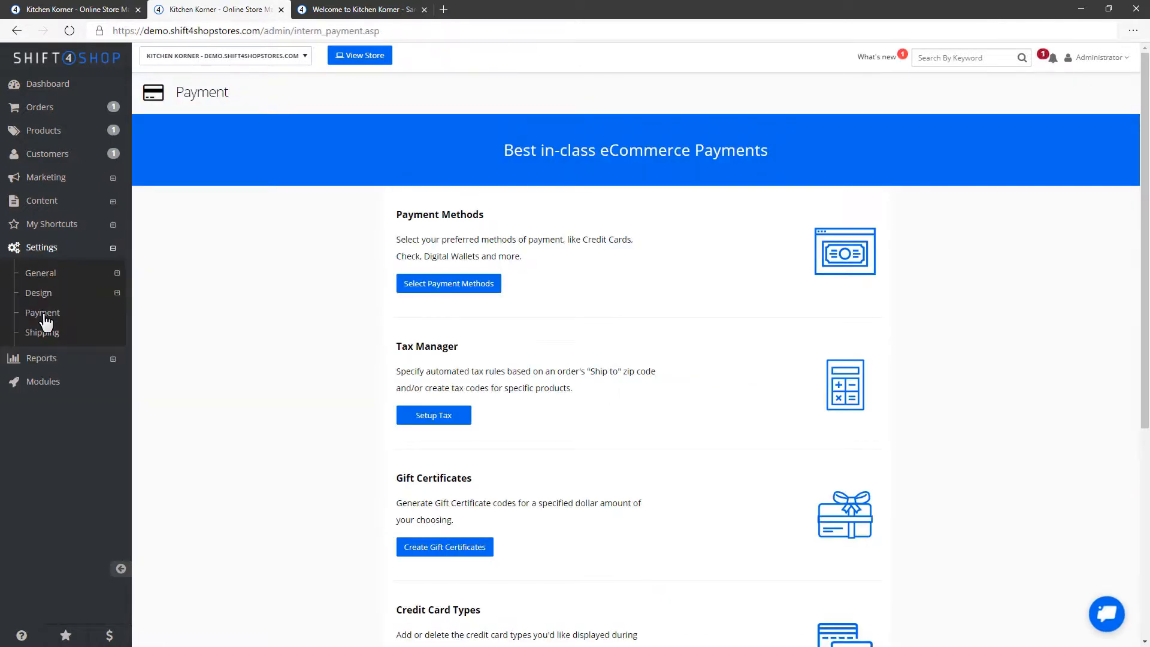
pyautogui.click(433, 416)
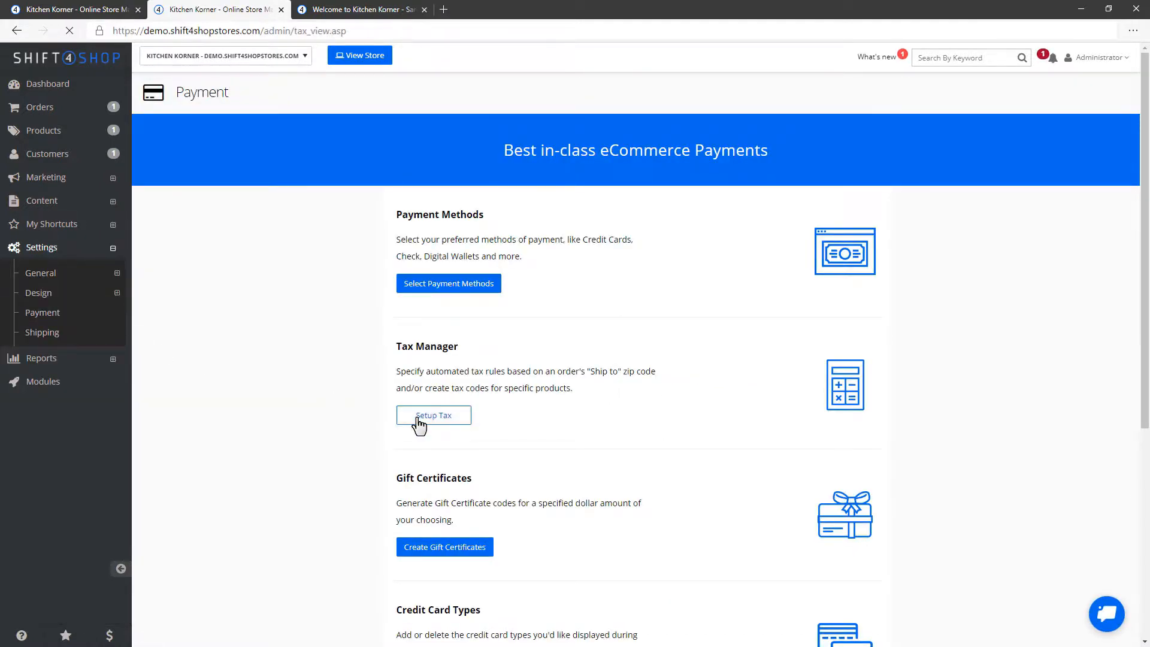
pyautogui.click(432, 416)
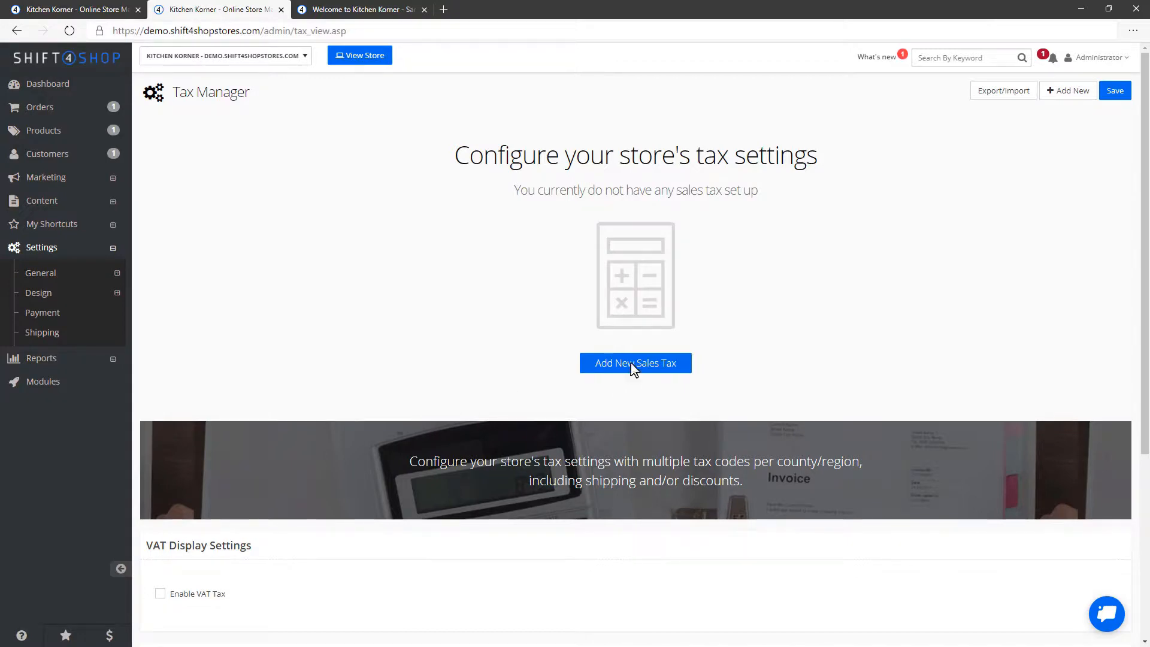
# Add a new sales tax of 7% for the state of Florida, United States.
pyautogui.click(635, 362)
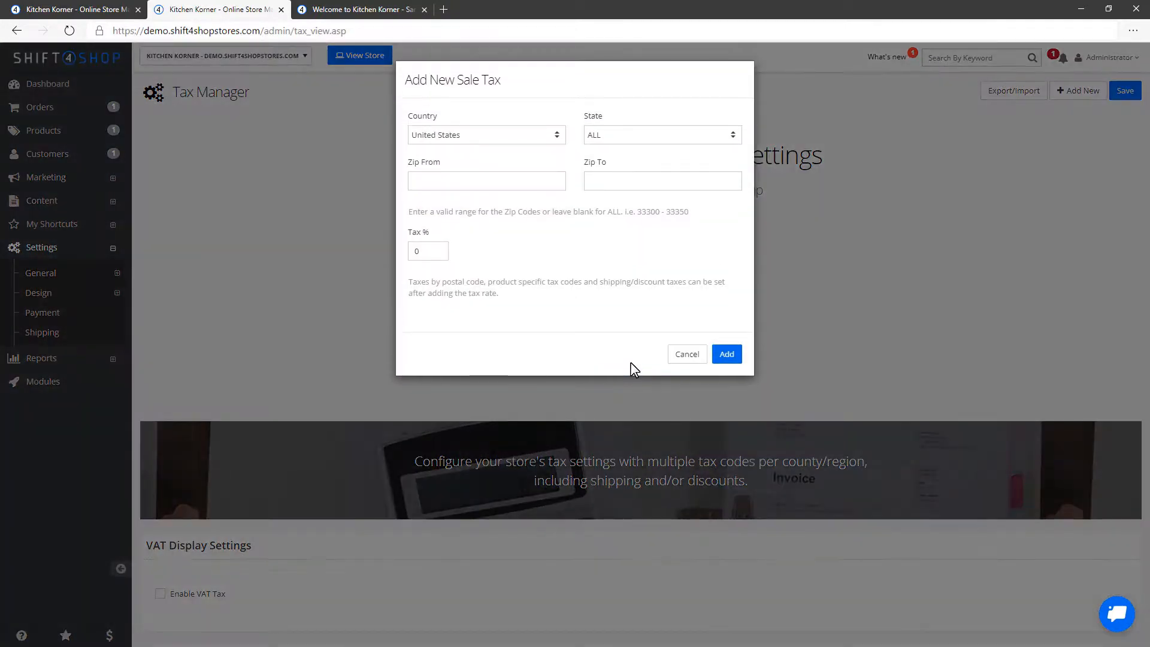
pyautogui.click(659, 134)
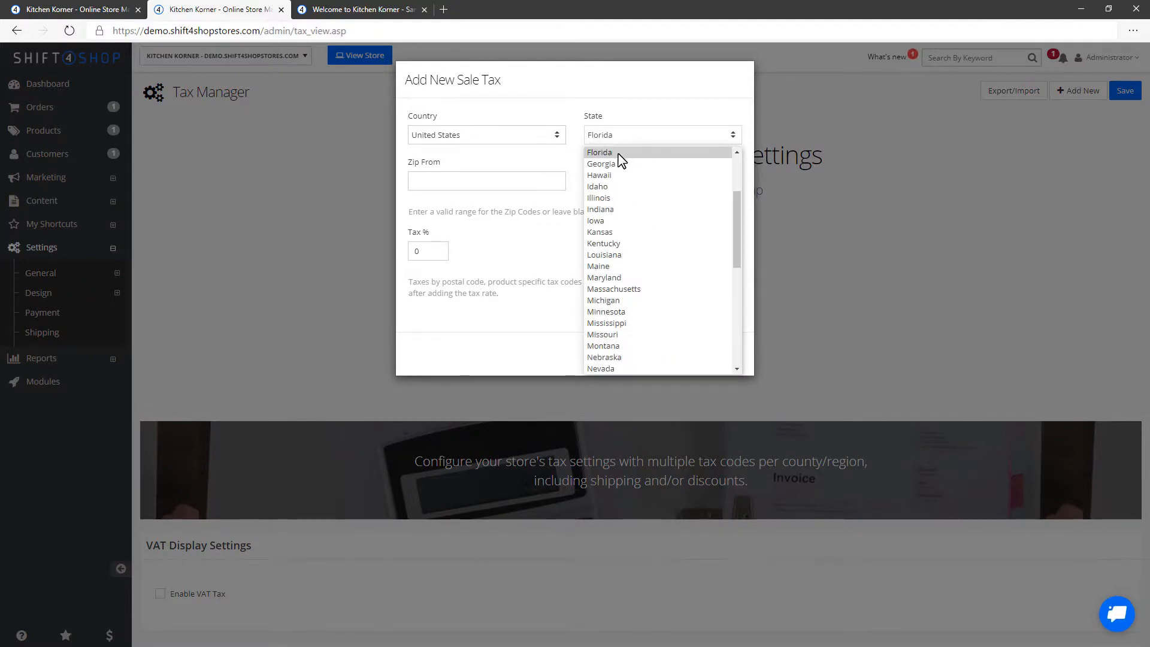
pyautogui.click(599, 152)
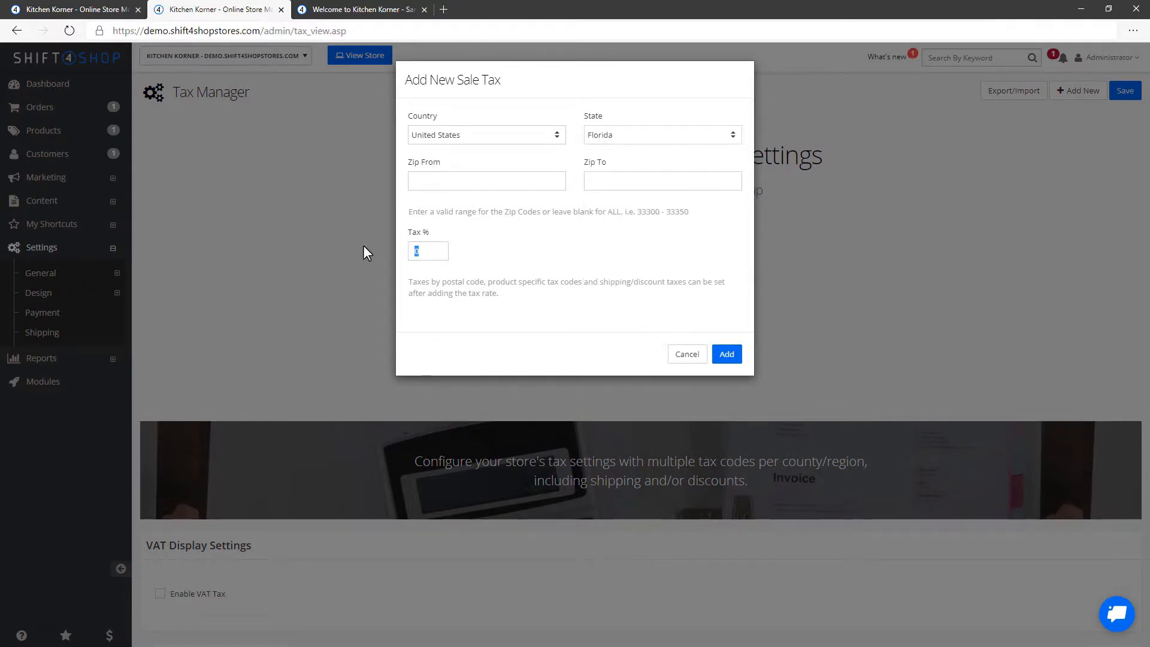
pyautogui.write('7')
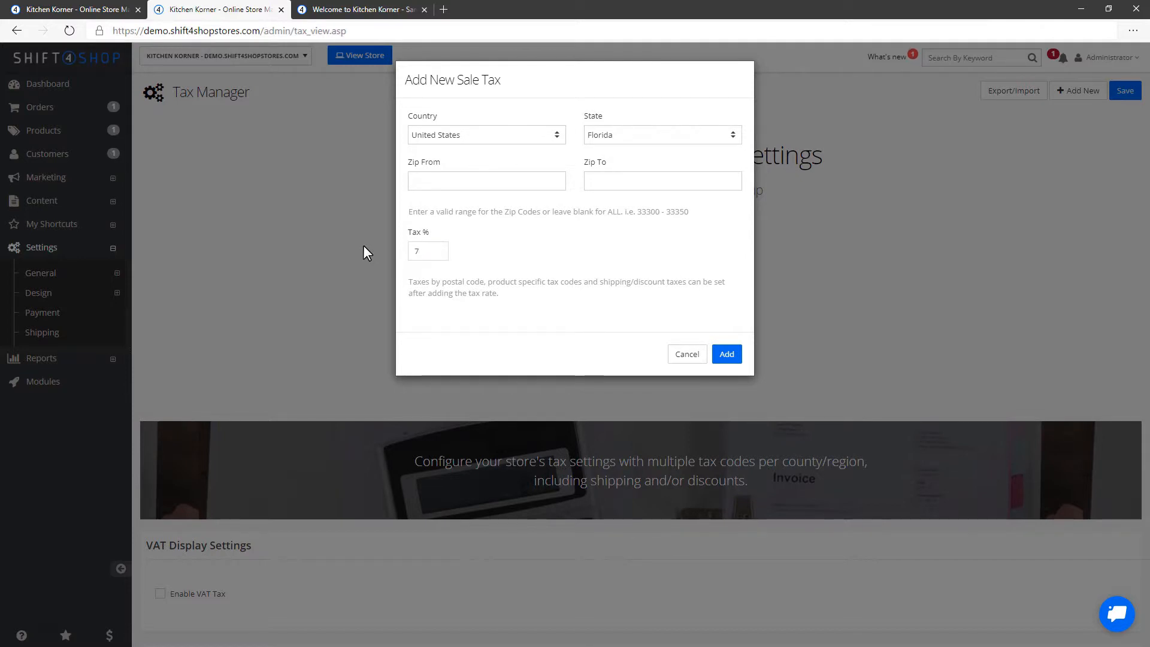
pyautogui.click(725, 354)
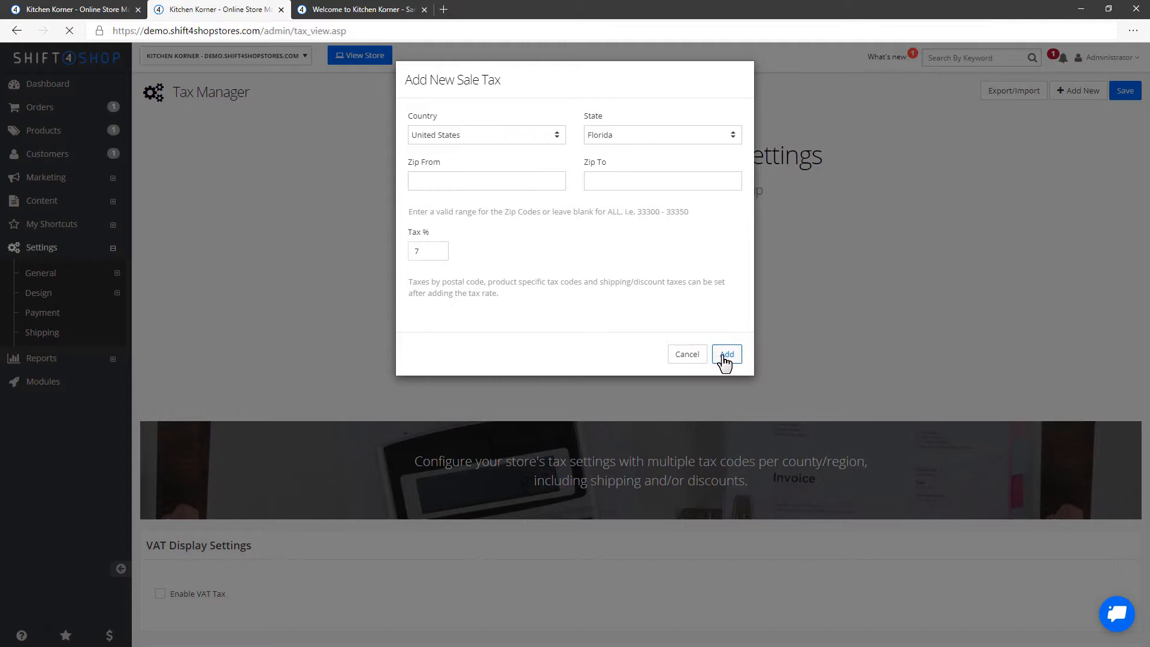
pyautogui.click(727, 354)
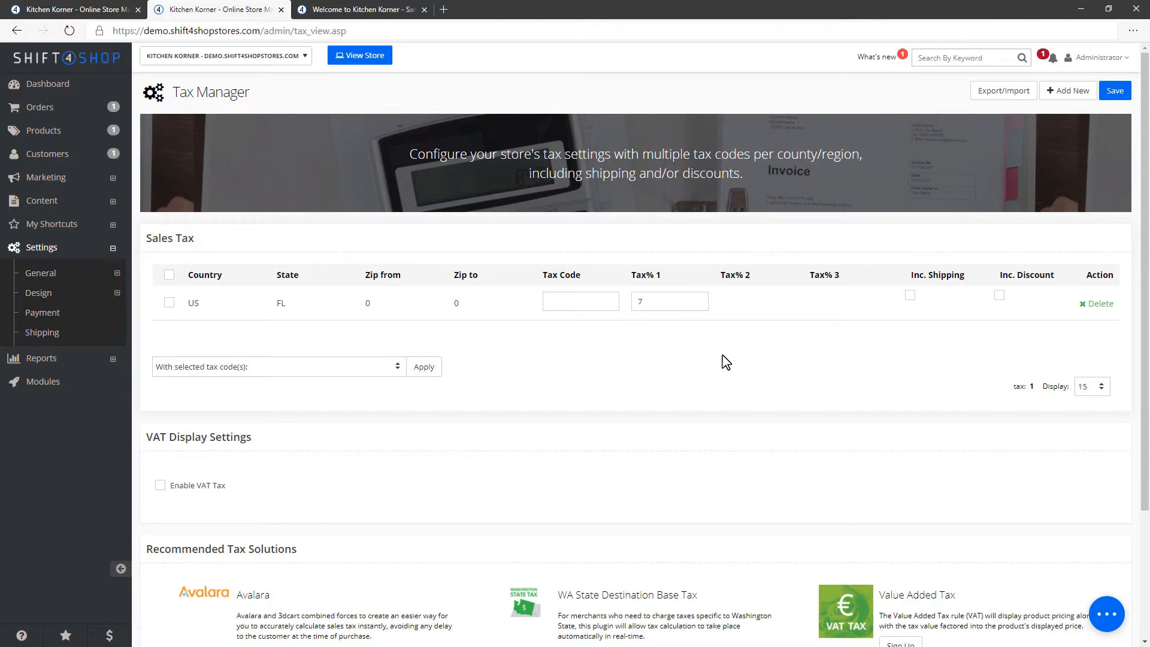
pyautogui.moveTo(360, 55)
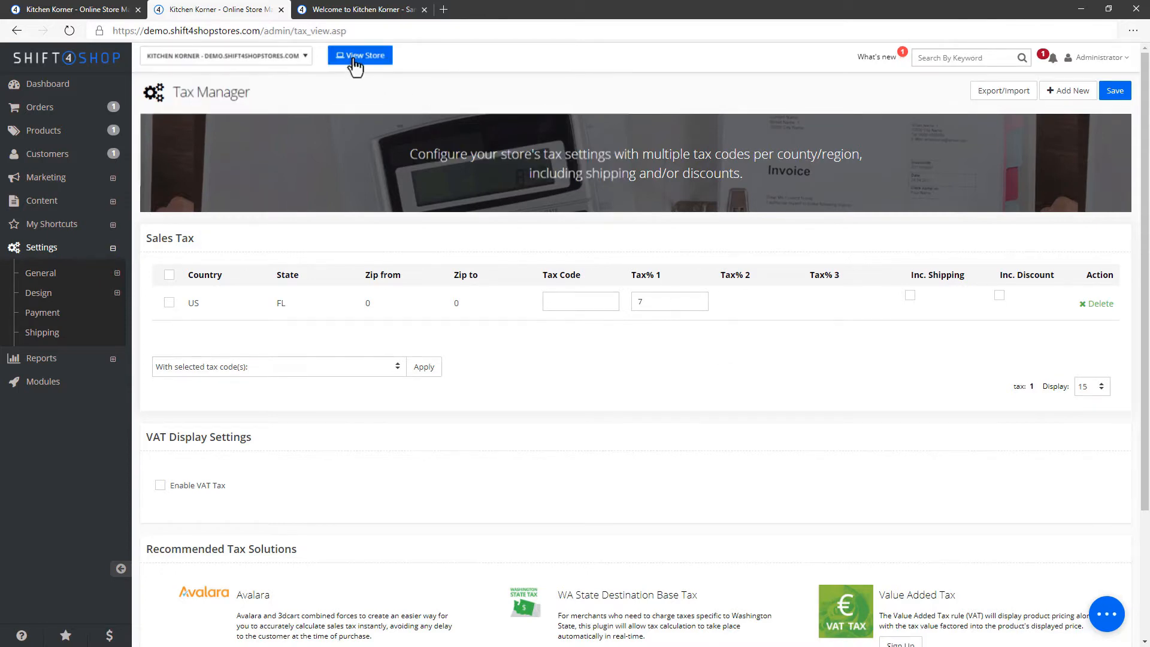
# On the storefront, add one Red 3 speed mixer/blender at $39.99 to the cart and proceed to checkout.
pyautogui.click(360, 55)
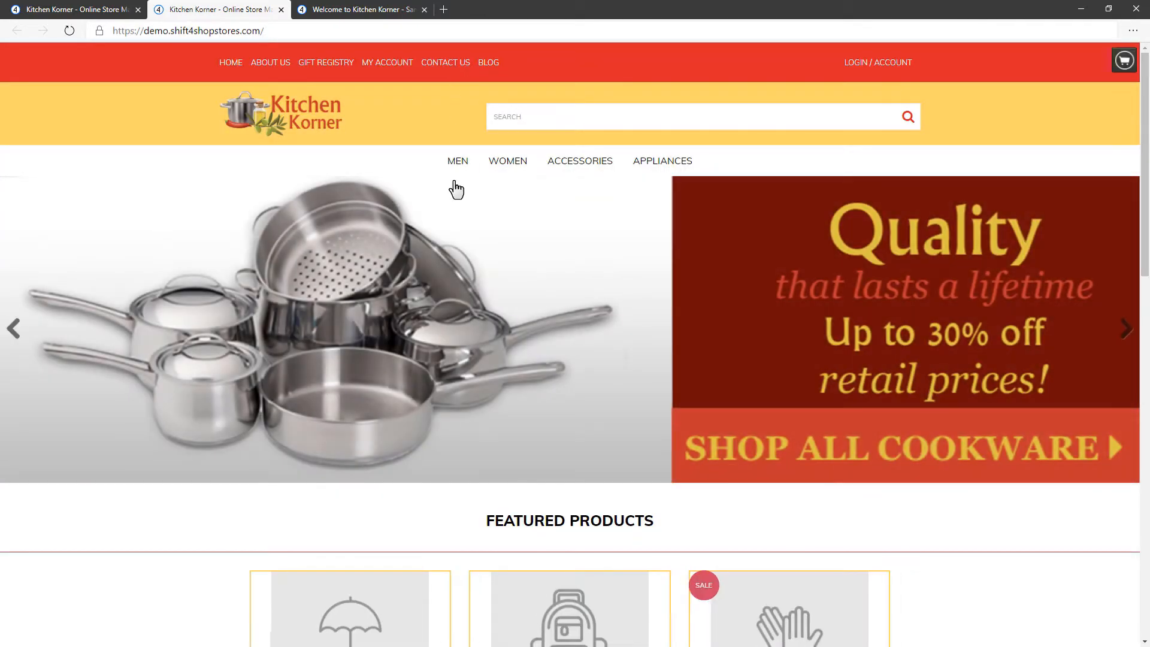
pyautogui.scroll(-3)
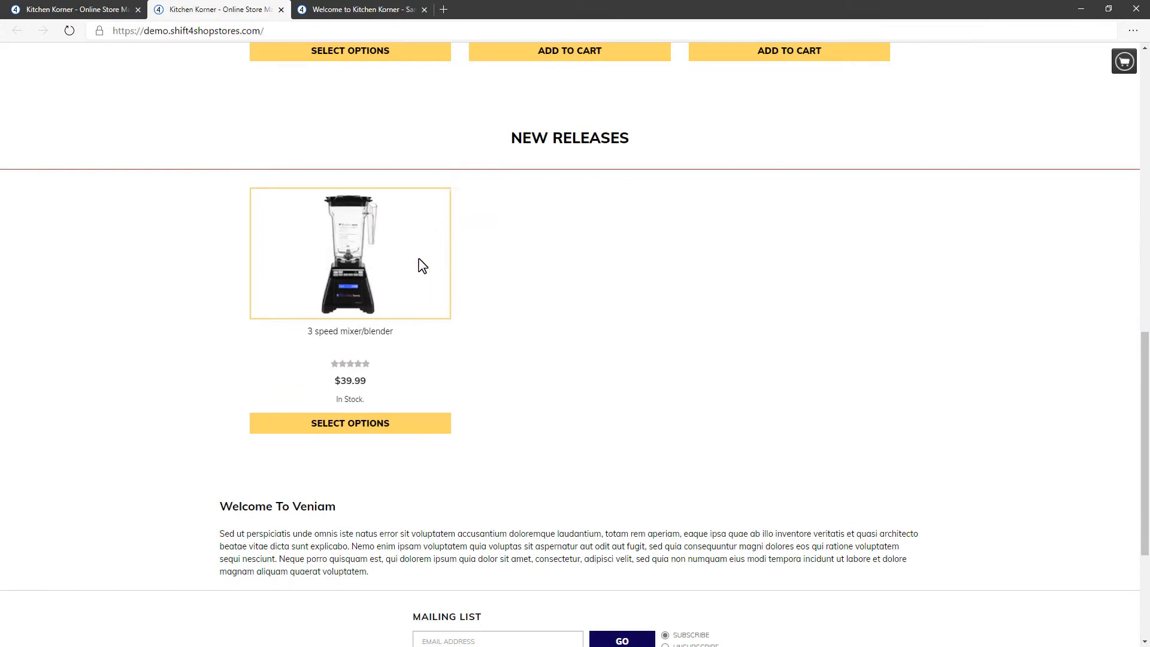
pyautogui.click(350, 423)
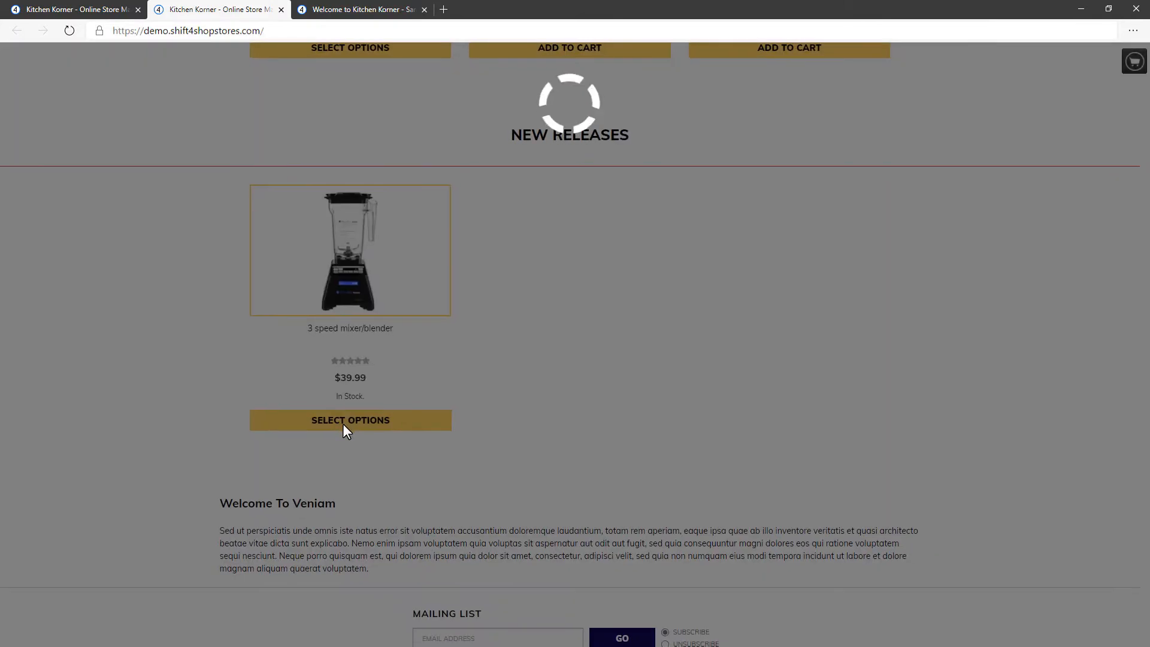
pyautogui.click(350, 419)
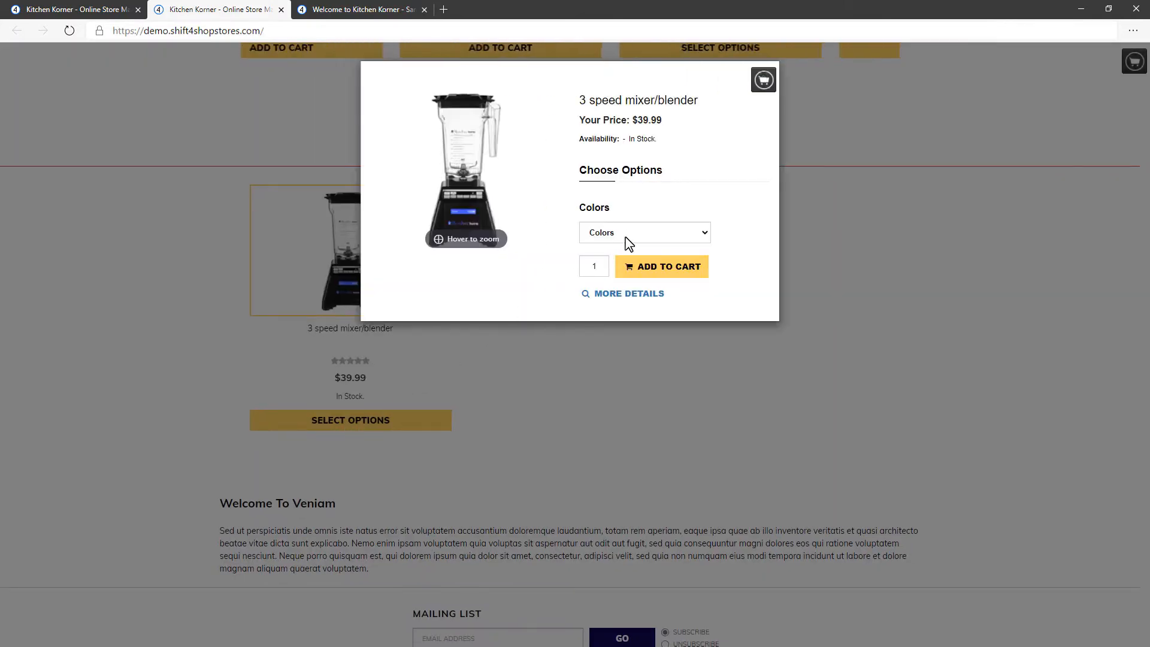
pyautogui.click(644, 232)
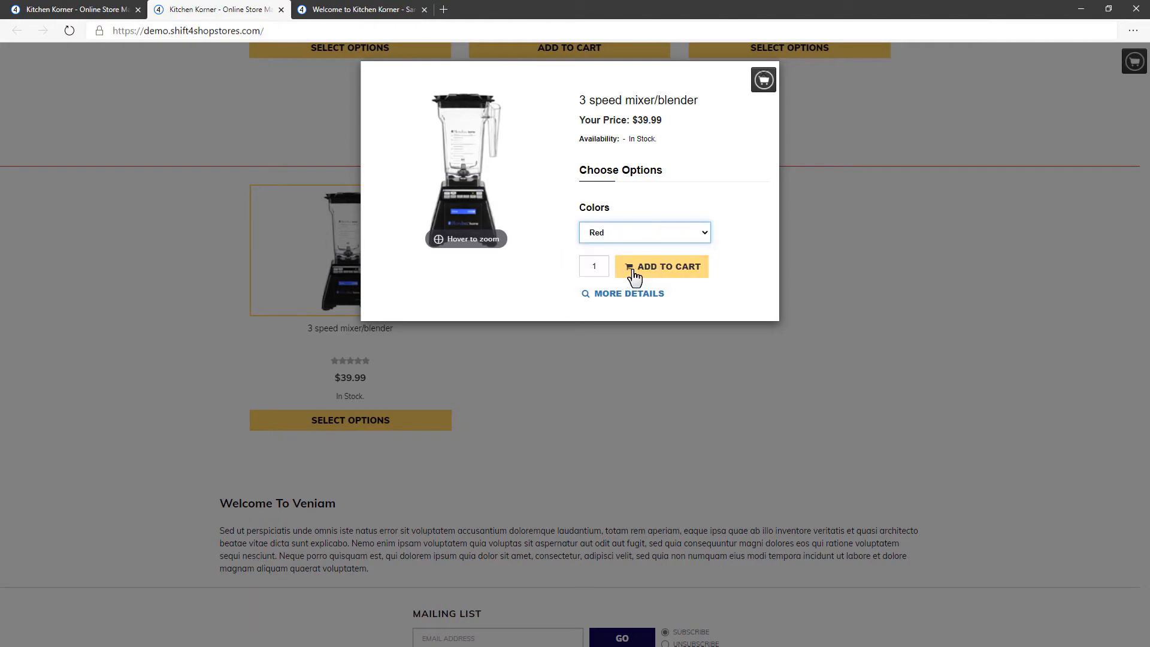
pyautogui.click(662, 266)
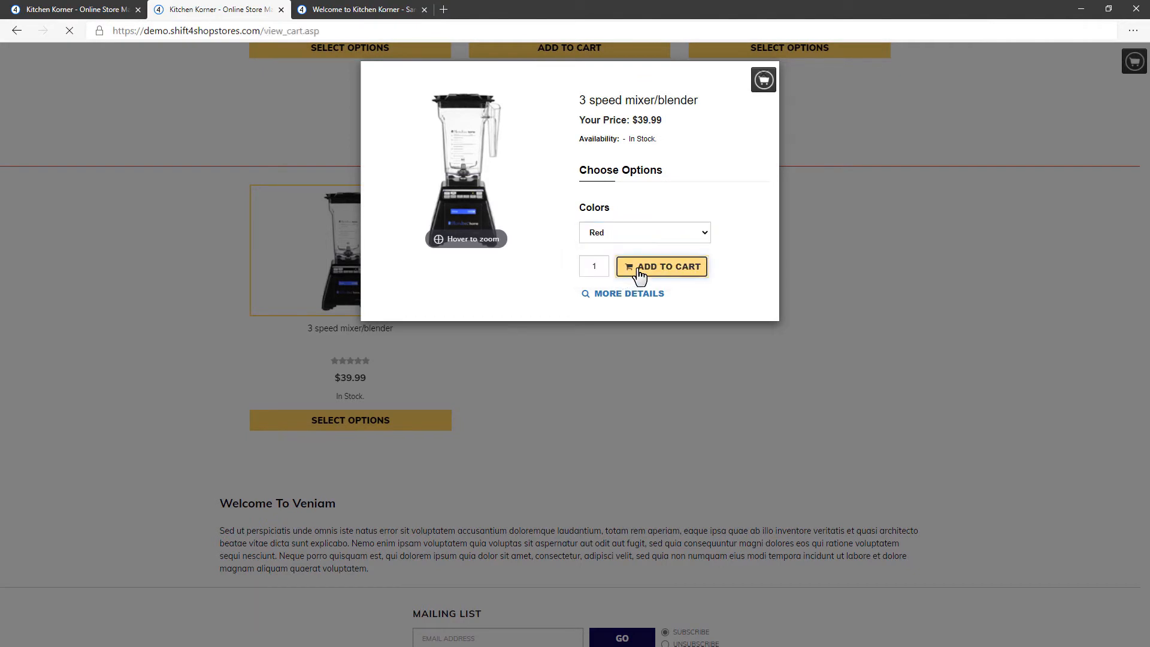
pyautogui.click(661, 266)
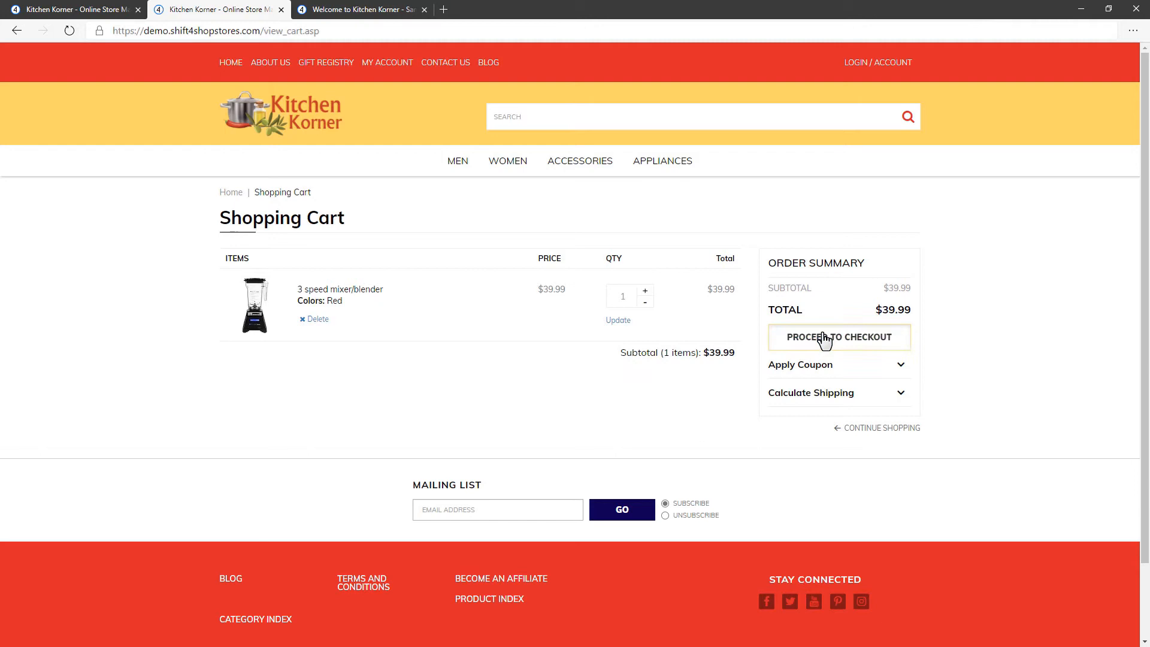